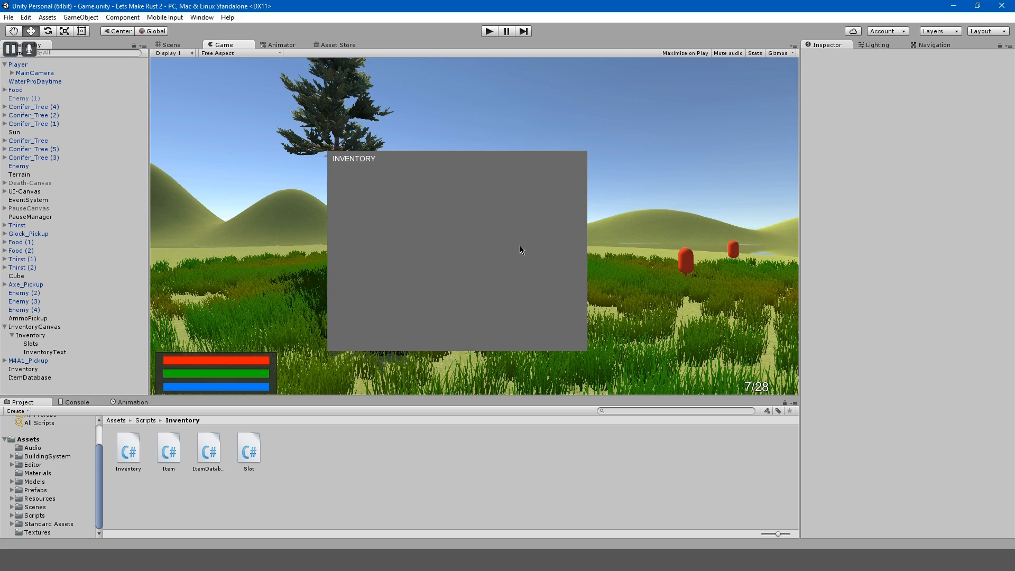
mouse_move(388, 350)
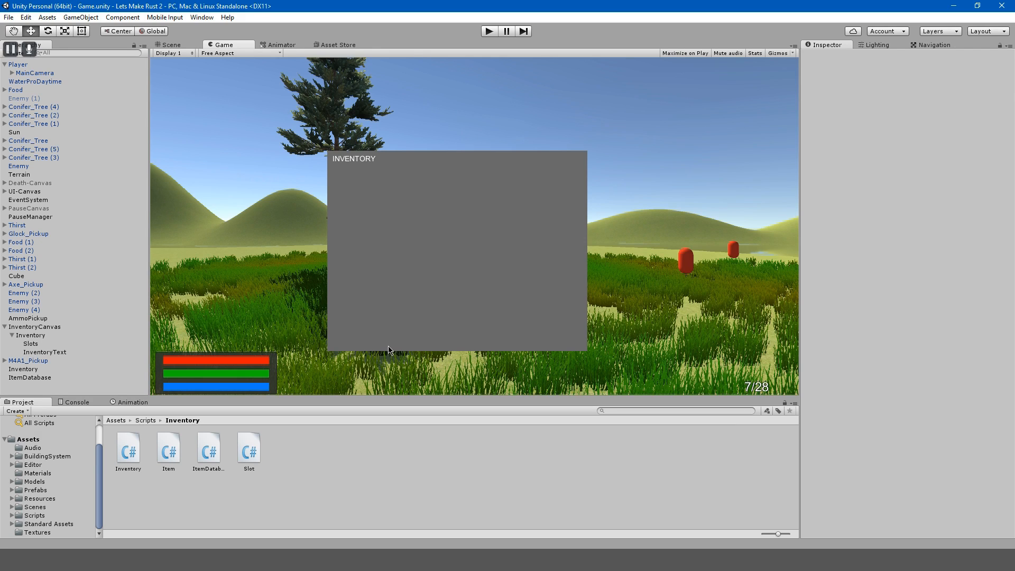
mouse_move(295, 428)
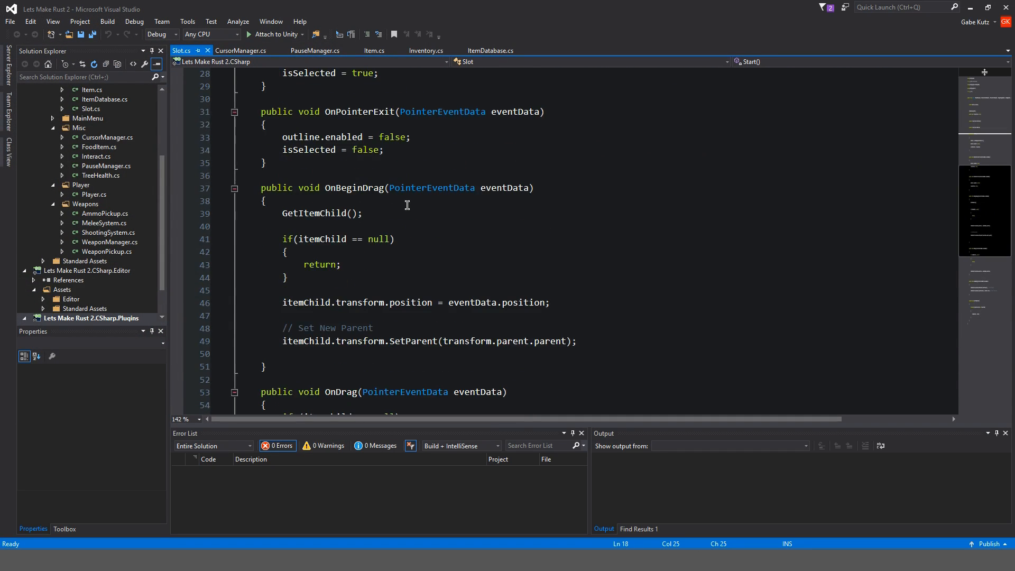
Create a new C# script named ItemObj in the Scripts/Inventory folder
scroll(up, 3)
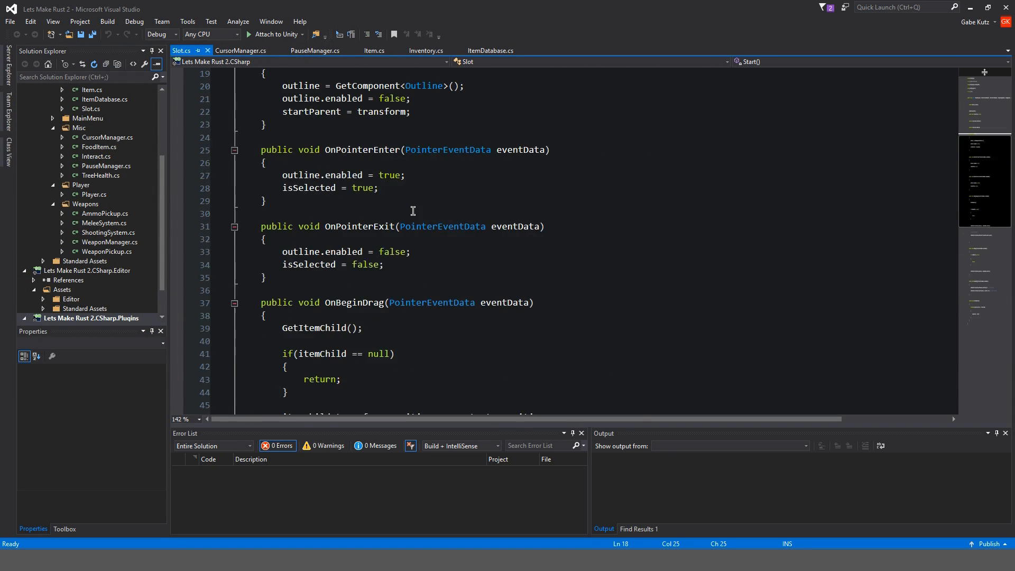
scroll(up, 3)
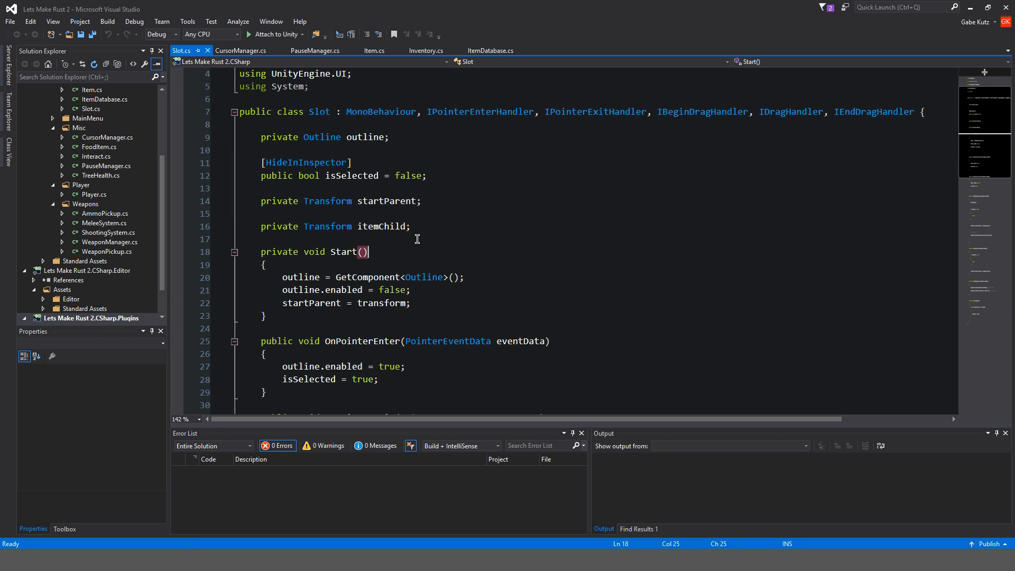
double_click(382, 227)
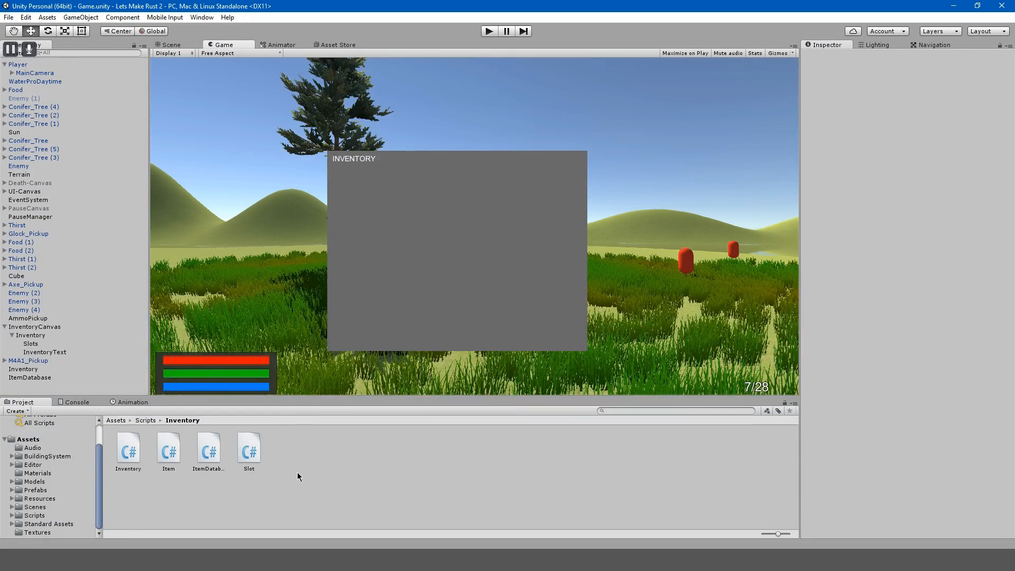
right_click(299, 476)
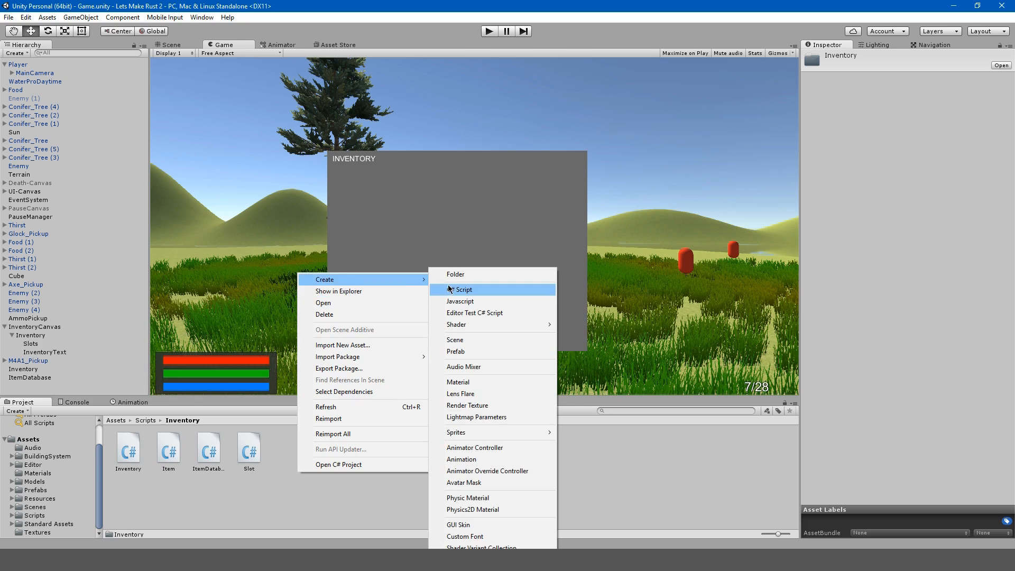
click(462, 290)
text(ItemObj)
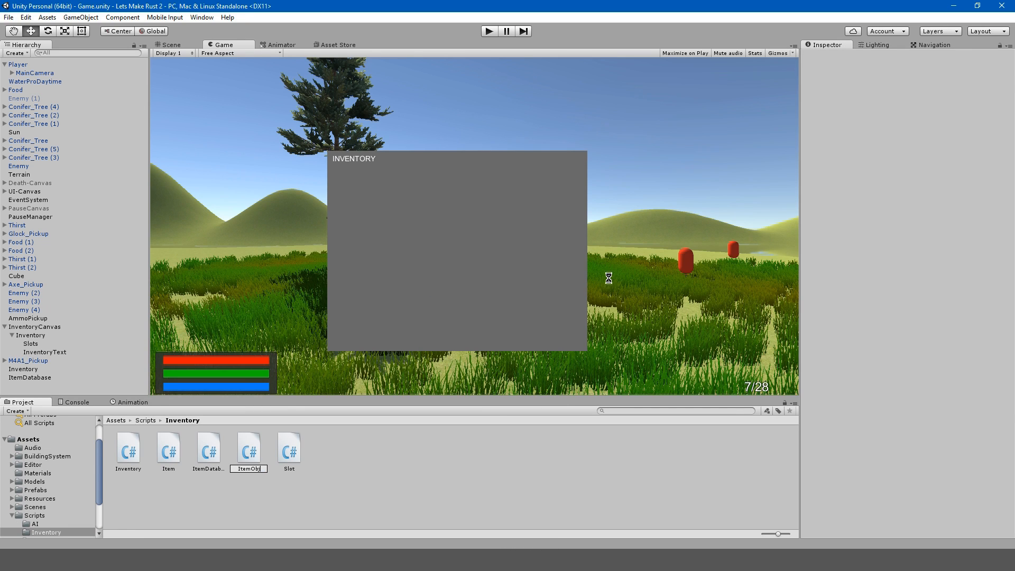
click(249, 446)
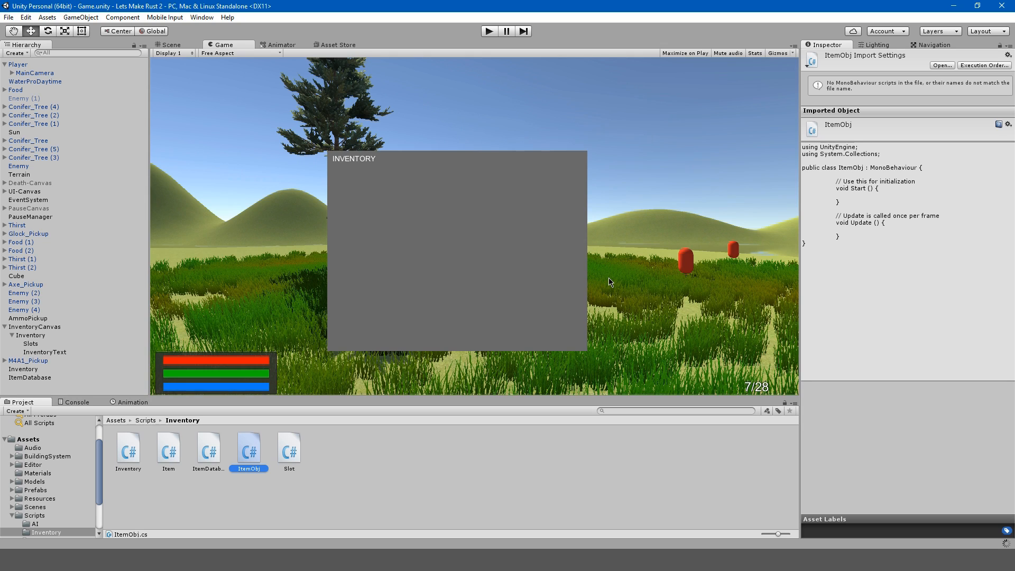
mouse_move(258, 446)
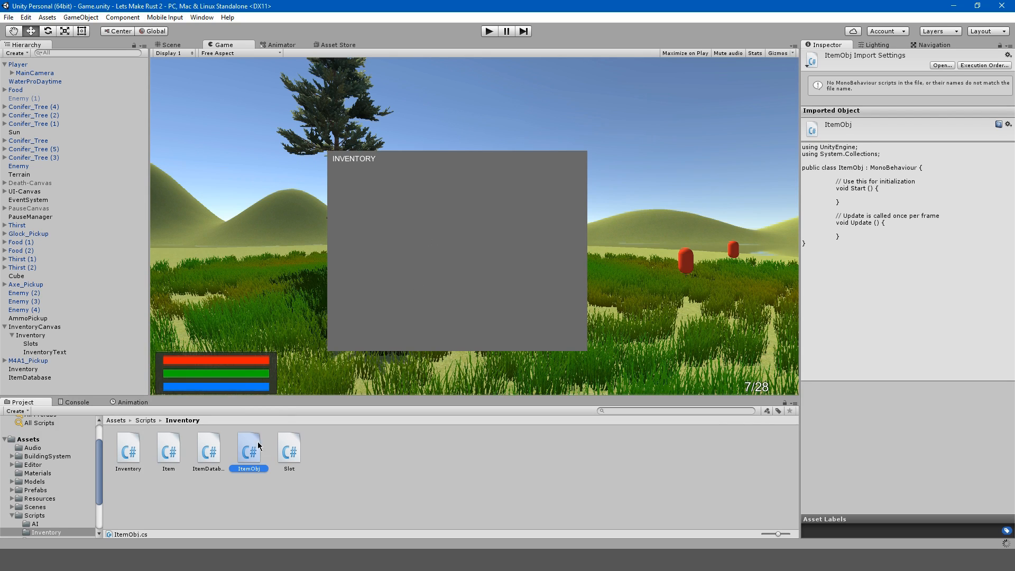
mouse_move(329, 546)
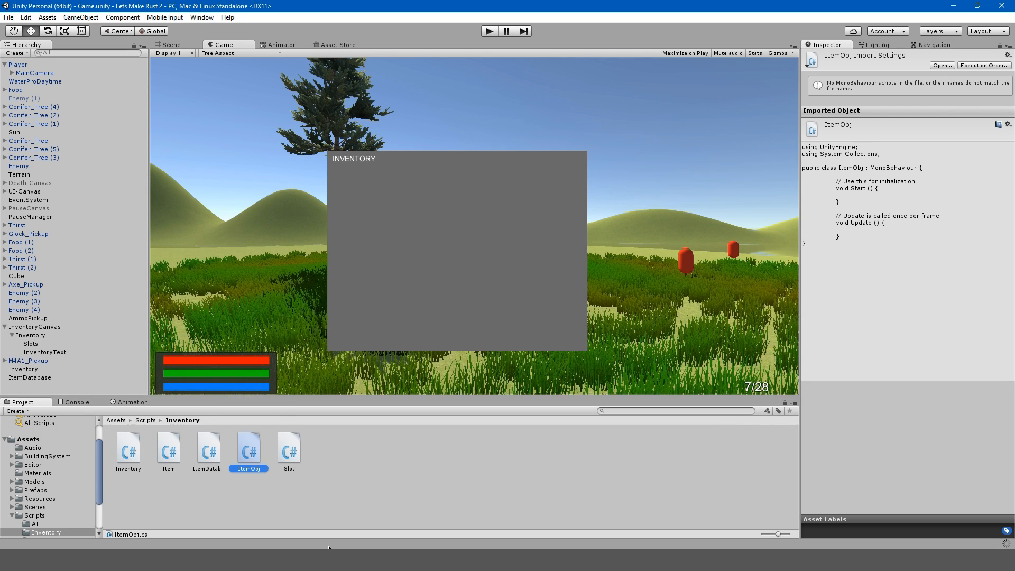
mouse_move(242, 457)
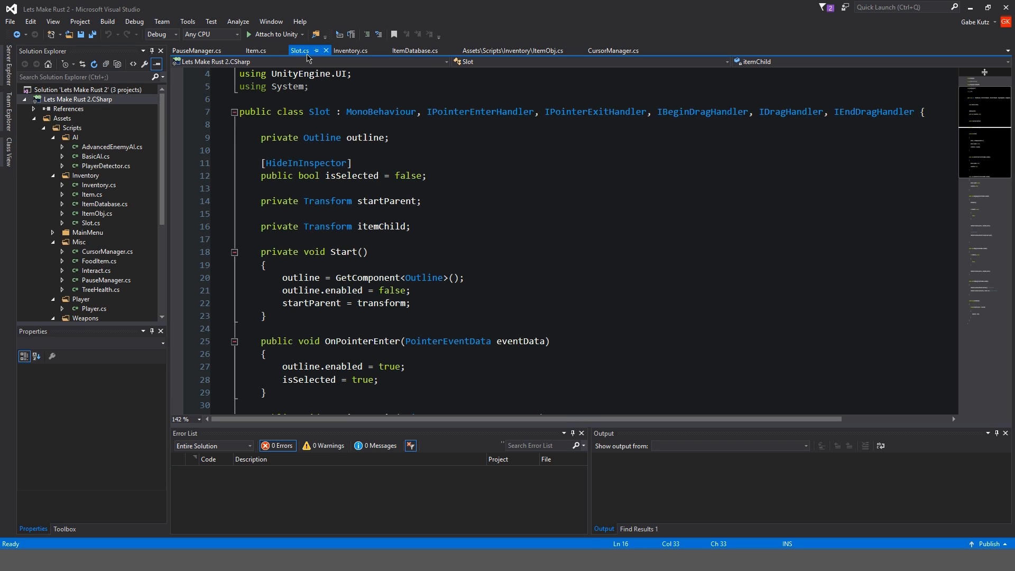
Close the unneeded script tabs, including ItemDatabase, leaving Slot.cs in view
click(385, 50)
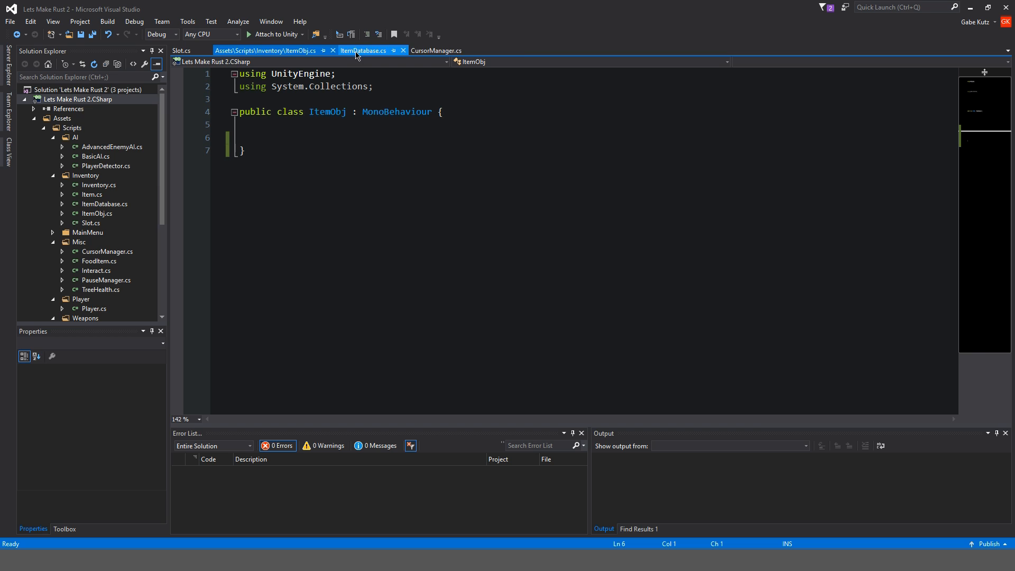
click(402, 51)
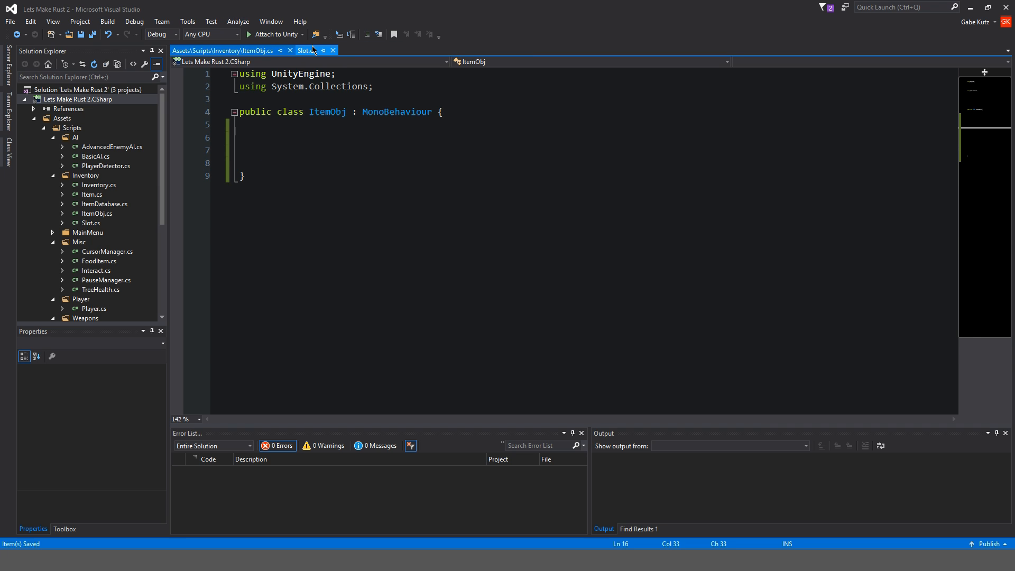
click(304, 51)
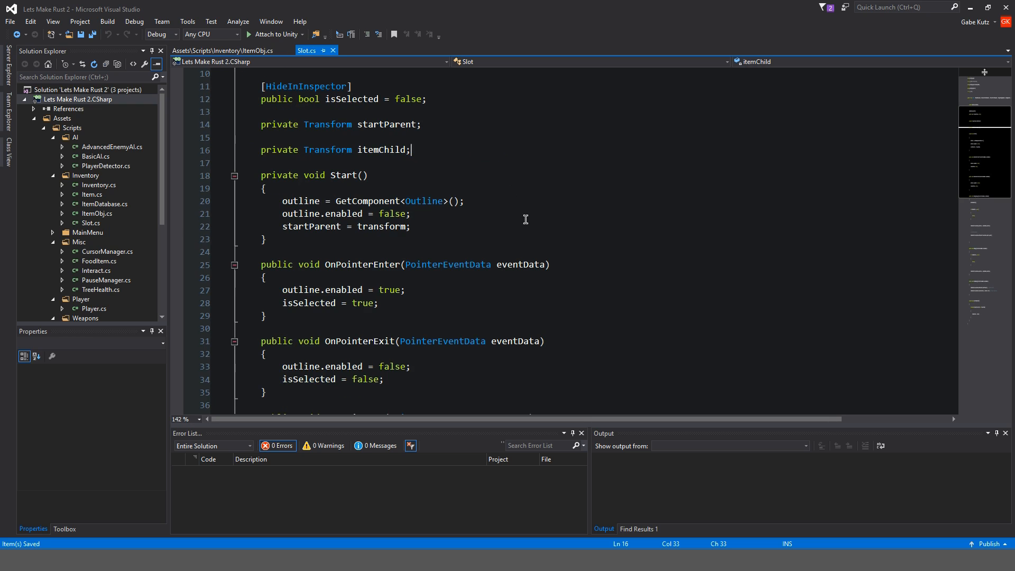
mouse_move(446, 265)
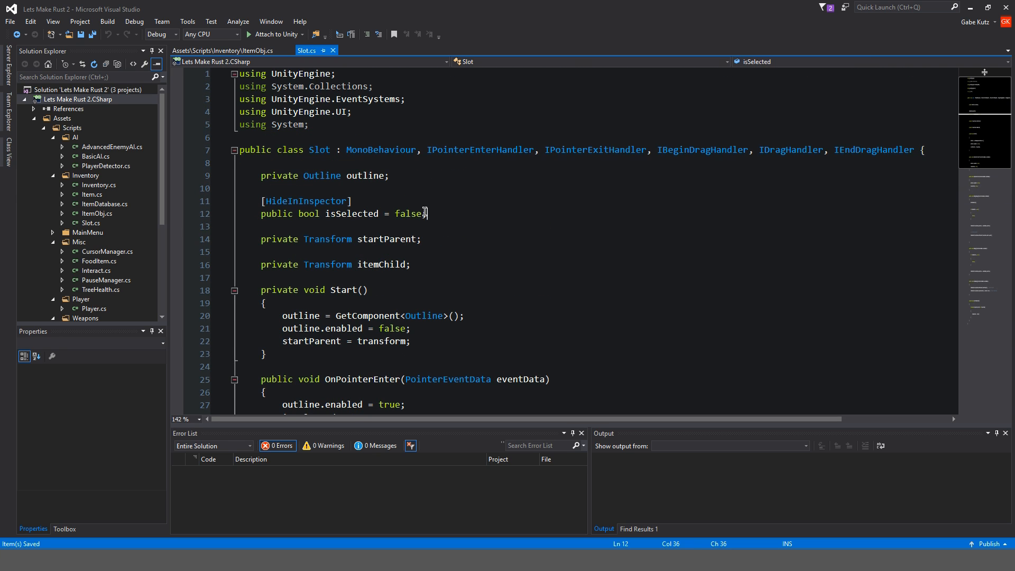
Strip isSelected from Slot's pointer handlers and mark OnBeginDrag, OnDrag, OnEndDrag to move into ItemObj
scroll(down, 3)
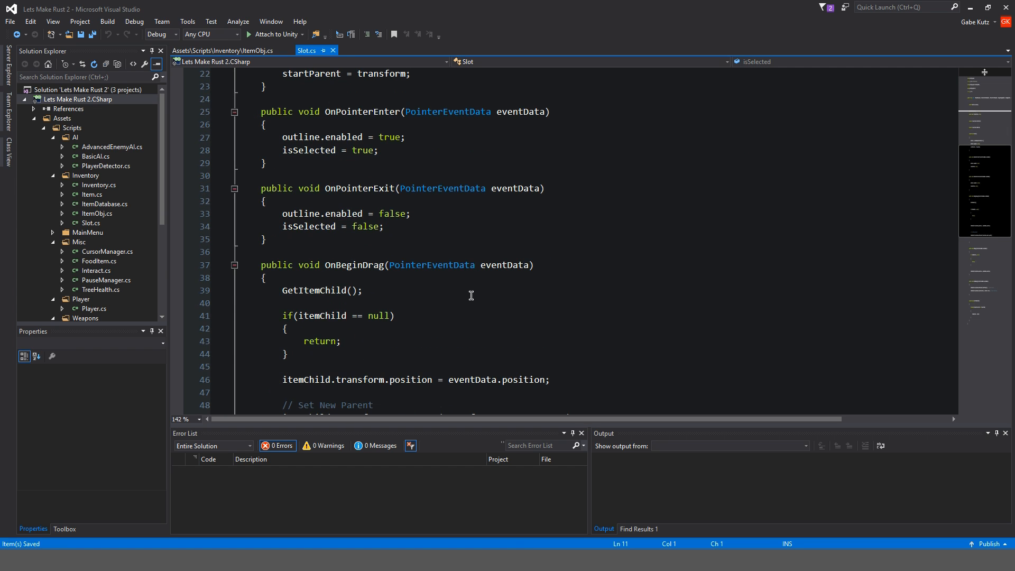
scroll(up, 3)
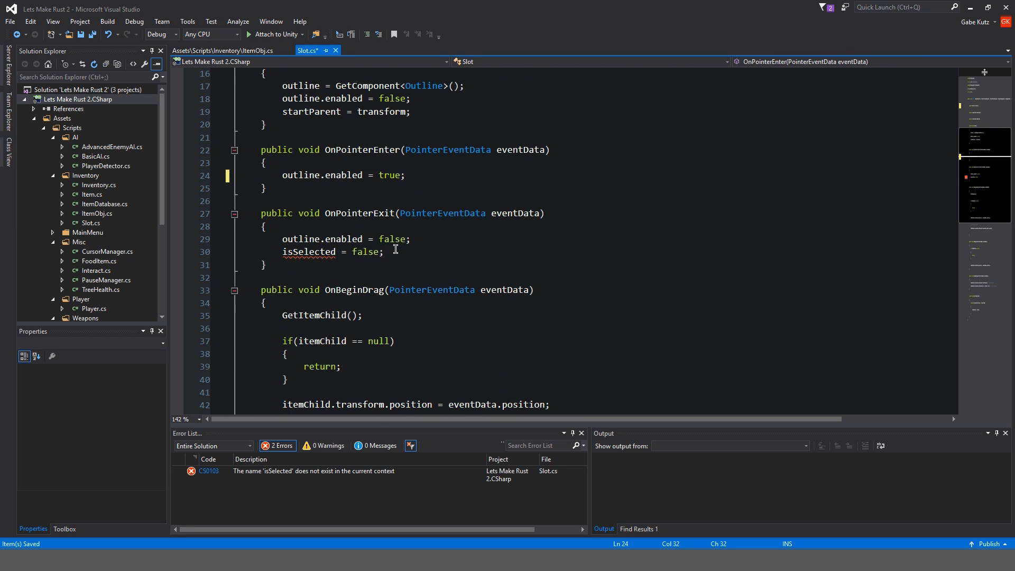
scroll(down, 3)
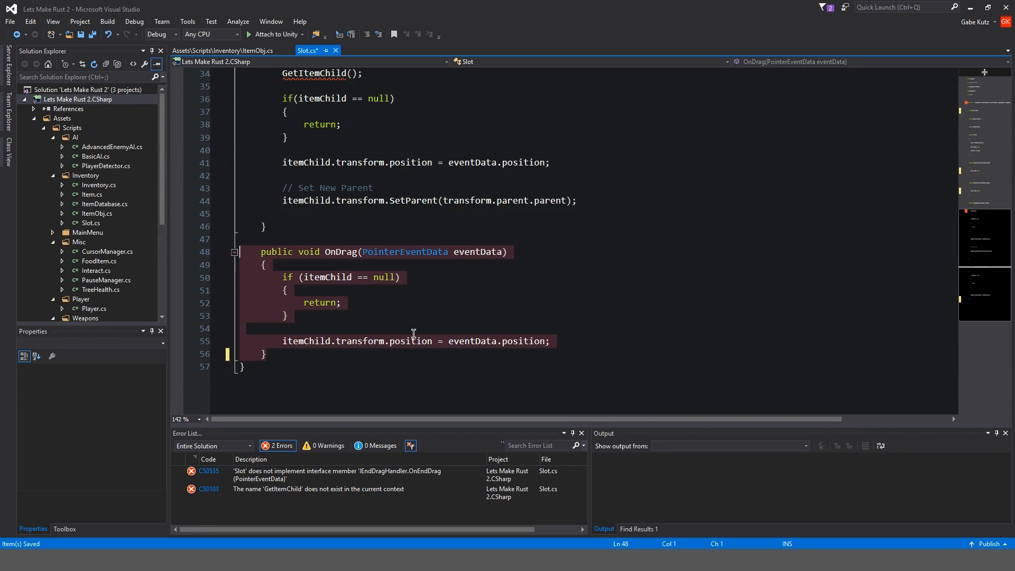
mouse_move(650, 302)
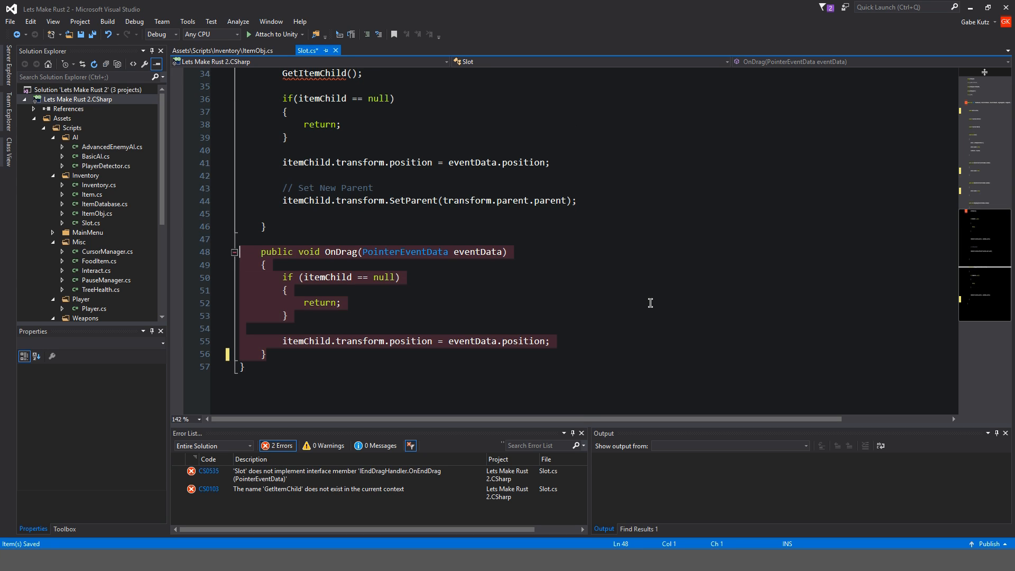
scroll(down, 3)
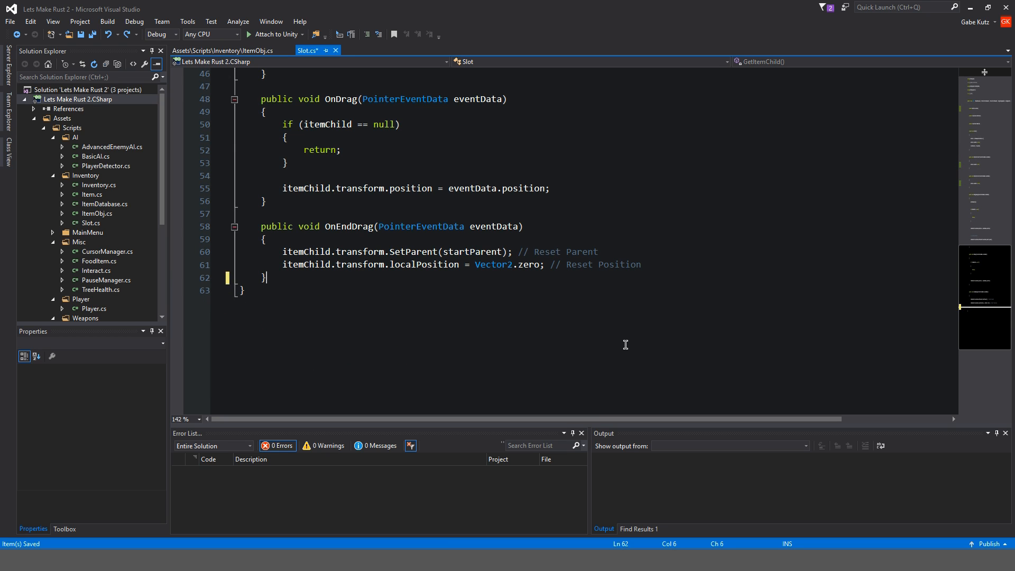
click(233, 51)
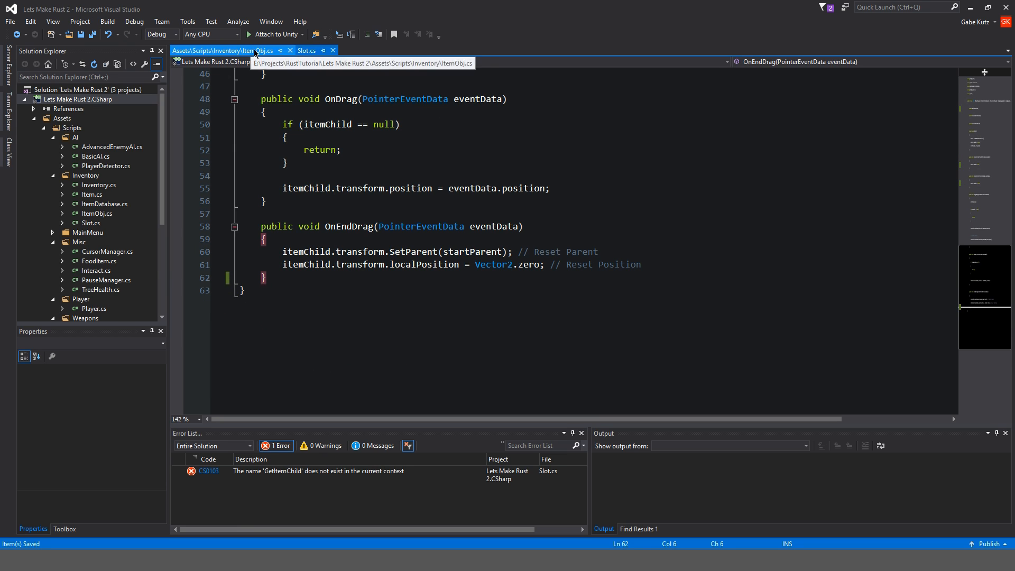
click(307, 51)
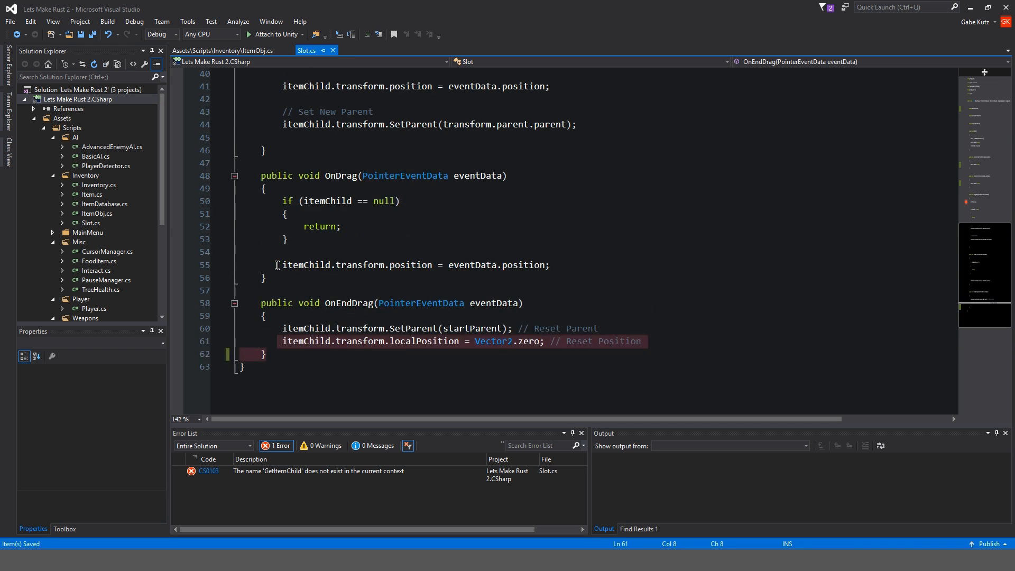
scroll(up, 3)
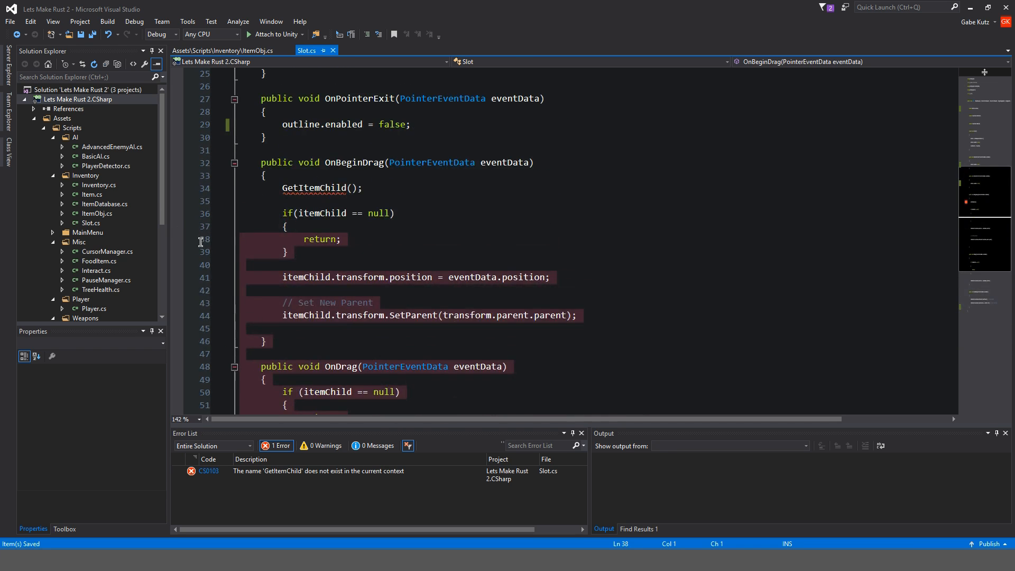
scroll(up, 3)
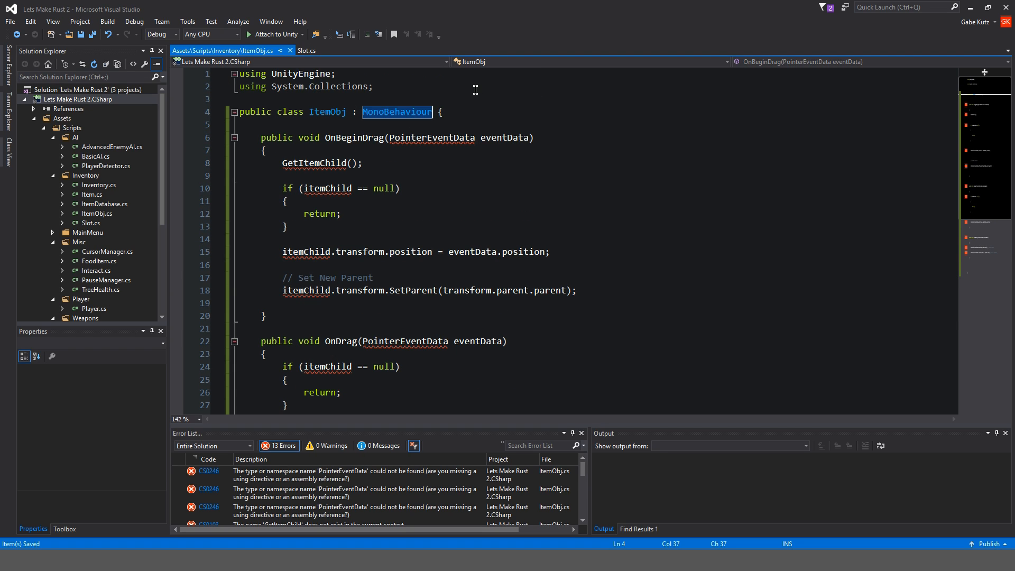
Add a UnityEngine.EventSystems using directive and declare IDragHandler after MonoBehaviour on ItemObj
text(, IOn)
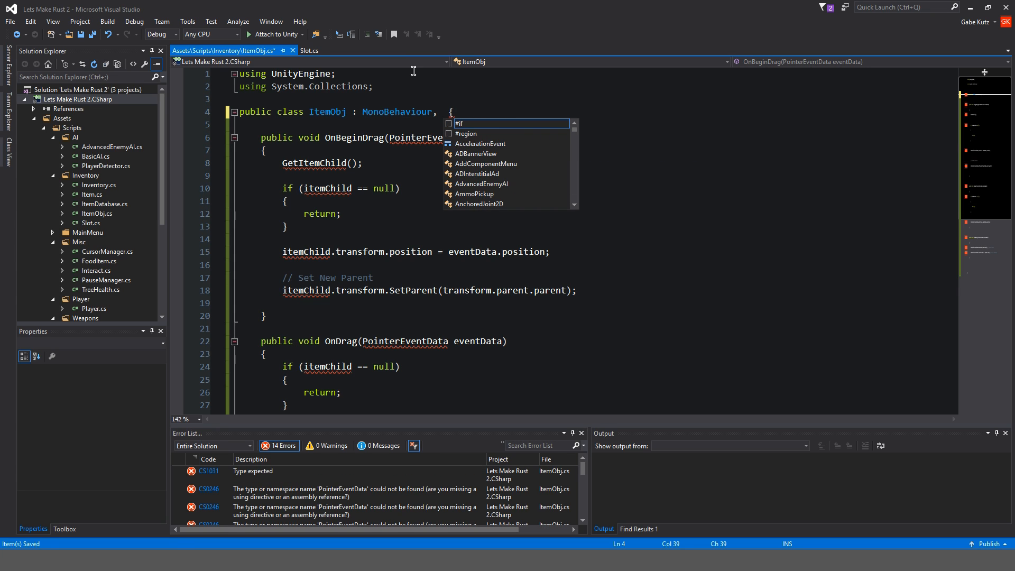
click(310, 49)
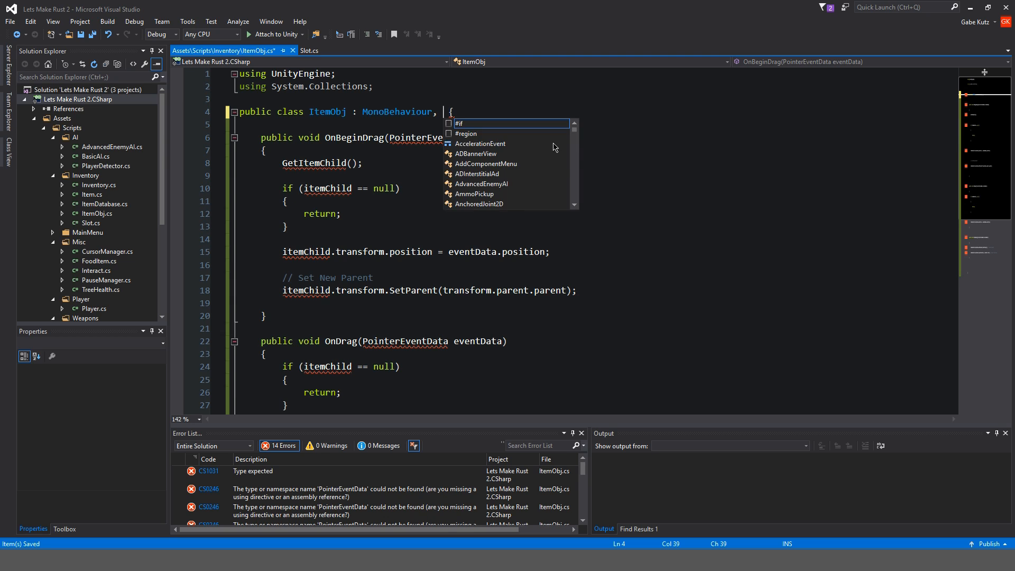
text(I)
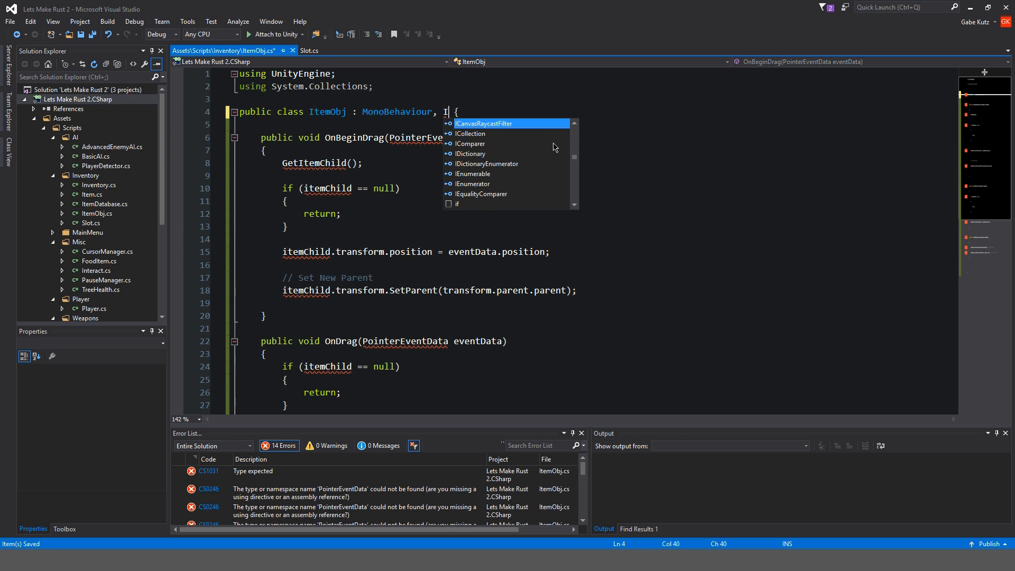
key(Backspace)
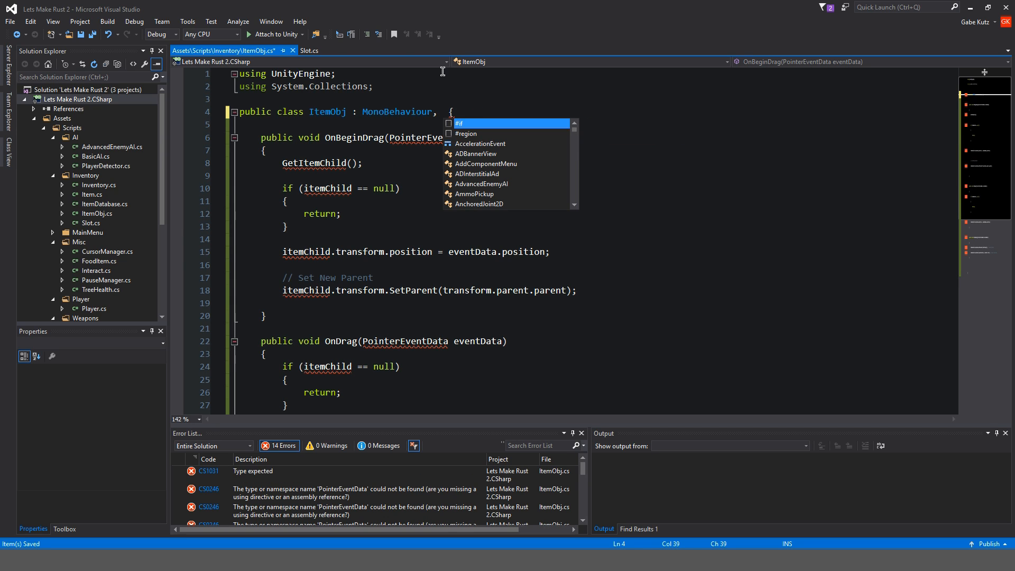
text(u)
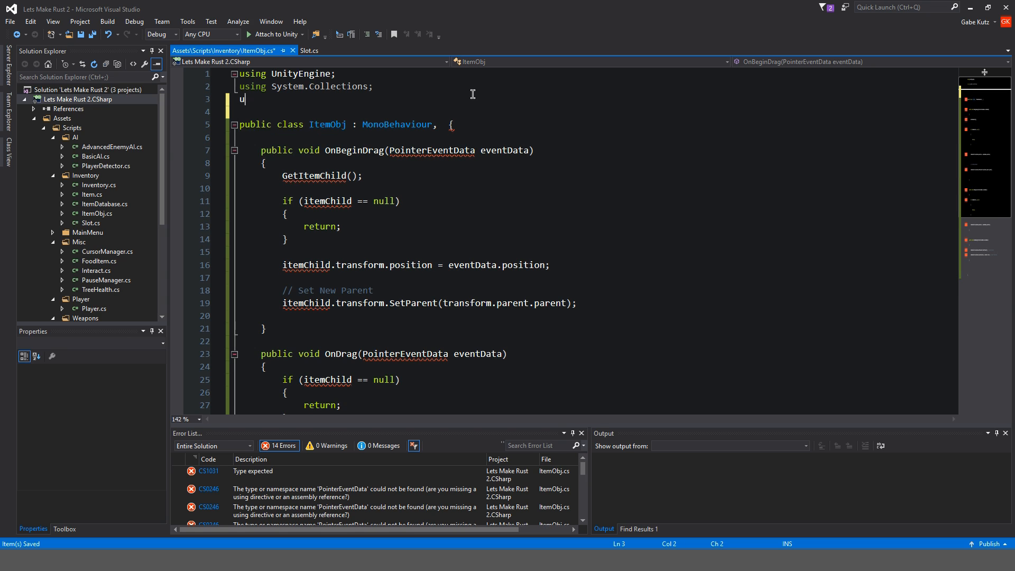
text(sing)
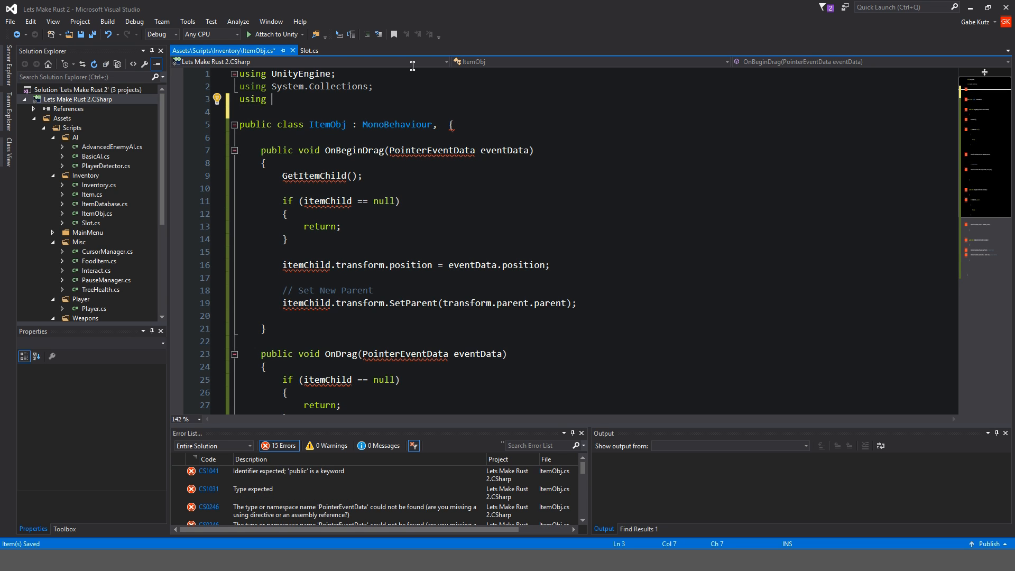
text(EventSystems;)
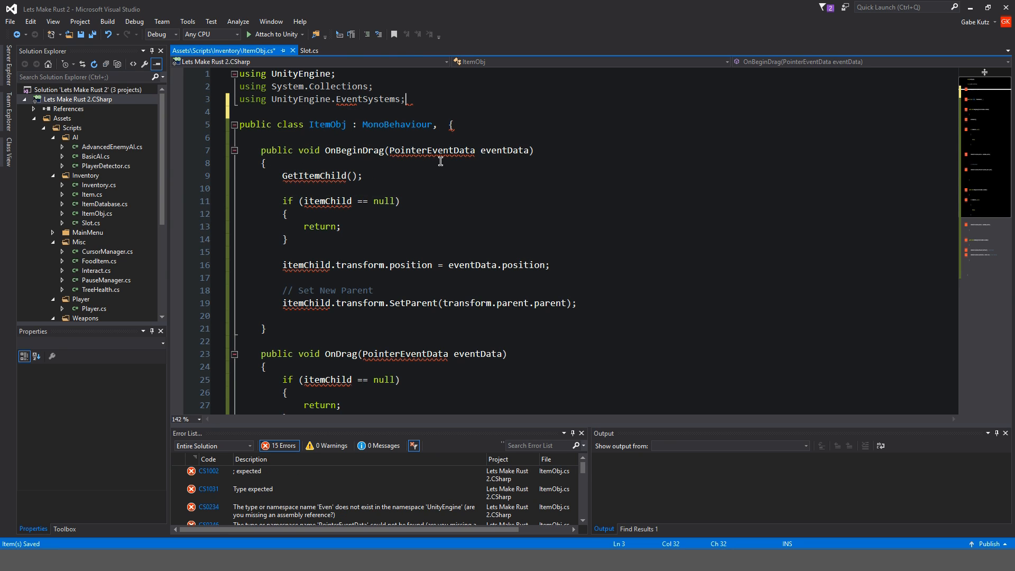
text(I)
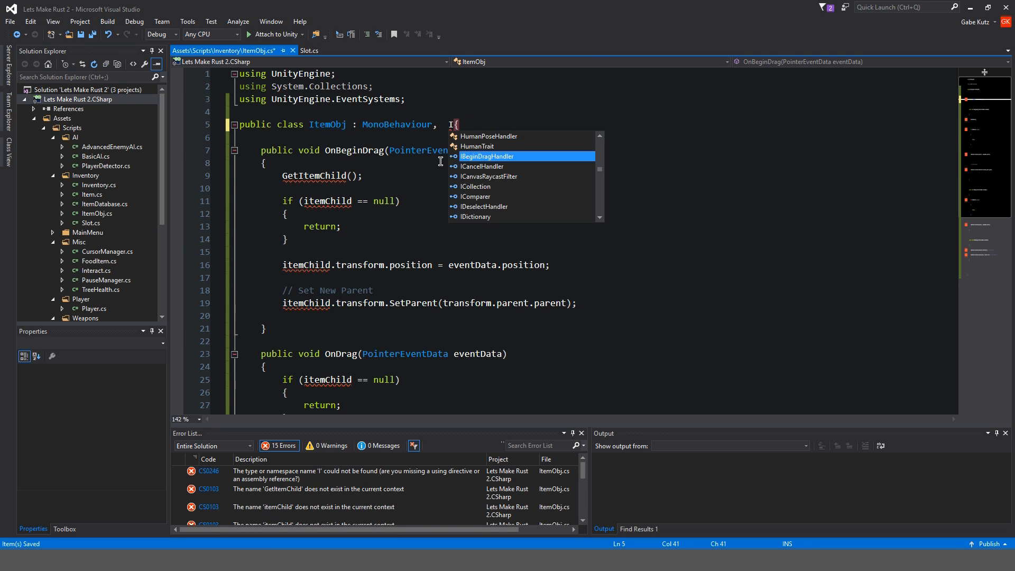
text(DragHandler)
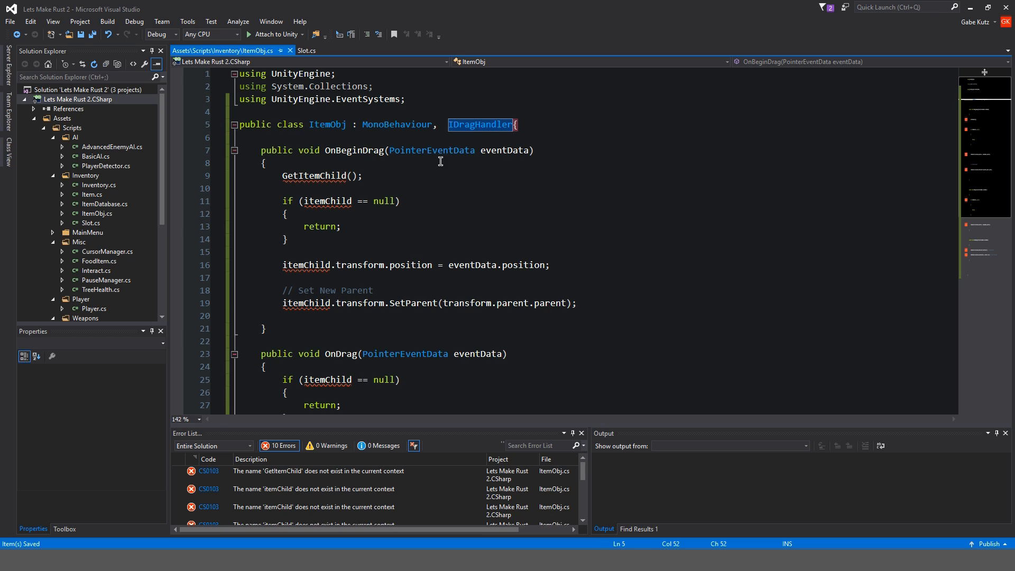
Make the drag methods use transform directly, deleting GetItemChild and the itemChild null checks
scroll(down, 3)
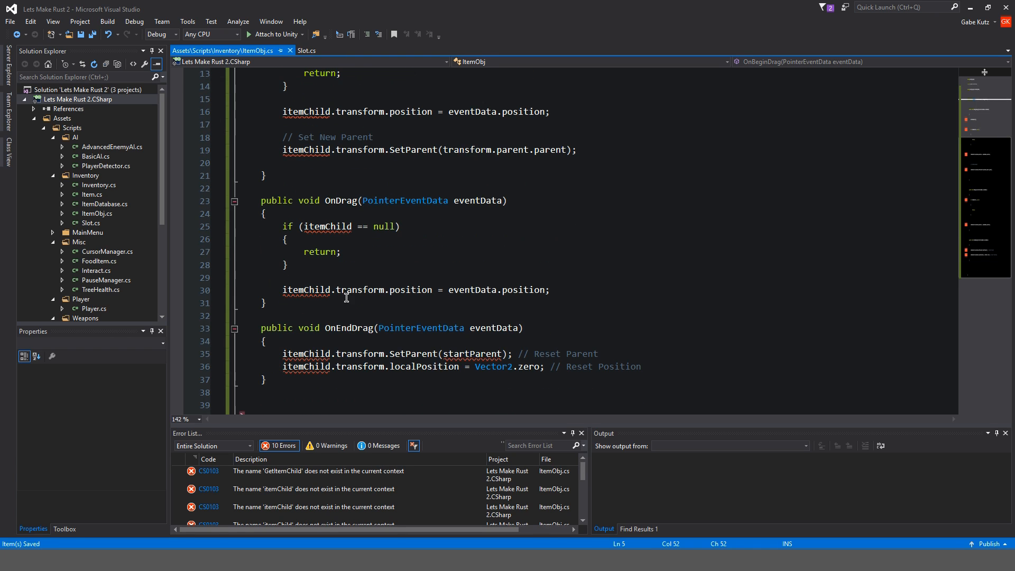
mouse_move(331, 360)
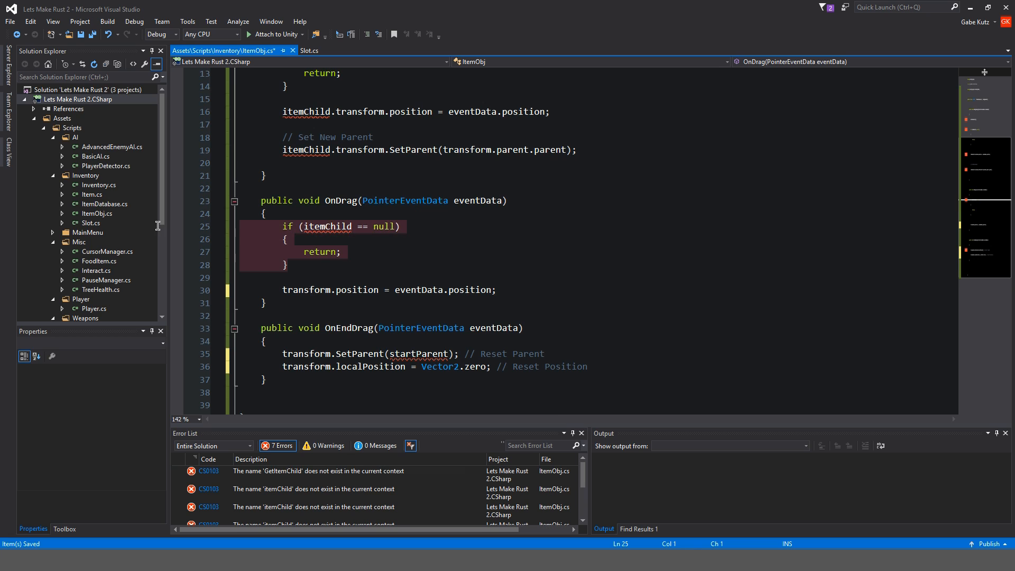
scroll(up, 3)
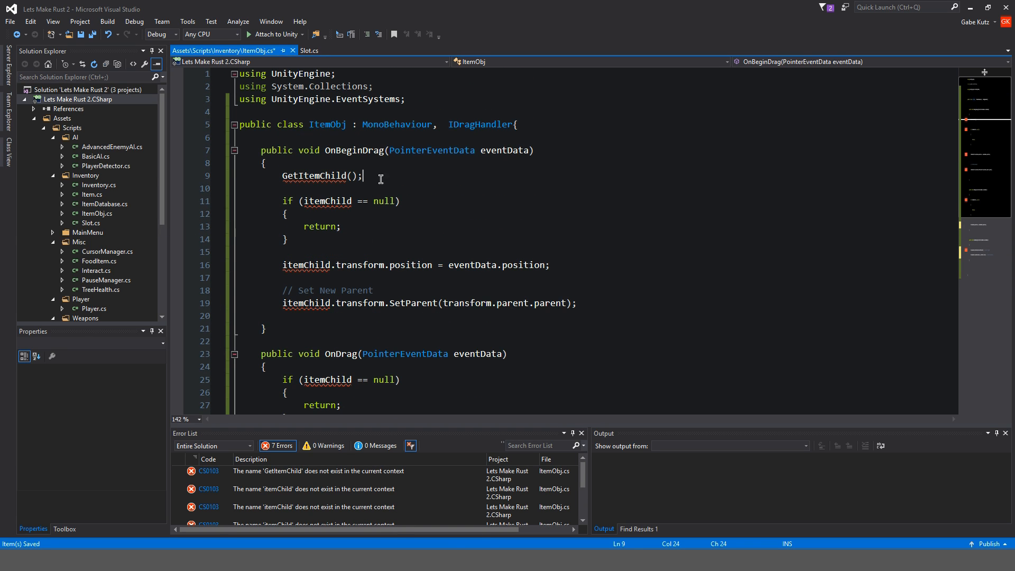
key(Delete)
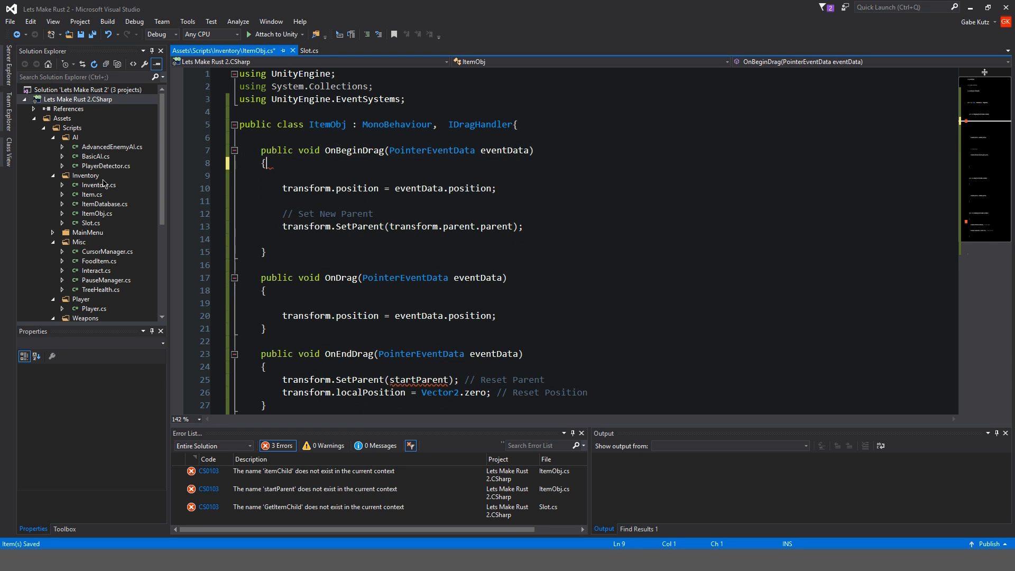
Add private Transform starParent and a Start method assigning transform.parent.parent in ItemObj
key(enter)
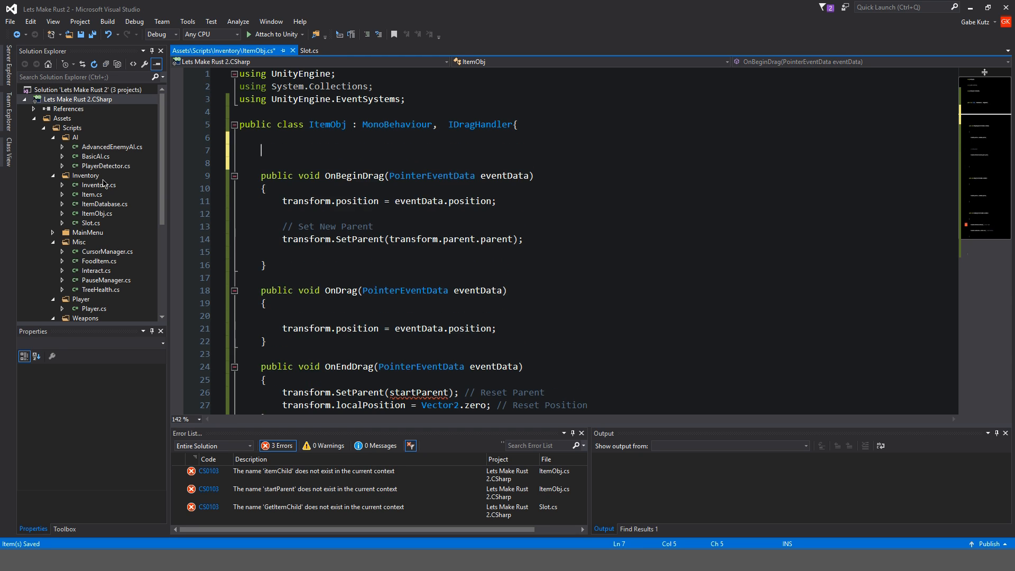
text(private void Start()
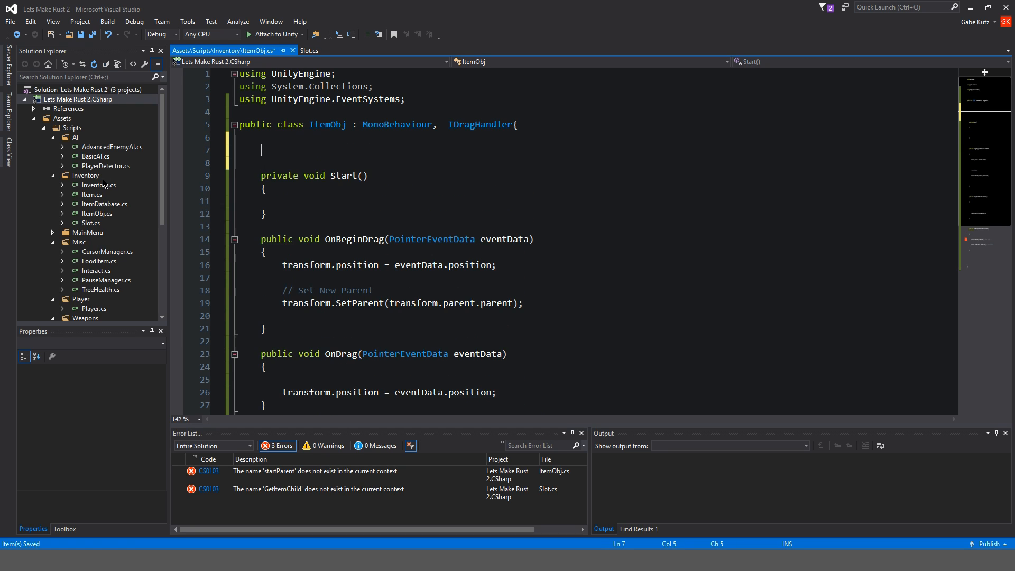
text(private Transform st)
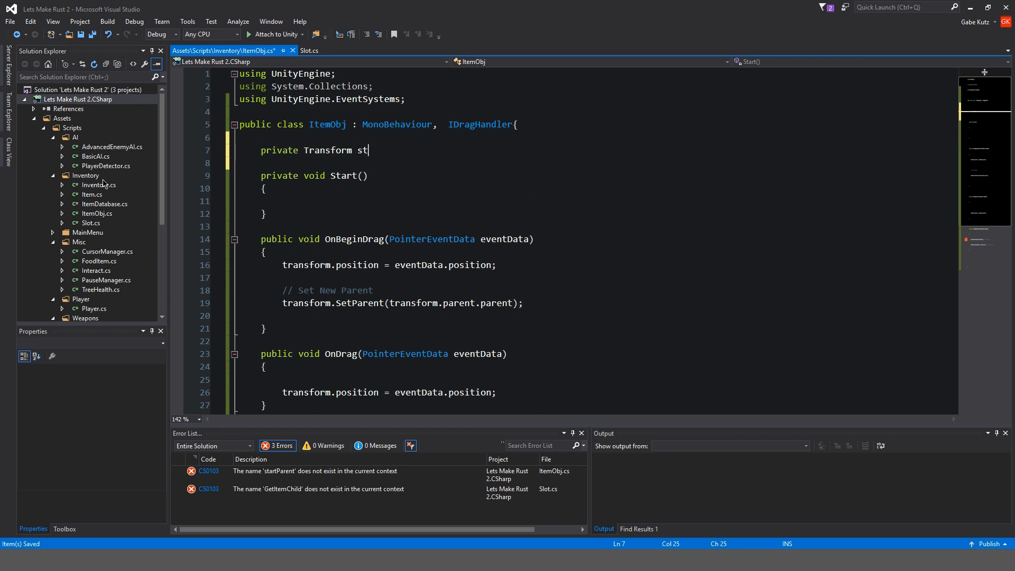
text(arParent;)
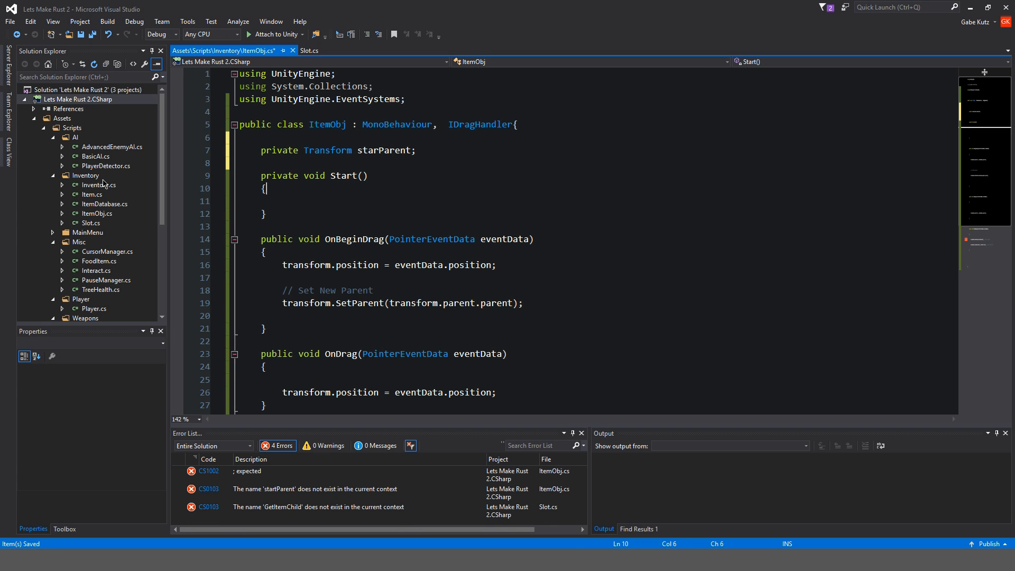
text(starParent =)
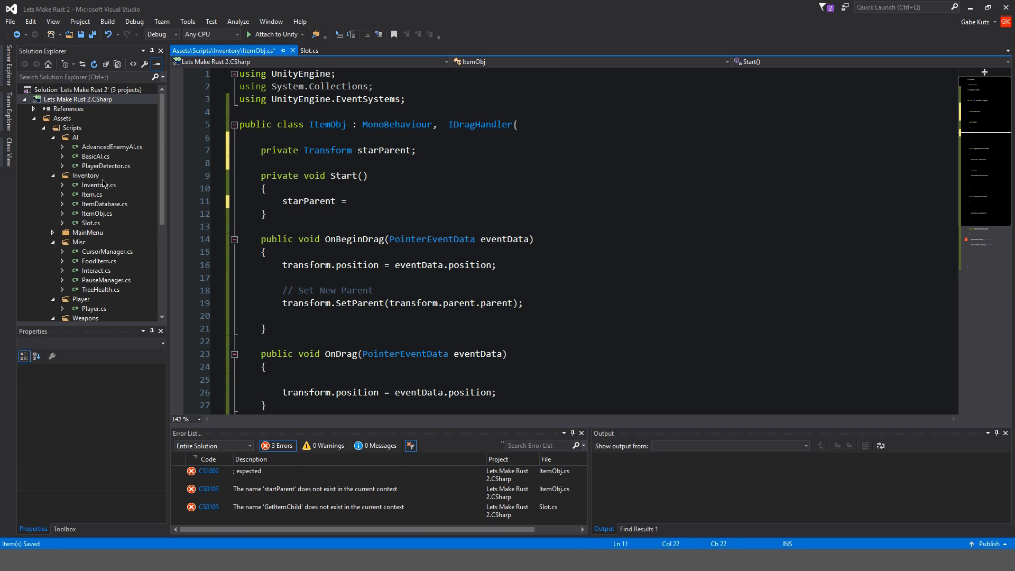
text(transform.parent.pare)
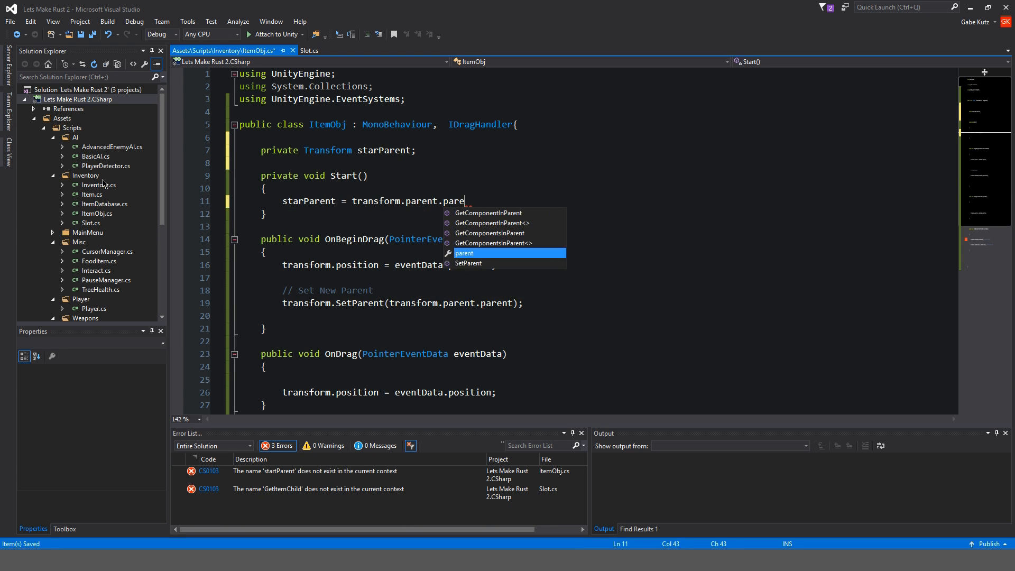
click(309, 51)
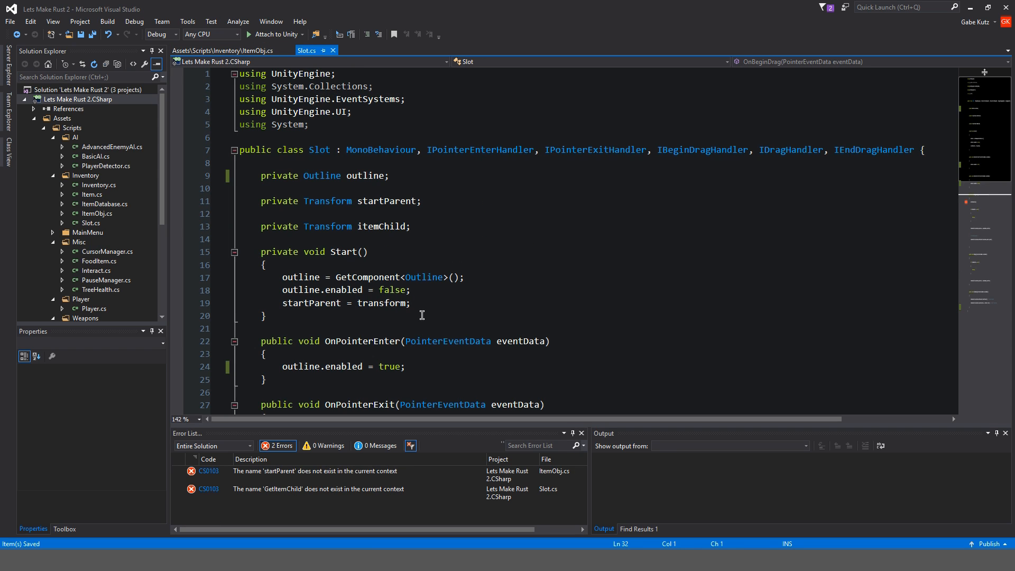
click(220, 50)
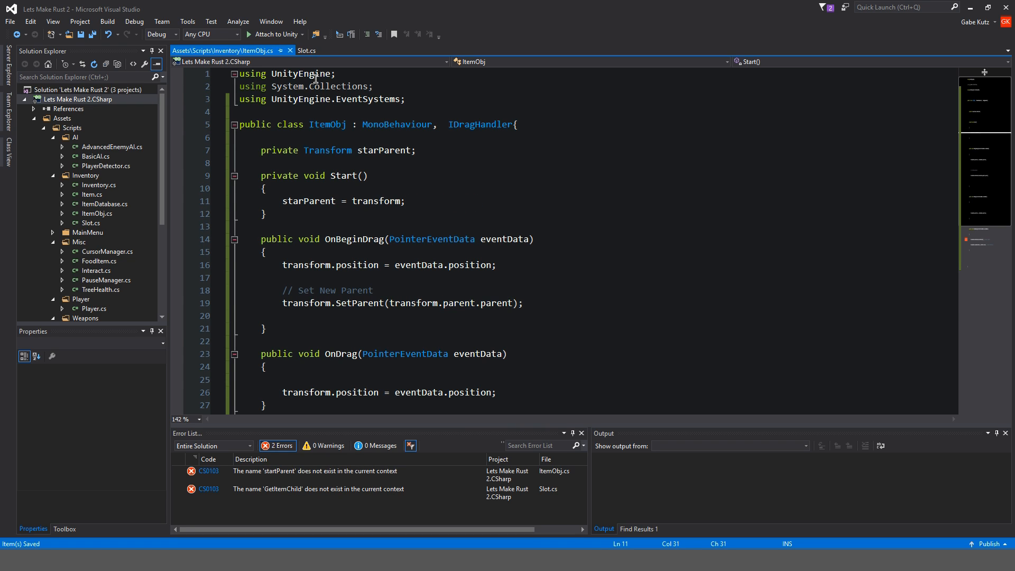
click(308, 51)
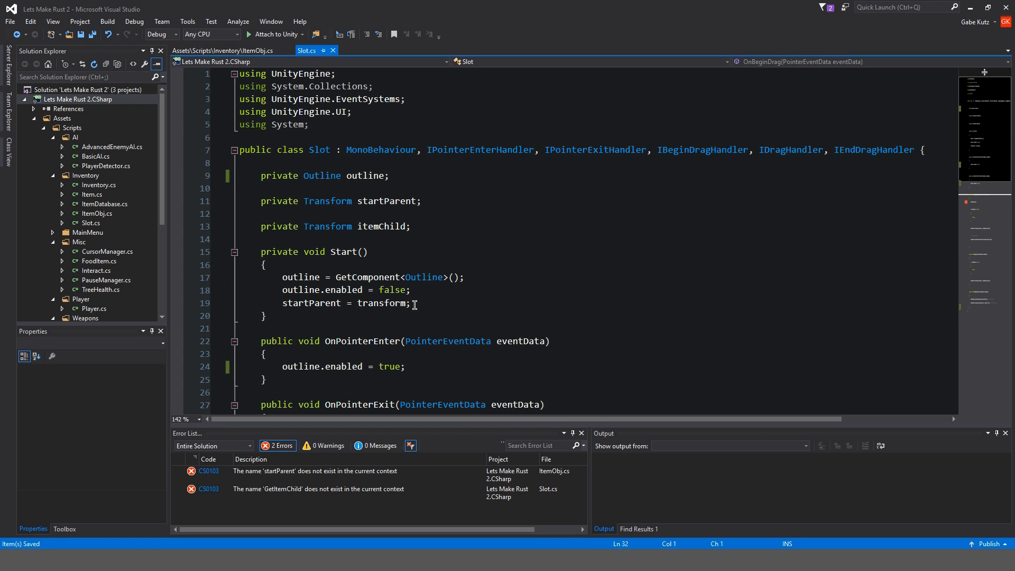
click(223, 51)
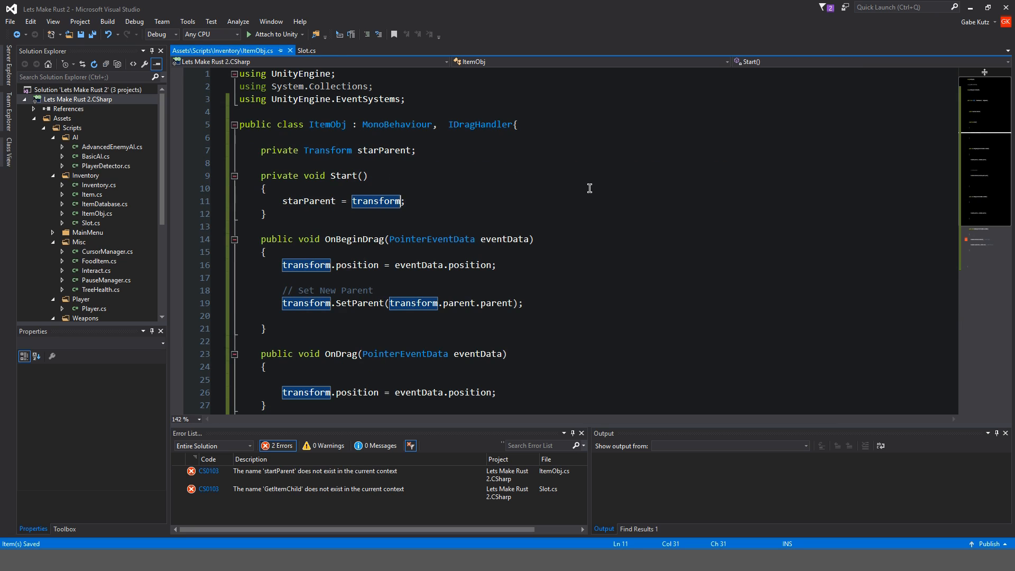
text(.parent)
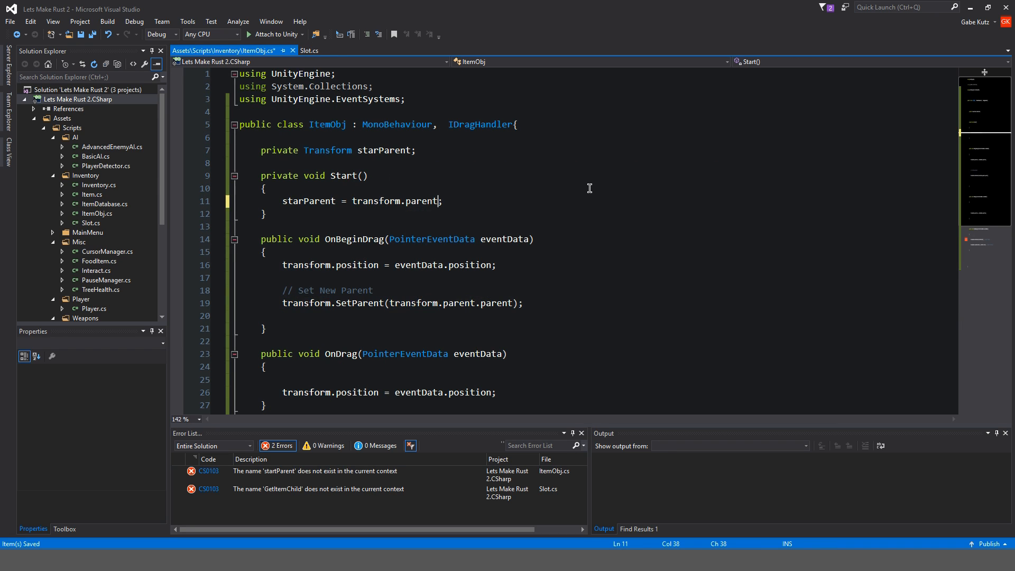
Delete the leftover startParent drag field from Slot.cs
click(310, 51)
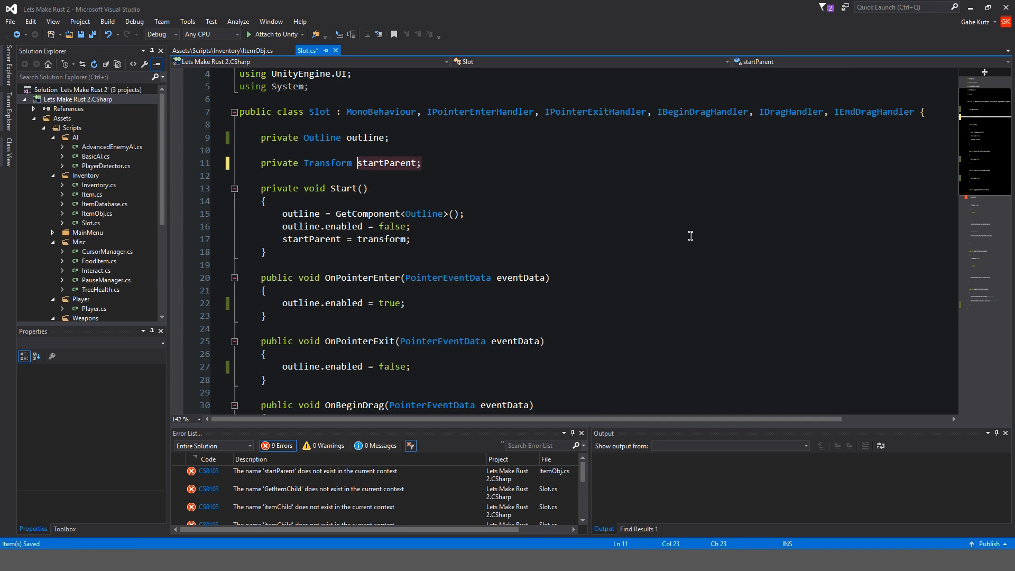
key(Delete)
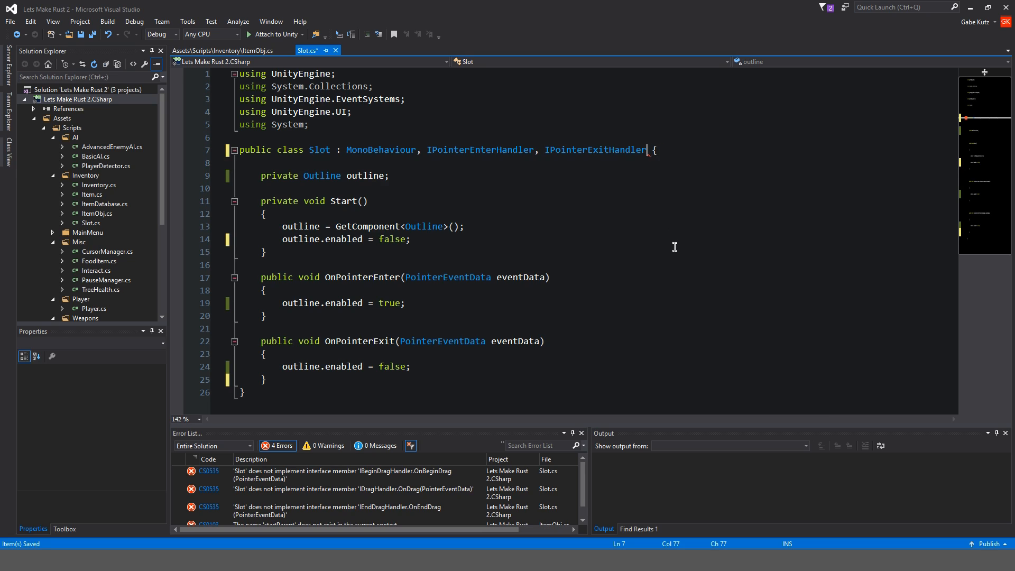
Drop Slot's drag interface declaration and rename ItemObj's starParent field to startParent for zero errors
double_click(594, 149)
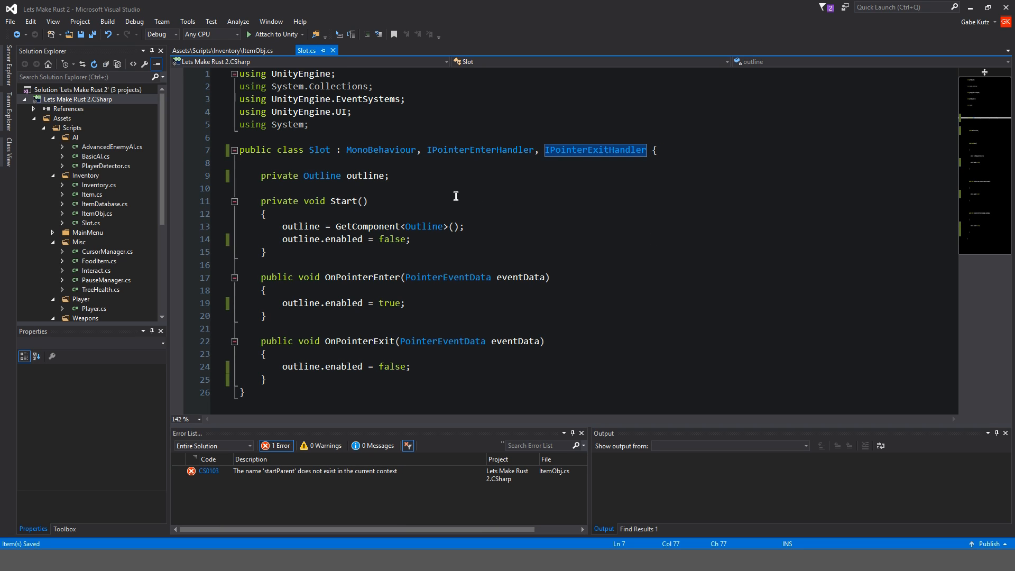
mouse_move(390, 256)
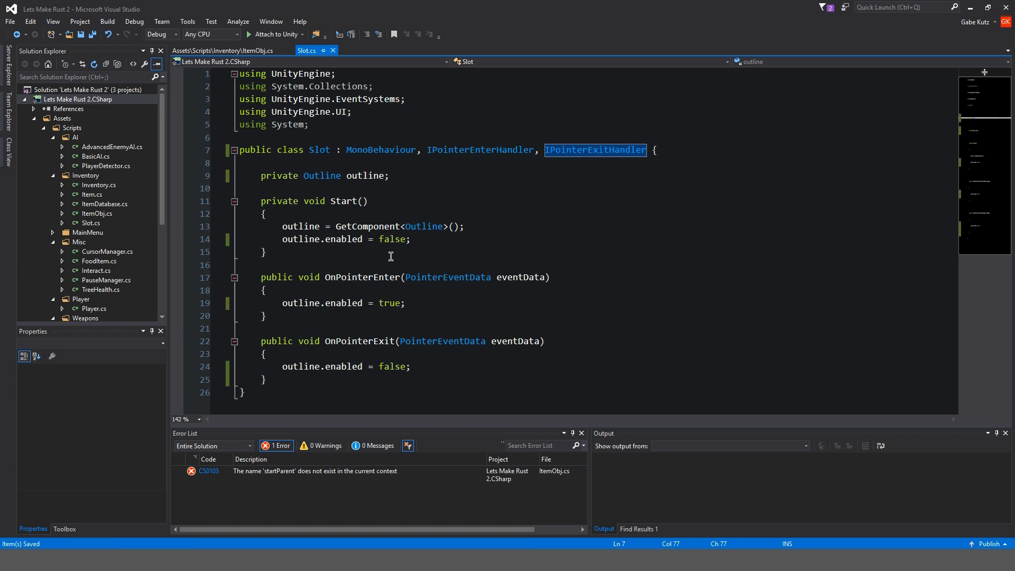
click(223, 50)
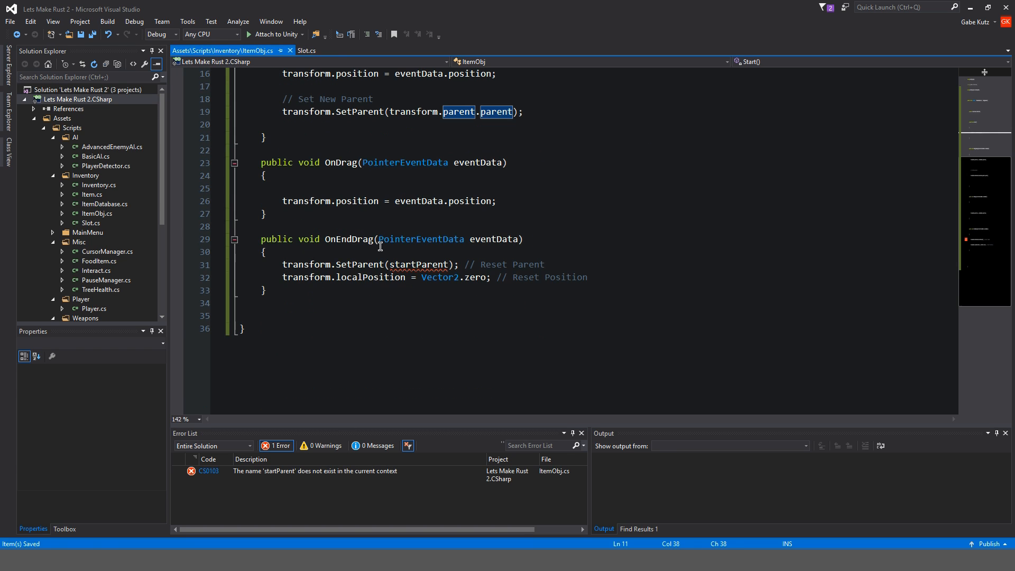
scroll(up, 3)
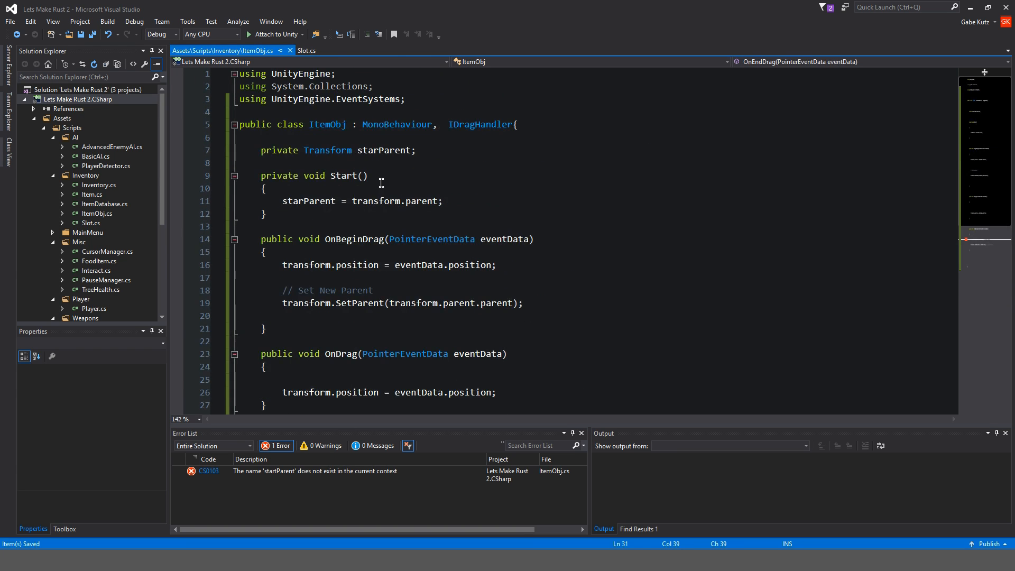
double_click(309, 201)
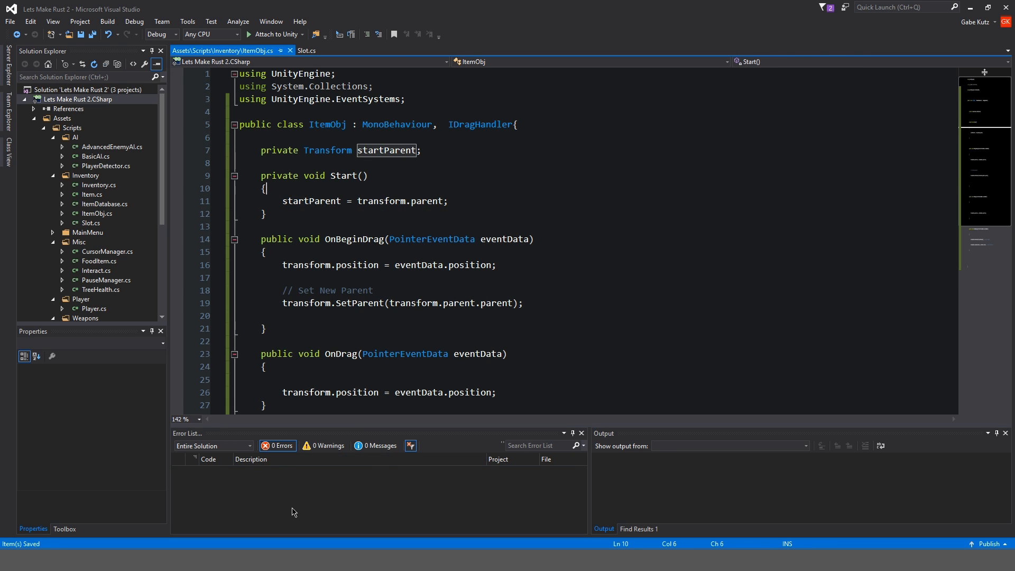
scroll(down, 3)
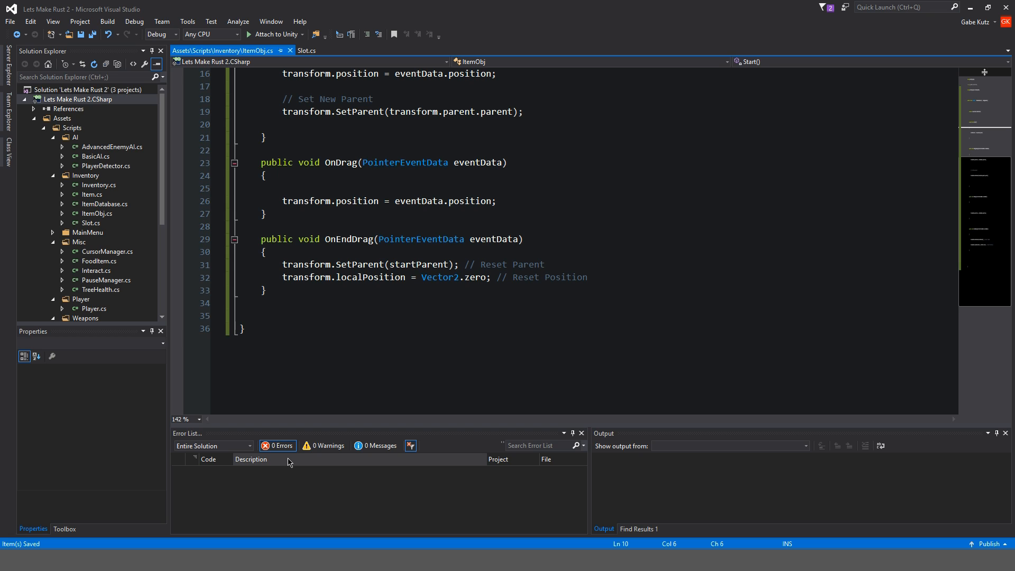
scroll(up, 3)
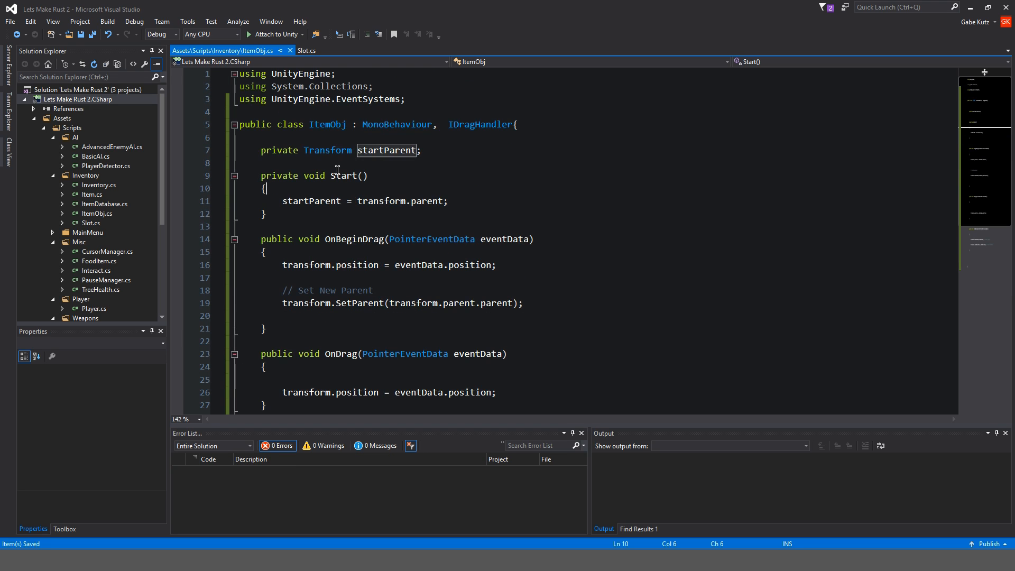
mouse_move(378, 224)
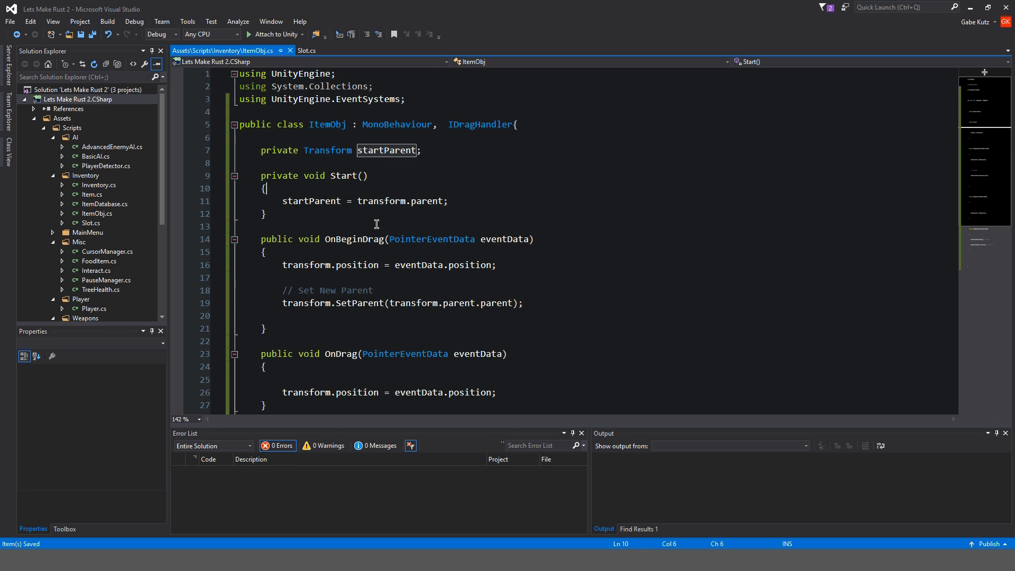
mouse_move(335, 239)
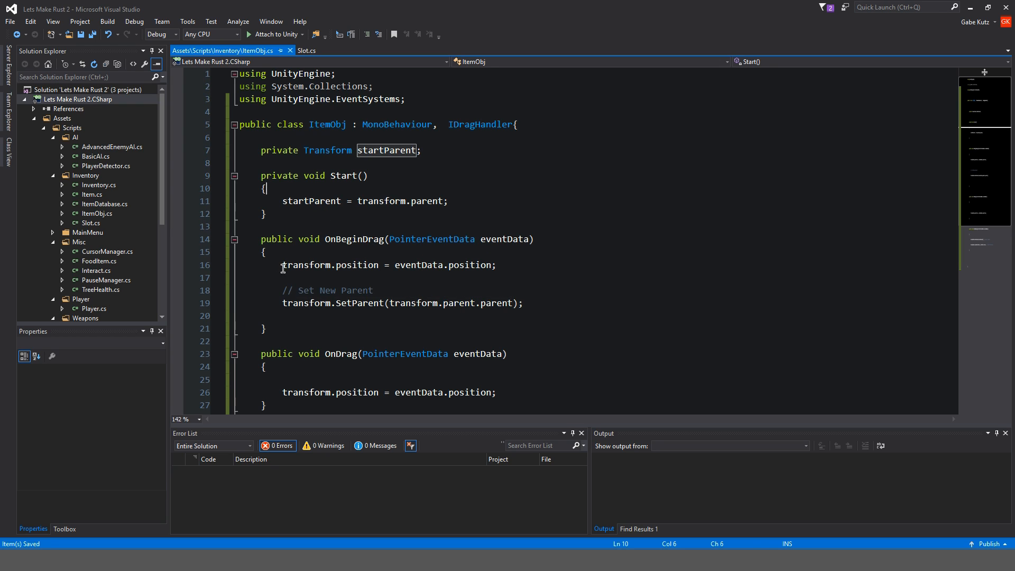
mouse_move(406, 265)
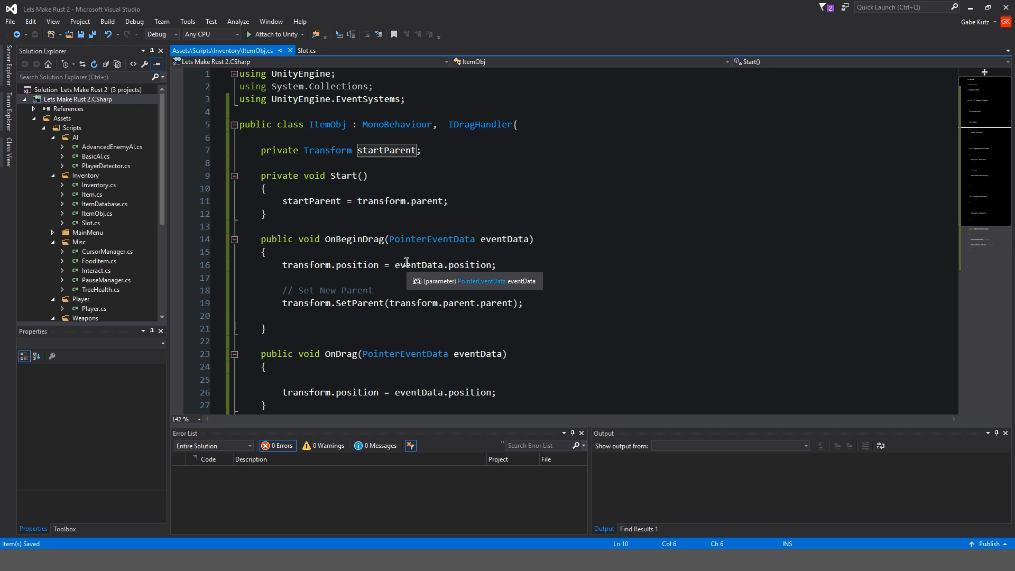
mouse_move(277, 305)
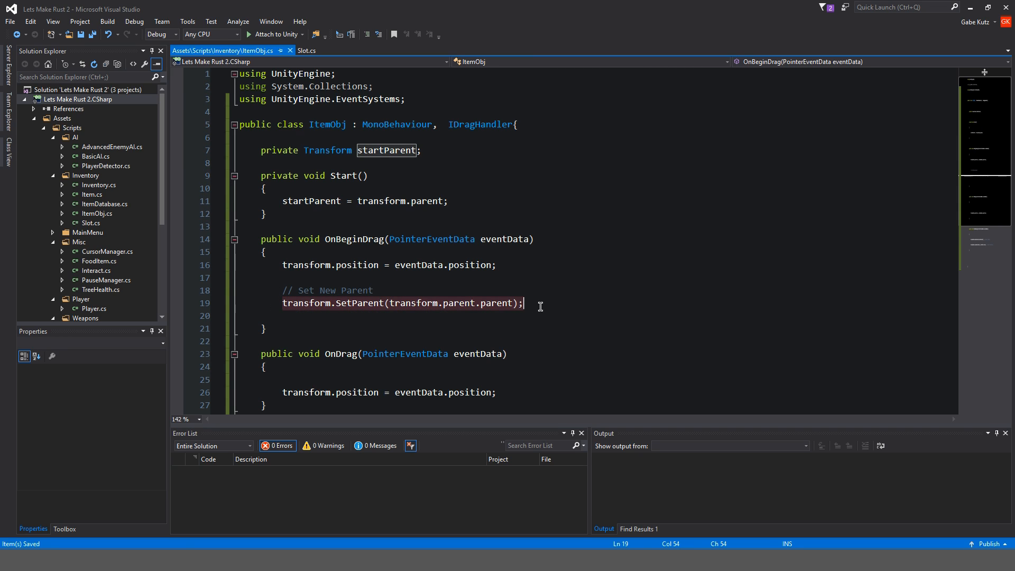
mouse_move(513, 296)
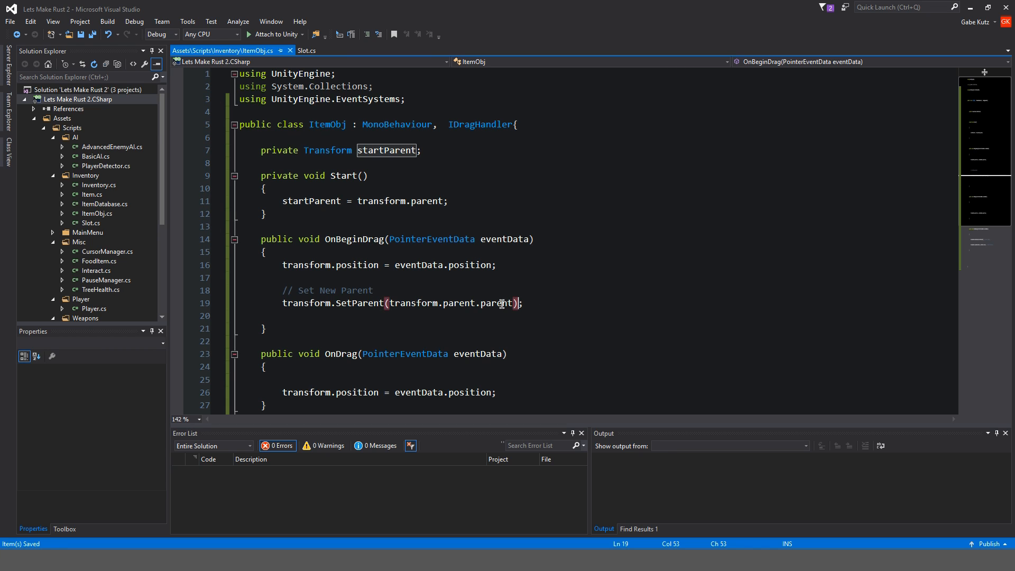
mouse_move(476, 304)
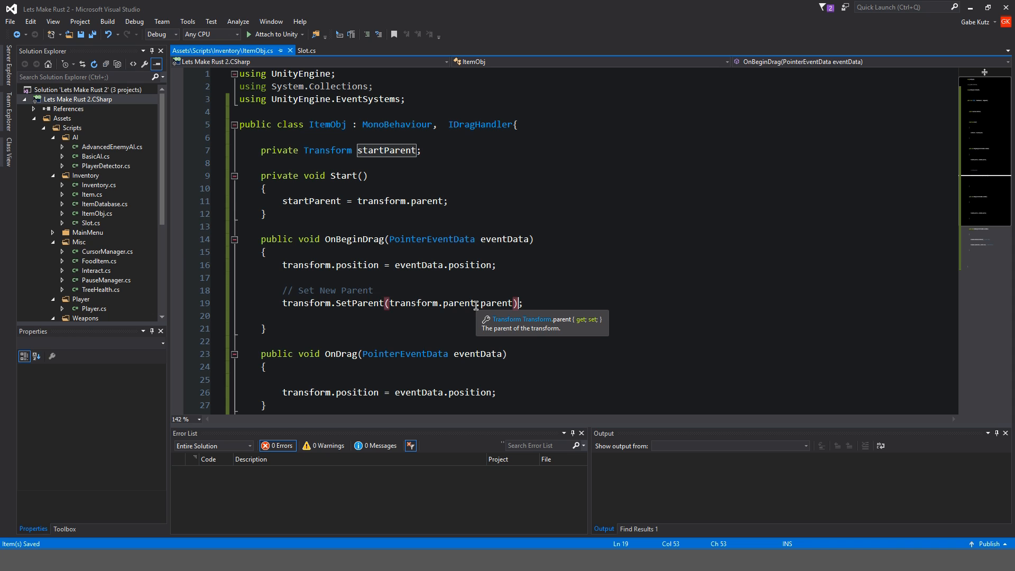
mouse_move(388, 207)
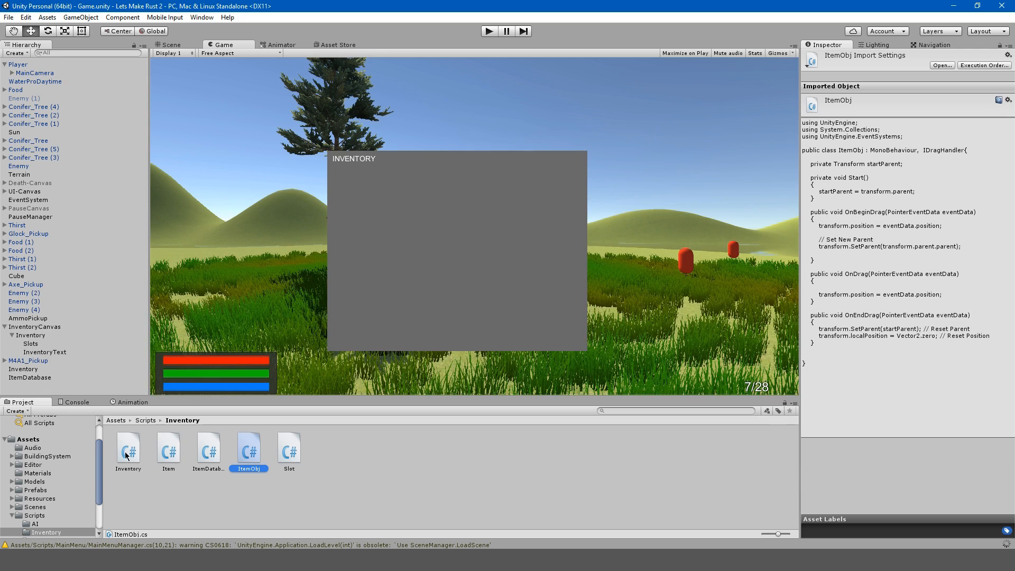
Add the ItemObj component to the Item prefab above its Canvas Group and enter play mode
click(46, 489)
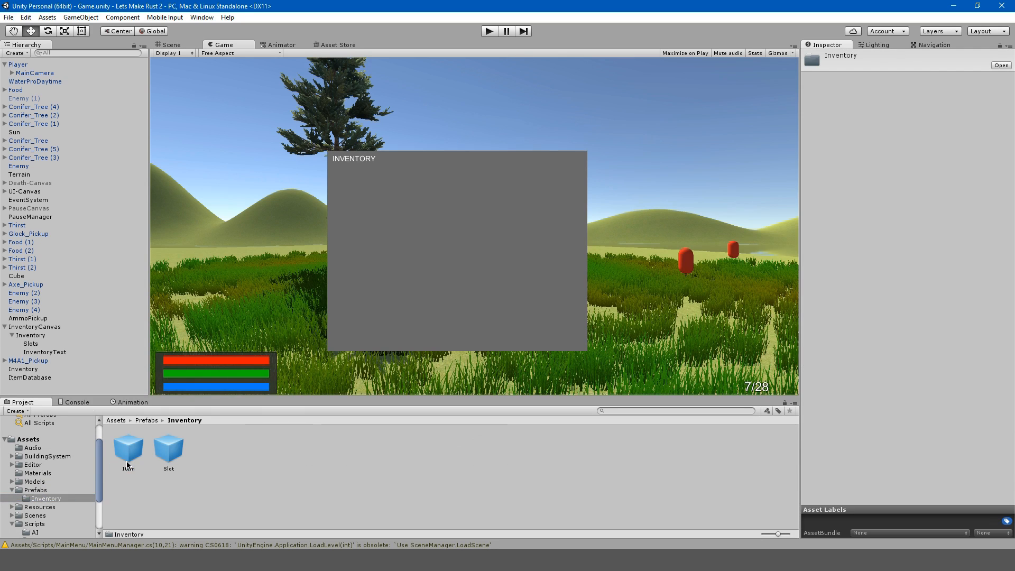
click(128, 446)
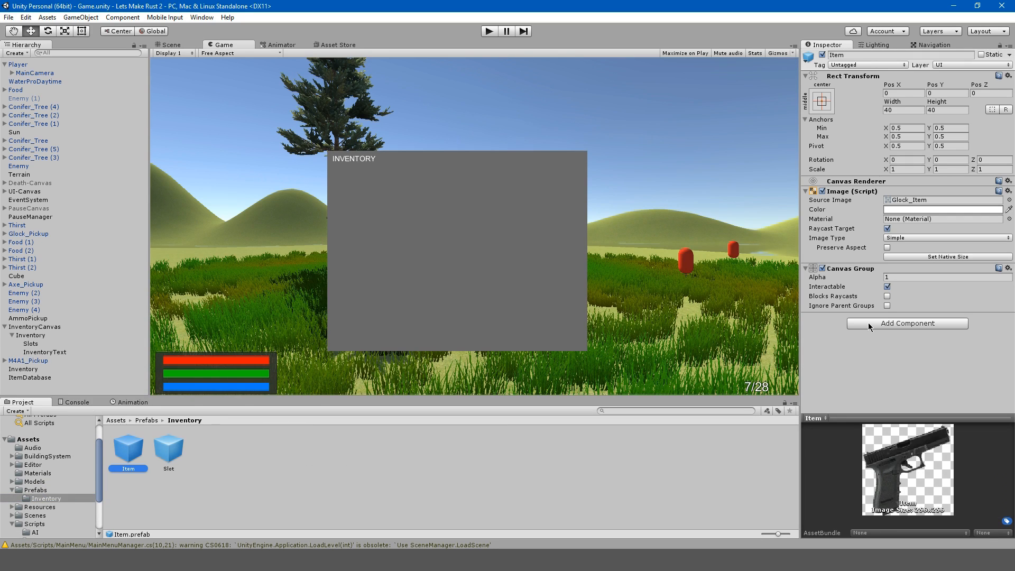
click(908, 323)
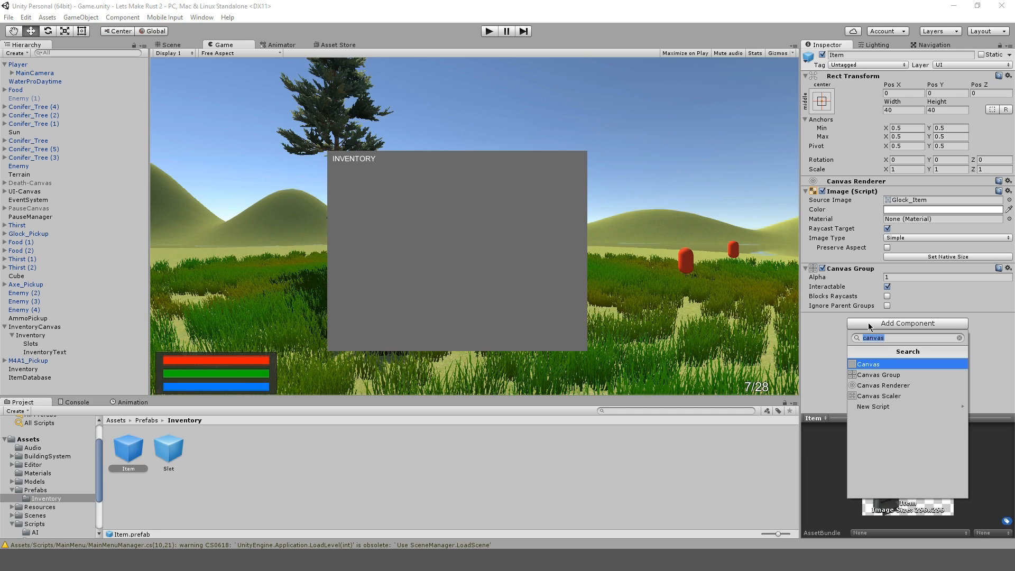
text(ite)
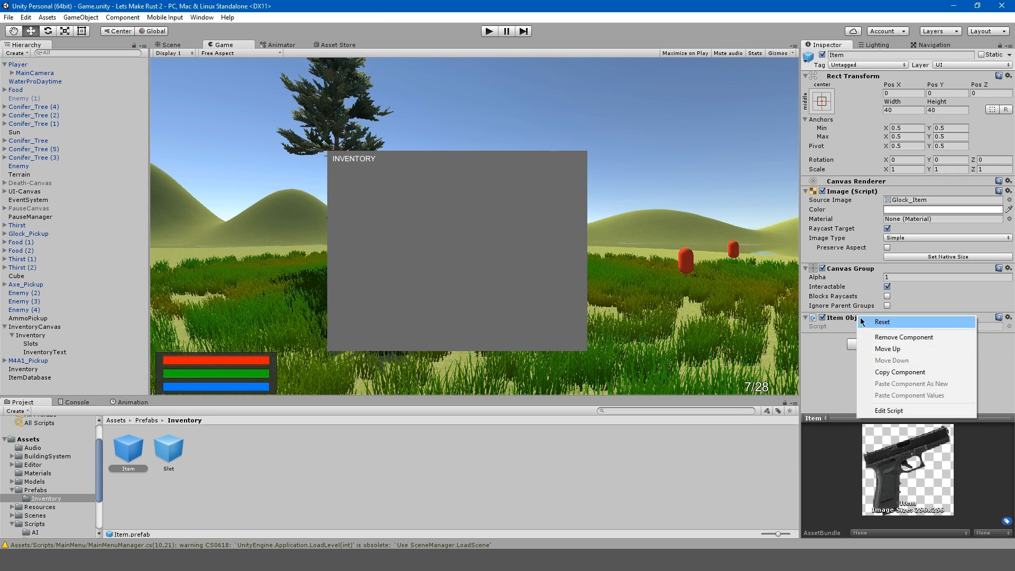
click(882, 321)
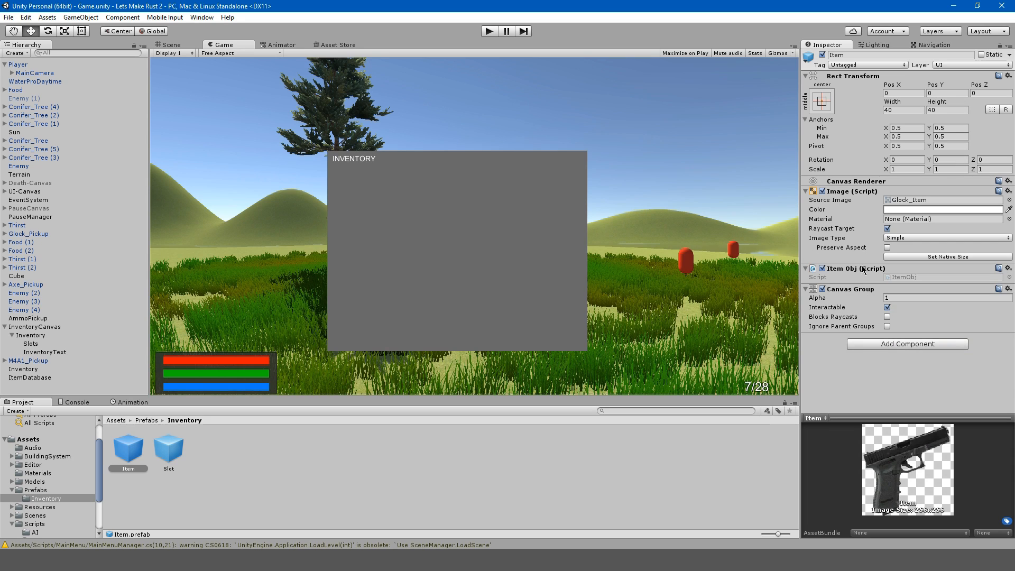
click(488, 31)
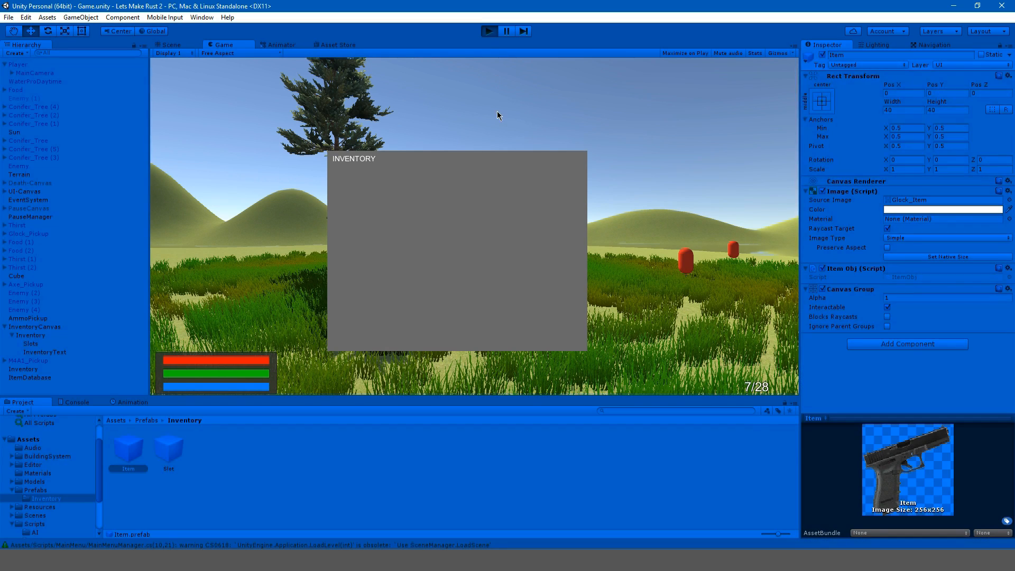
mouse_move(505, 120)
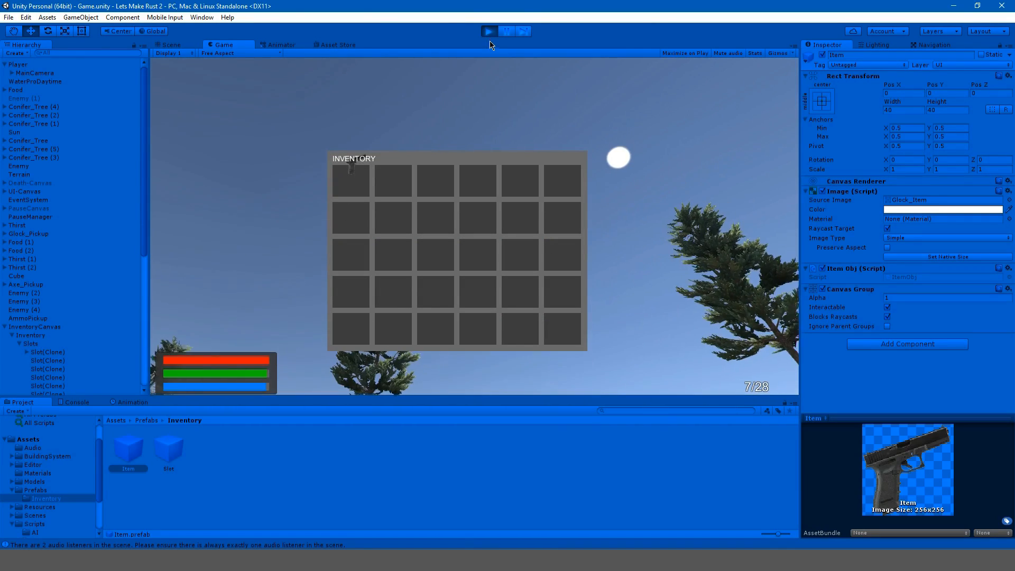
Stop play mode after testing the inventory slot grid
click(488, 31)
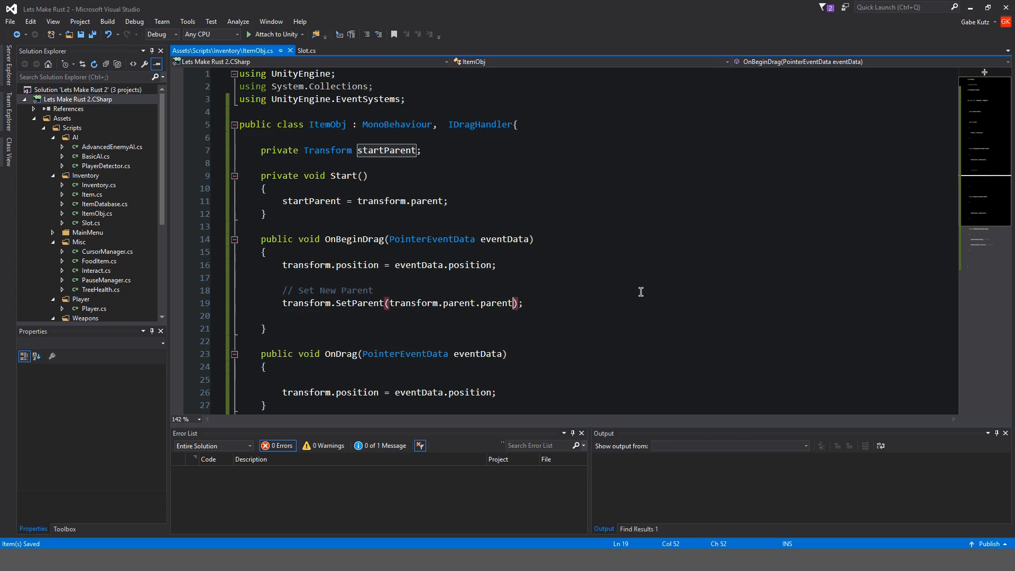
Change OnBeginDrag's SetParent argument to transform.parent.parent and return to the Unity editor
text(.parent)
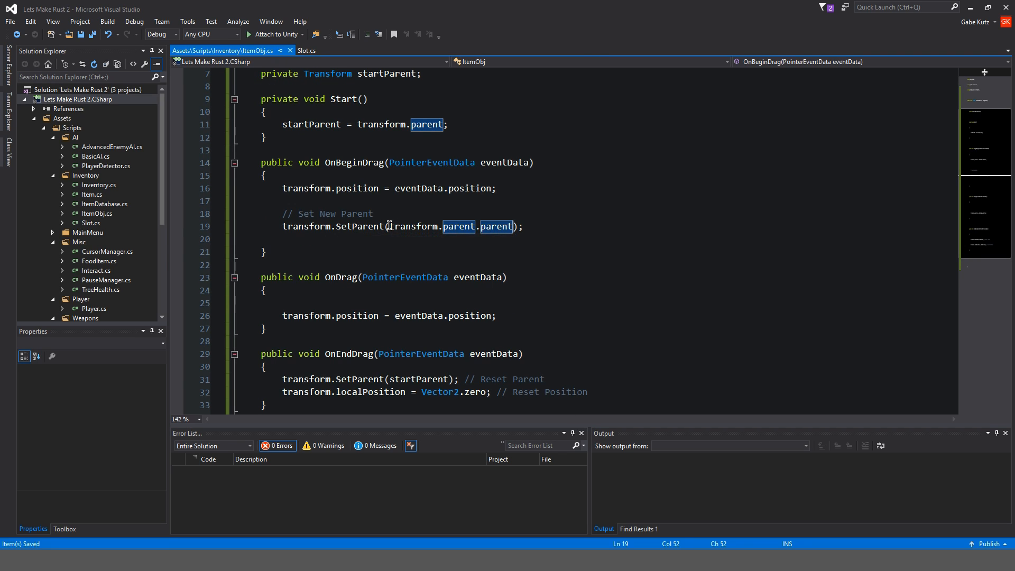
scroll(down, 3)
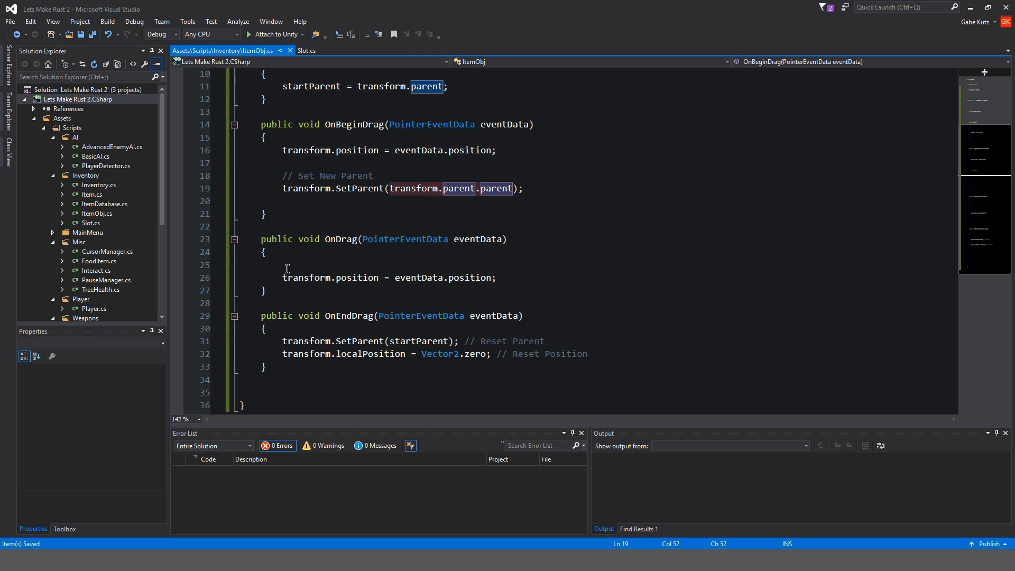
click(496, 239)
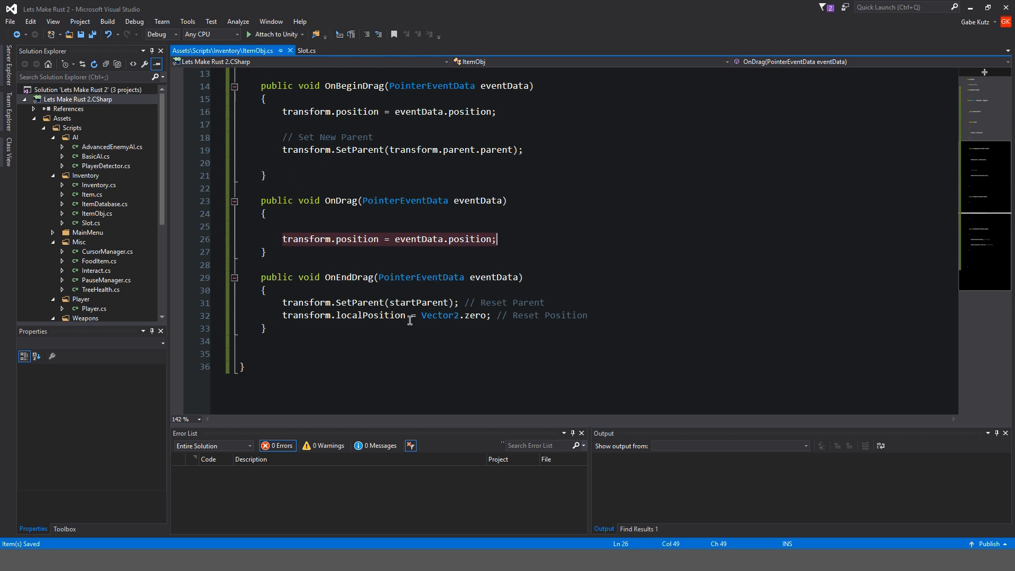
click(466, 302)
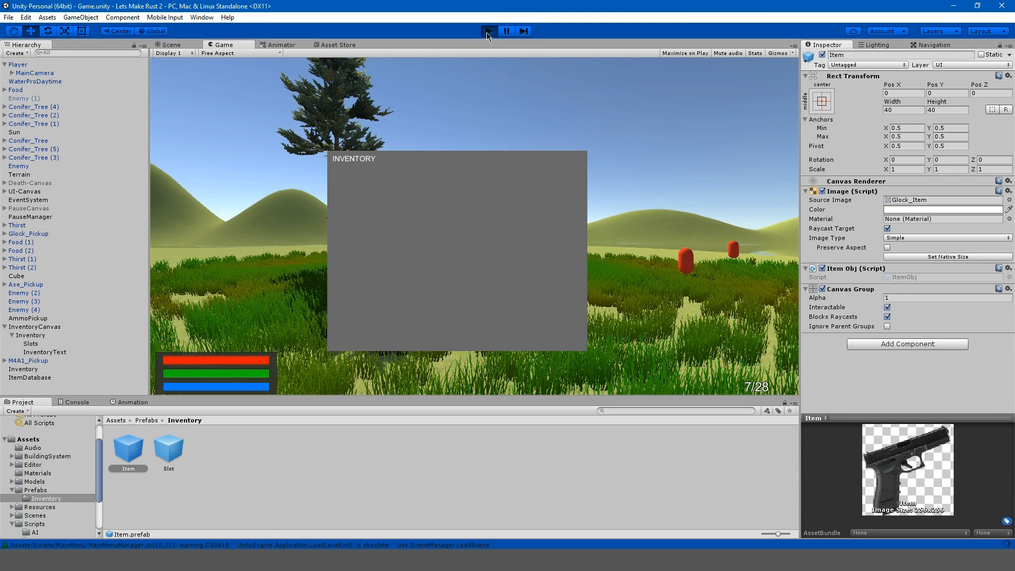
Play-test item dragging in the inventory, stop the game and return to ItemObj in Visual Studio
click(505, 31)
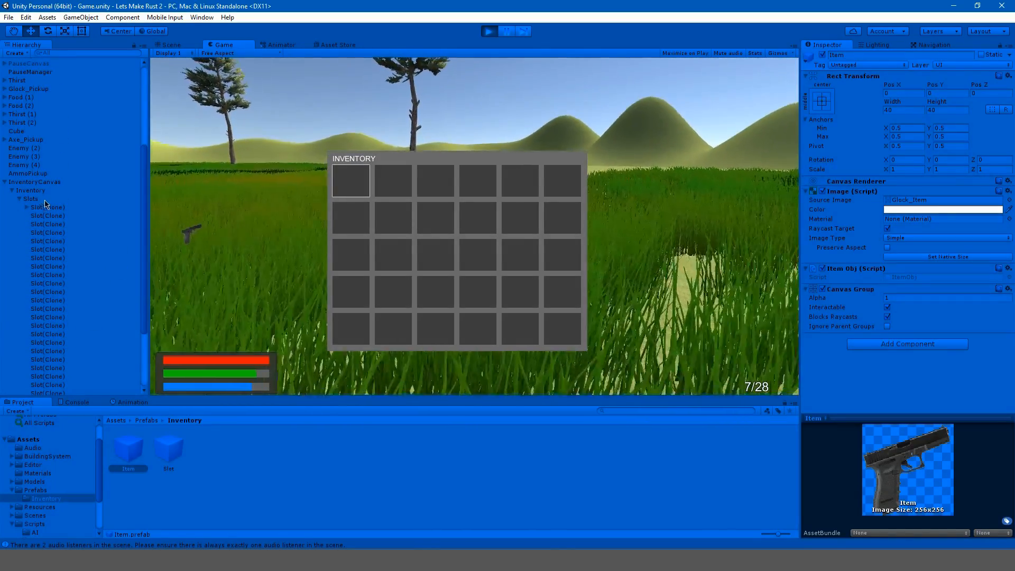
click(507, 30)
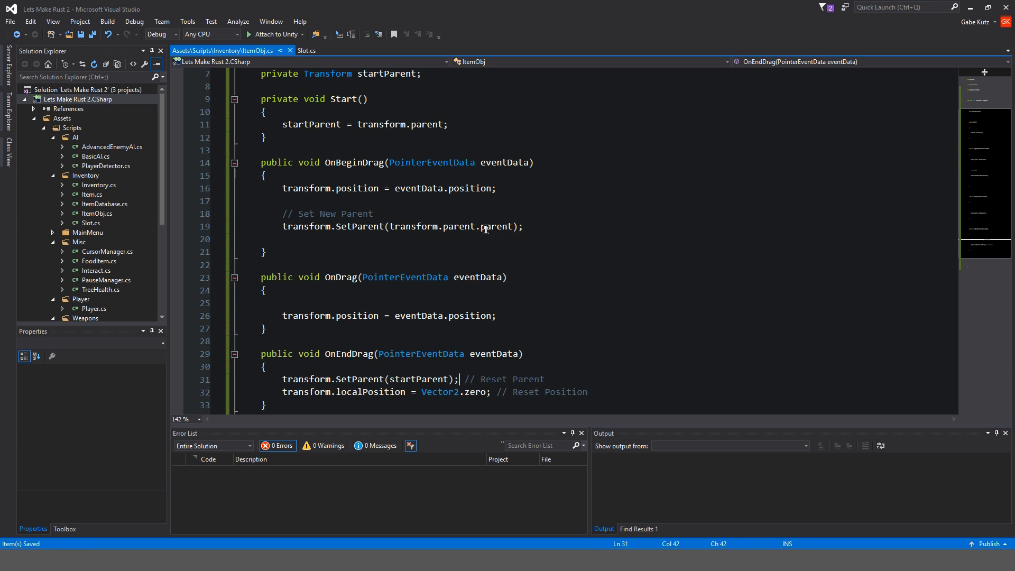
mouse_move(478, 224)
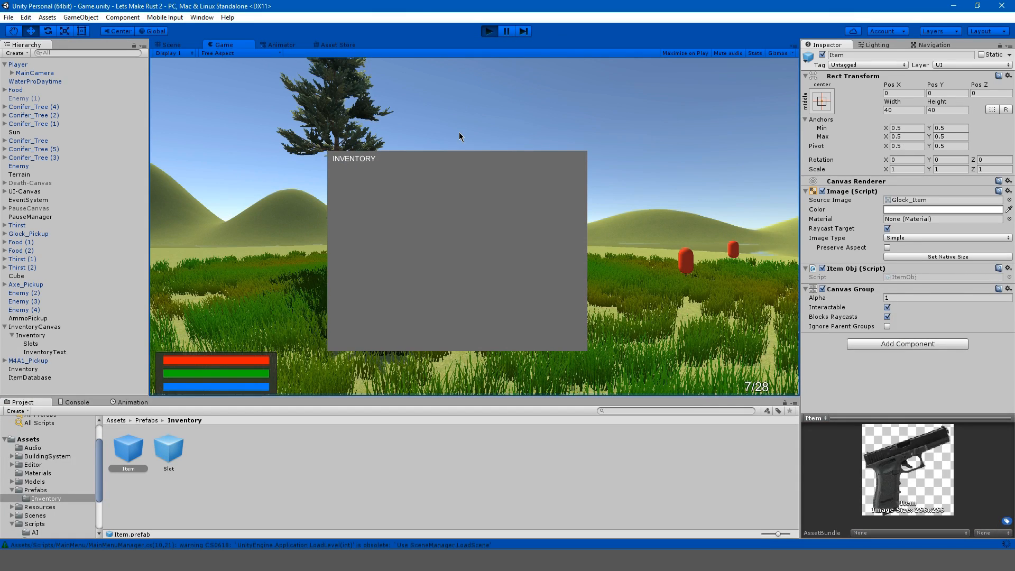
click(488, 31)
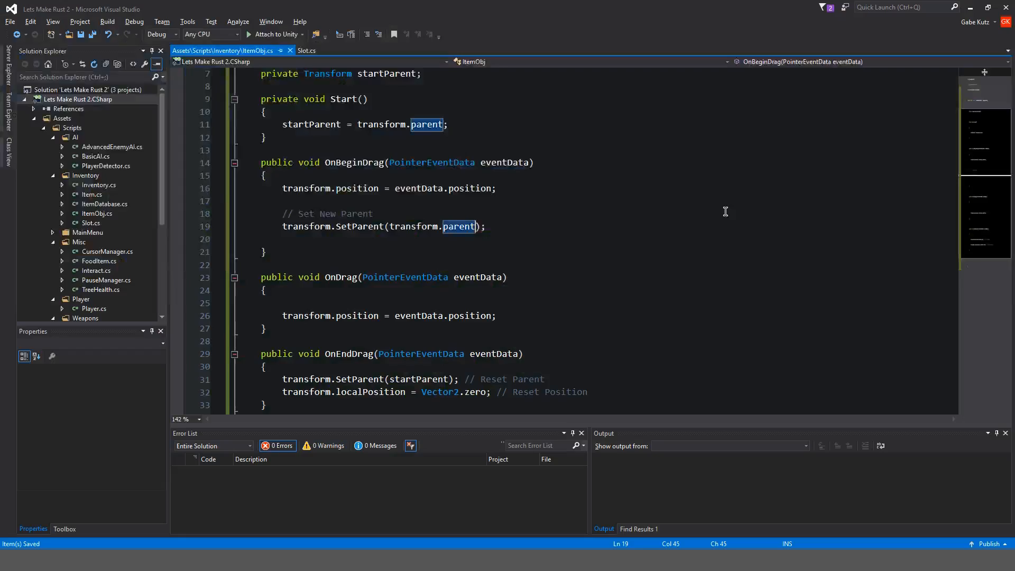
Restore transform.parent.parent in OnBeginDrag's SetParent and review the logging and position lines
text(.parent)
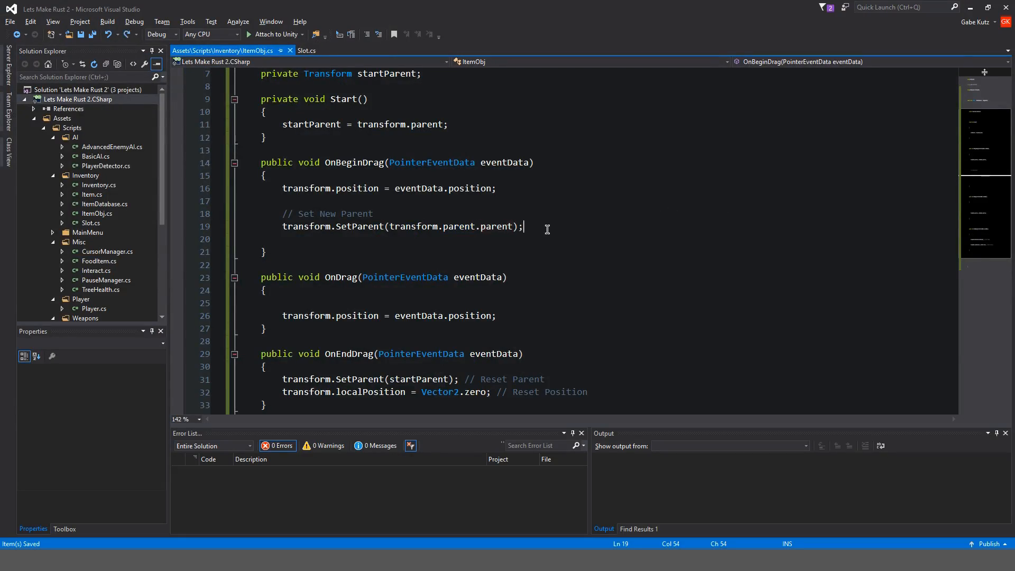
scroll(up, 3)
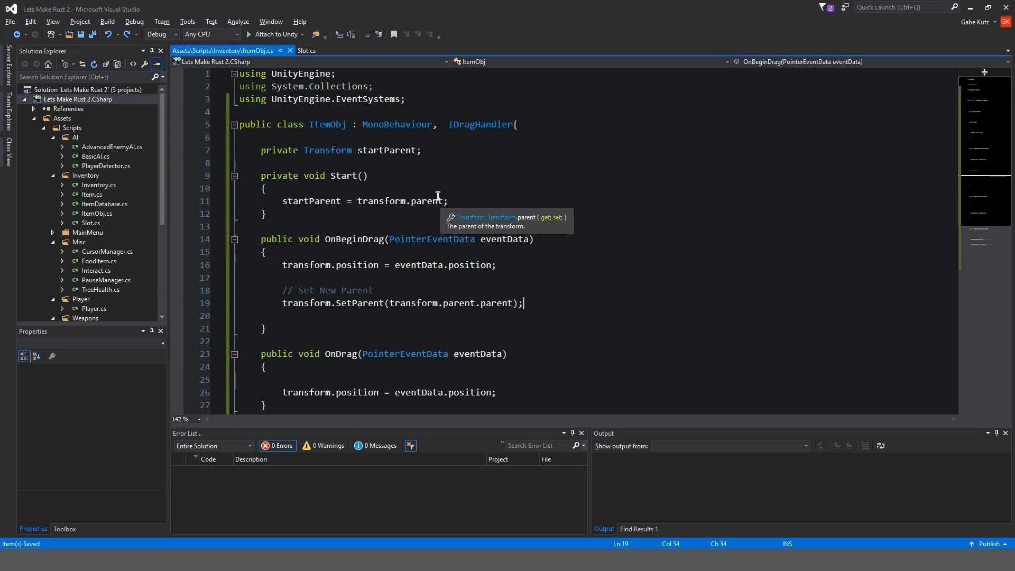
mouse_move(439, 165)
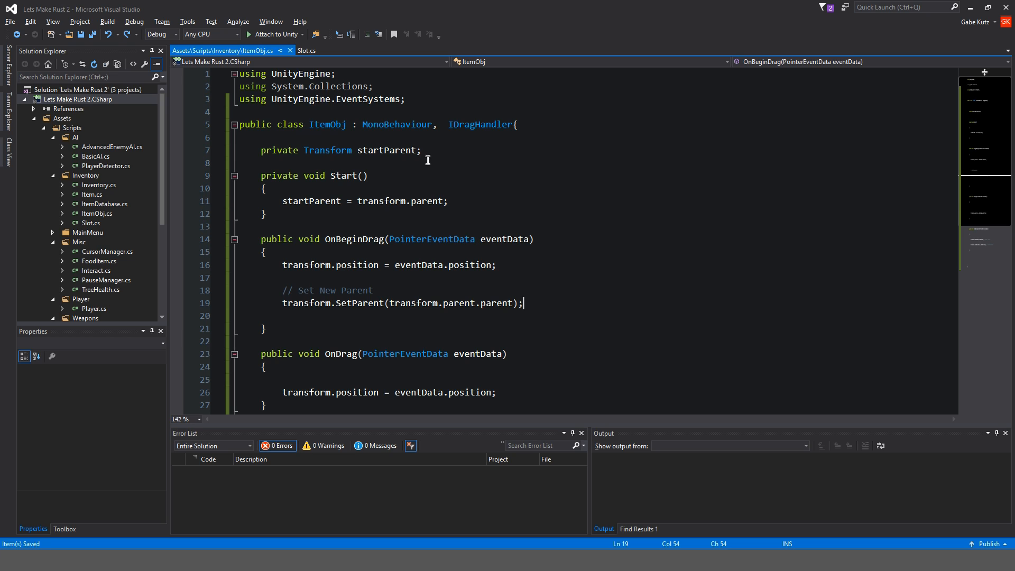
mouse_move(479, 213)
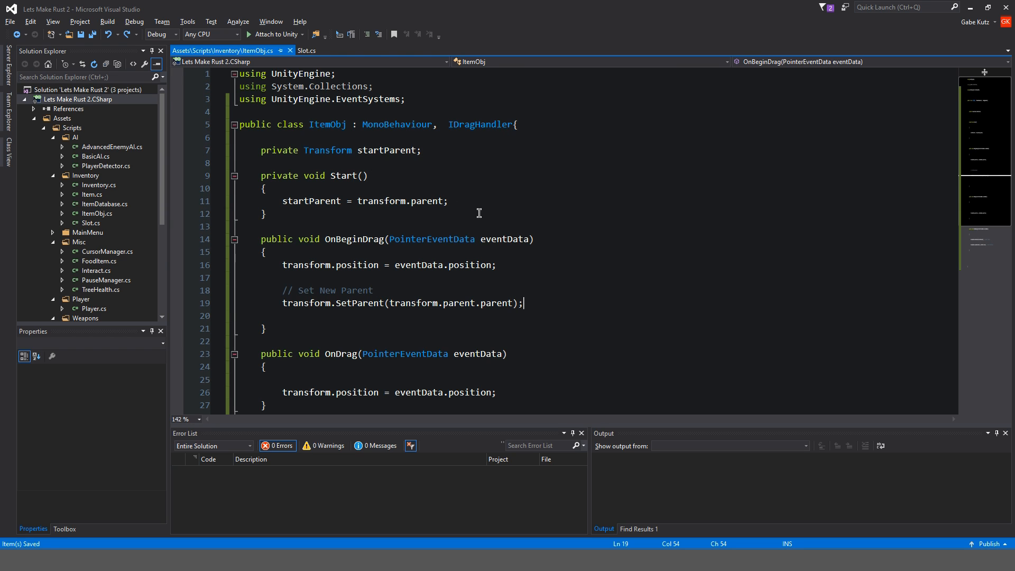
scroll(down, 3)
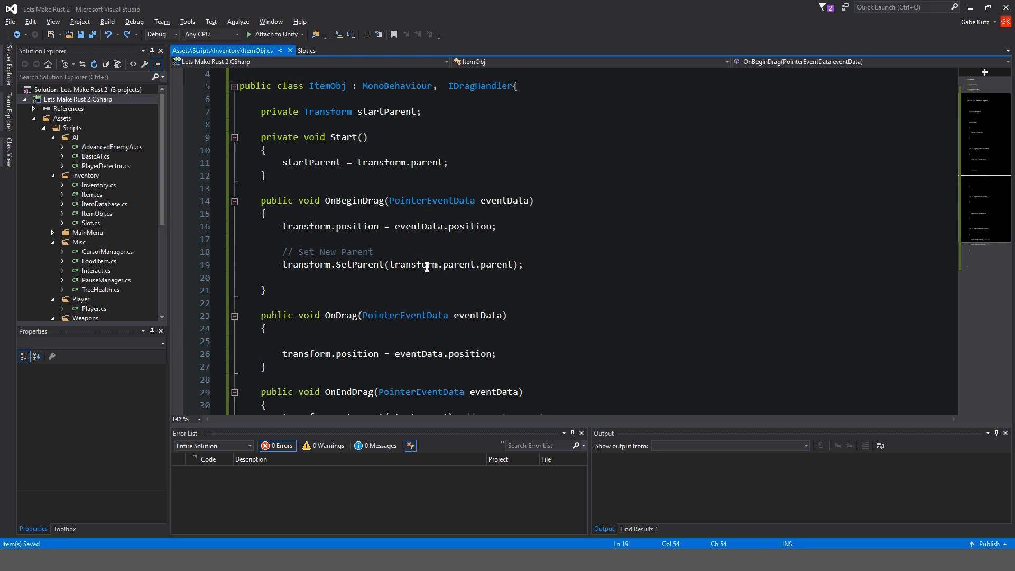
scroll(down, 3)
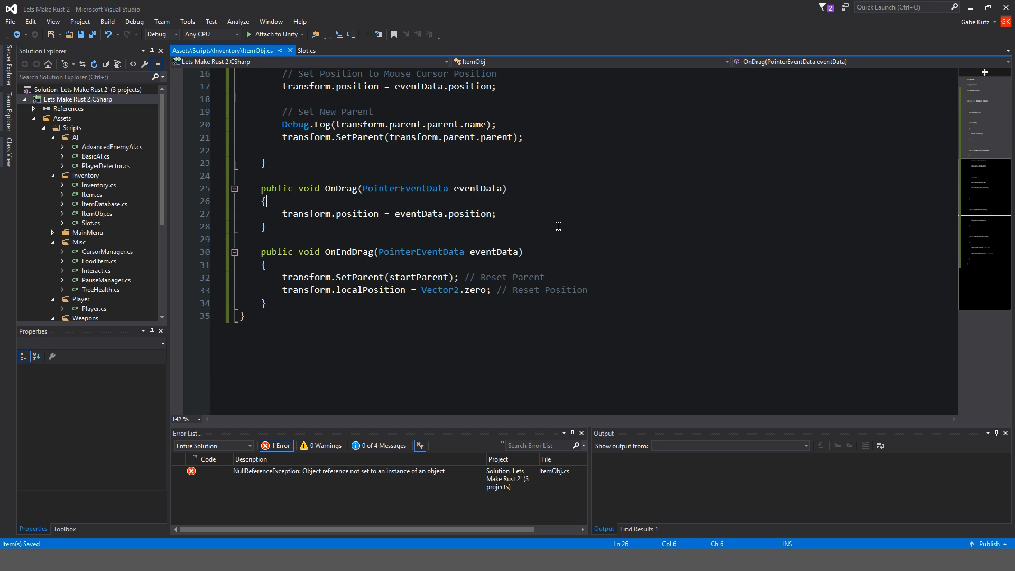
Add the IBeginDragHandler interface to ItemObj's class declaration
scroll(up, 3)
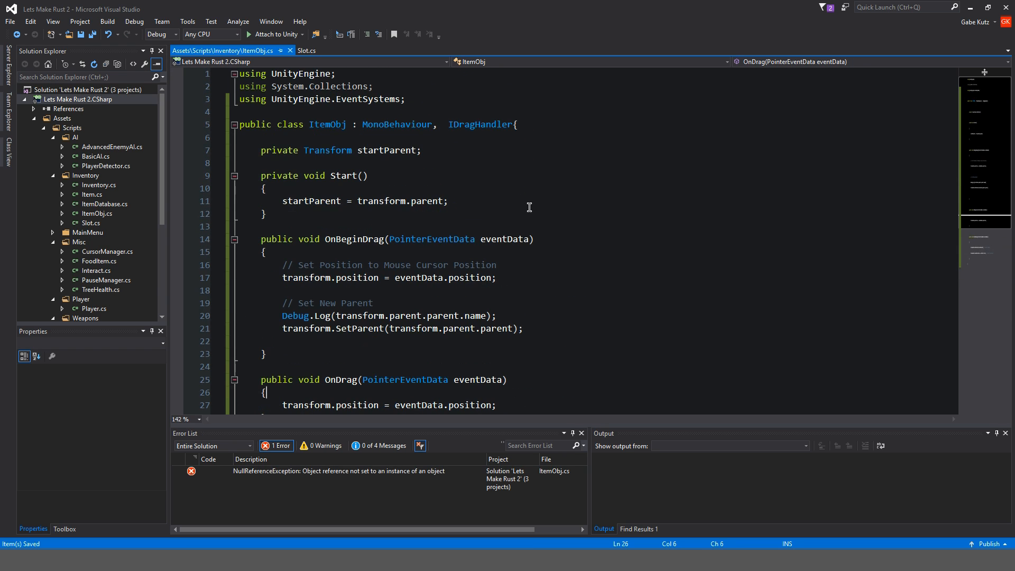
double_click(480, 124)
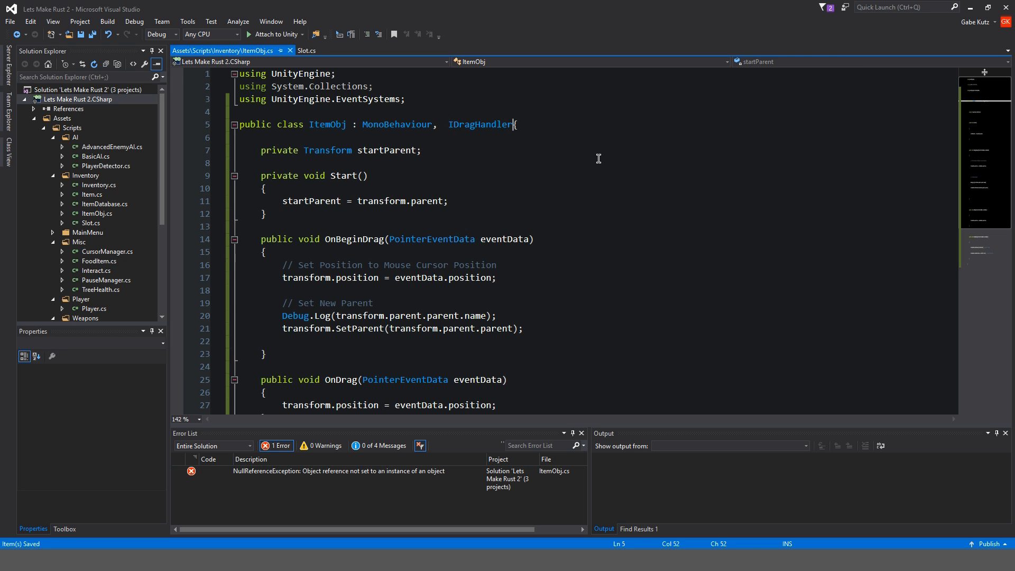
click(444, 125)
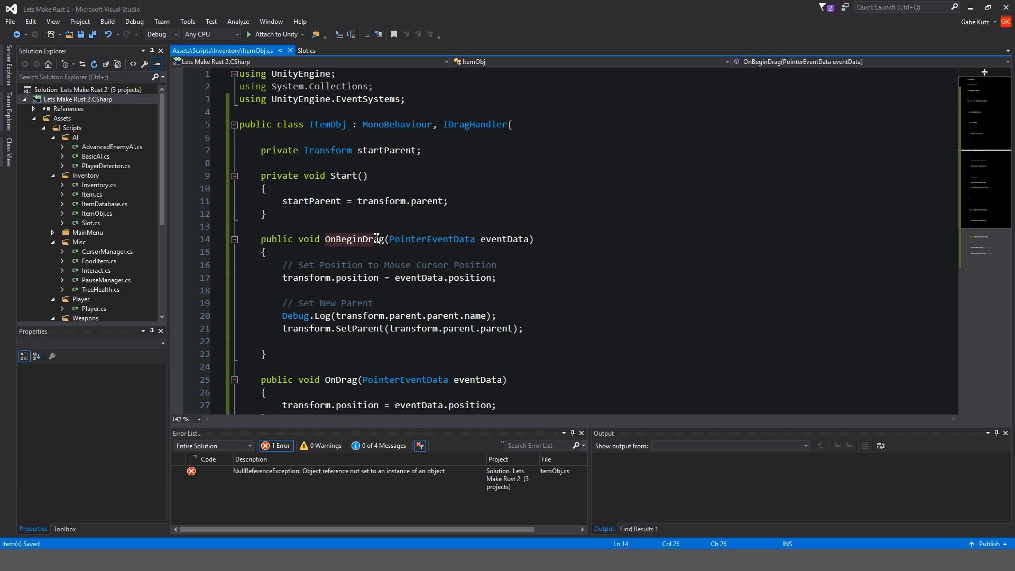
double_click(353, 239)
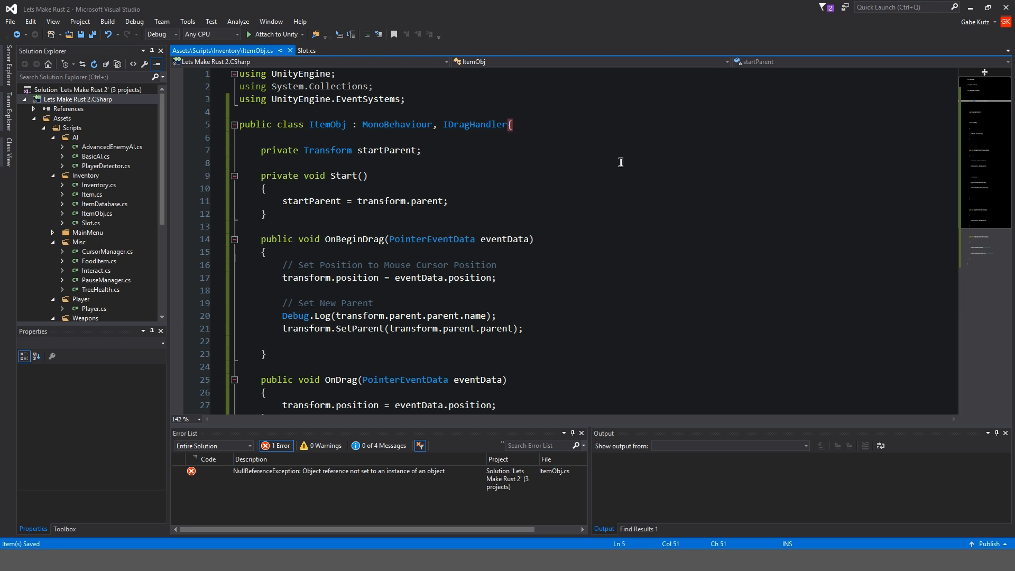
text(, IBeginDragHandler)
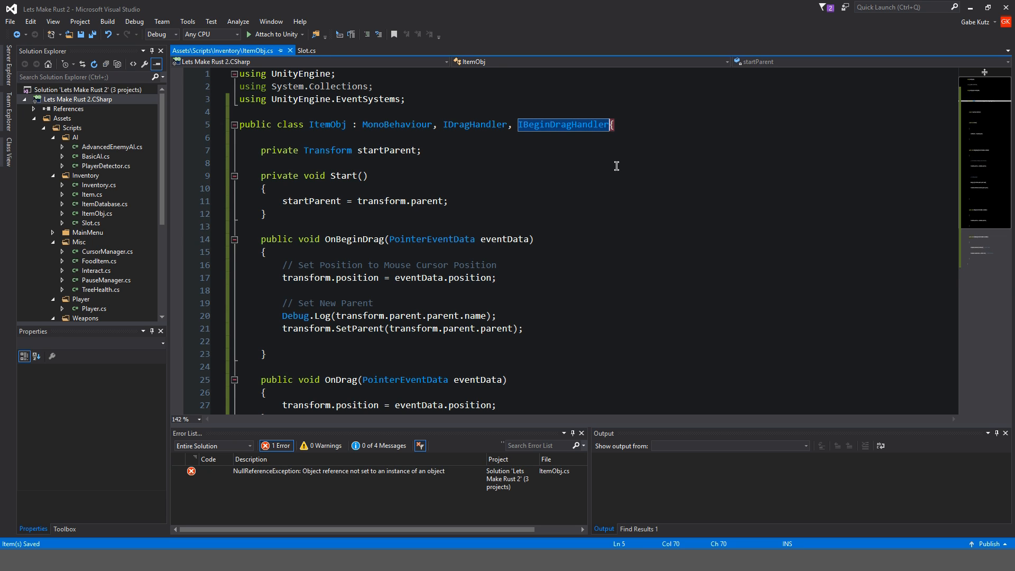
Set a breakpoint on the Debug.Log line printing the grandparent's name
scroll(down, 3)
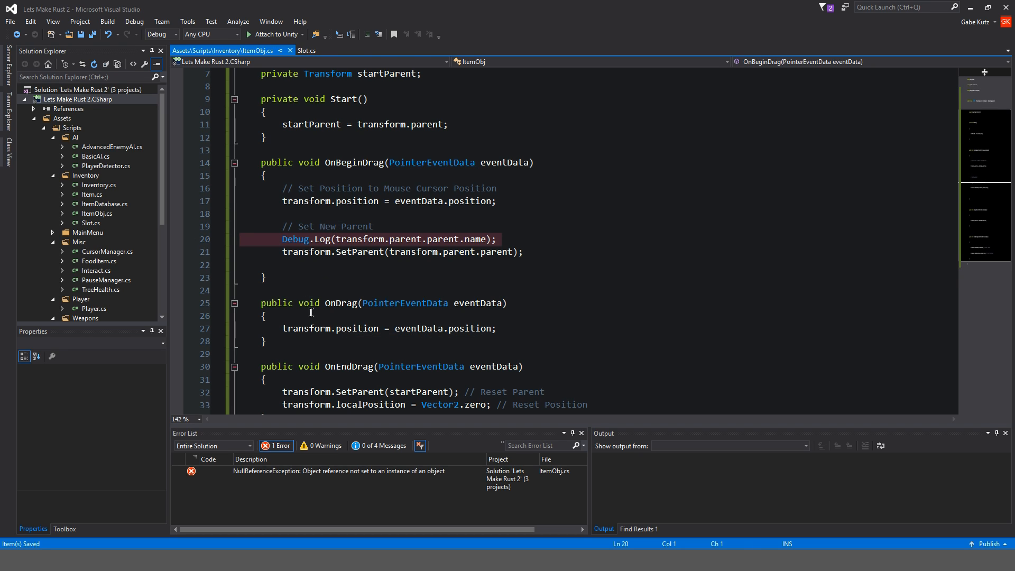
mouse_move(353, 153)
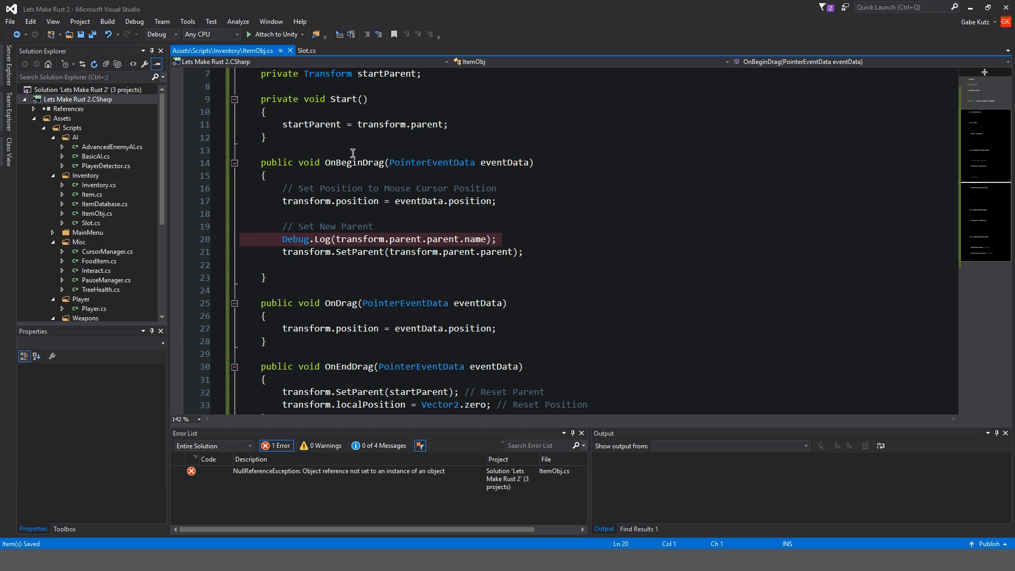
scroll(up, 3)
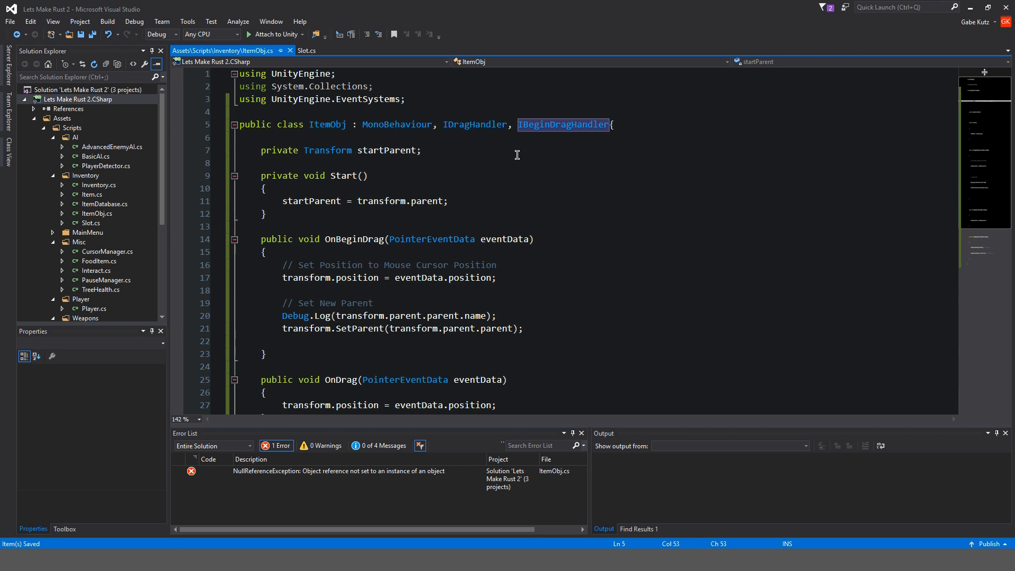
click(236, 317)
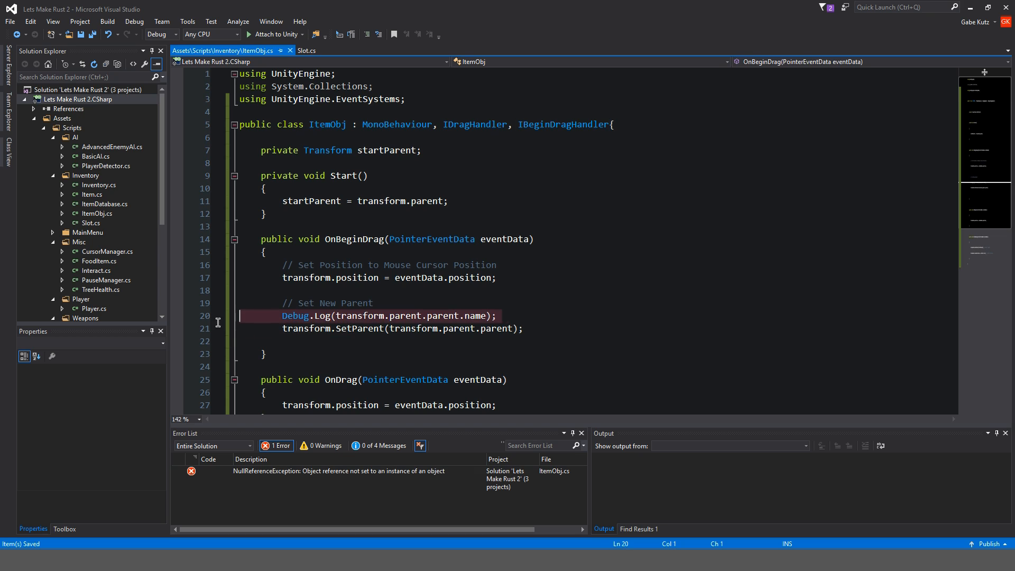
mouse_move(628, 359)
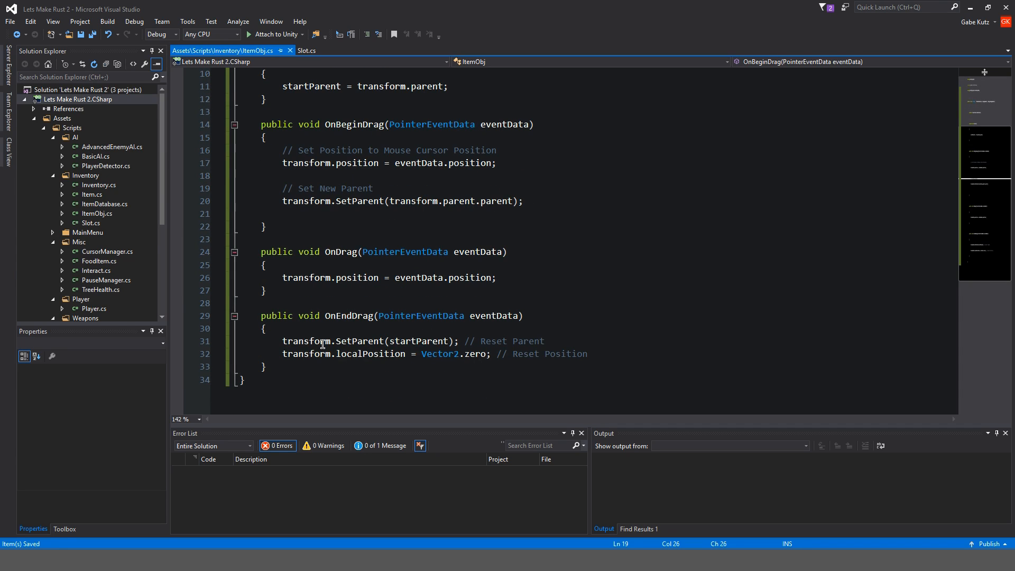
Add IEndDragHandler to the ItemObj class declaration
scroll(up, 3)
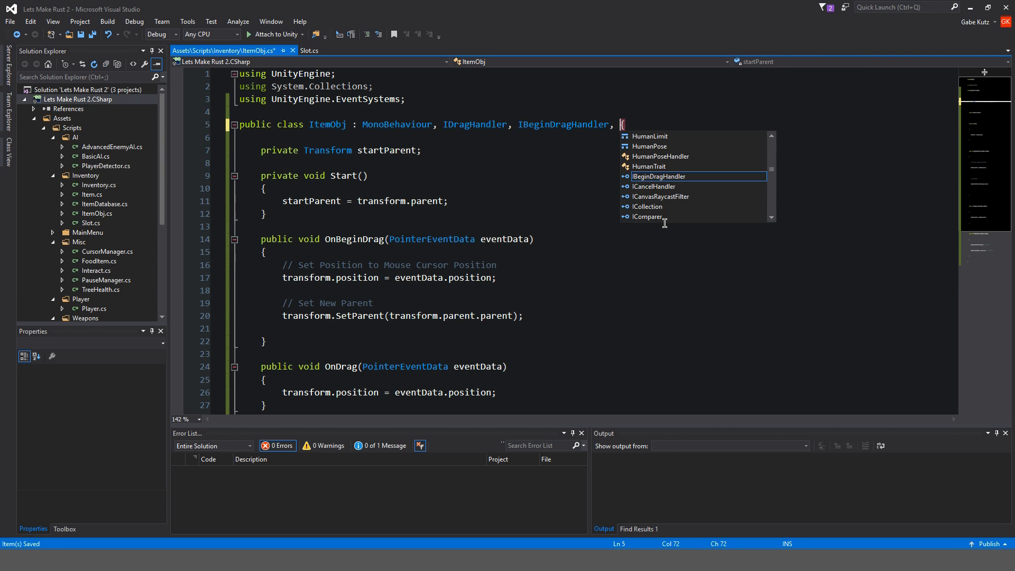
text(IOnE)
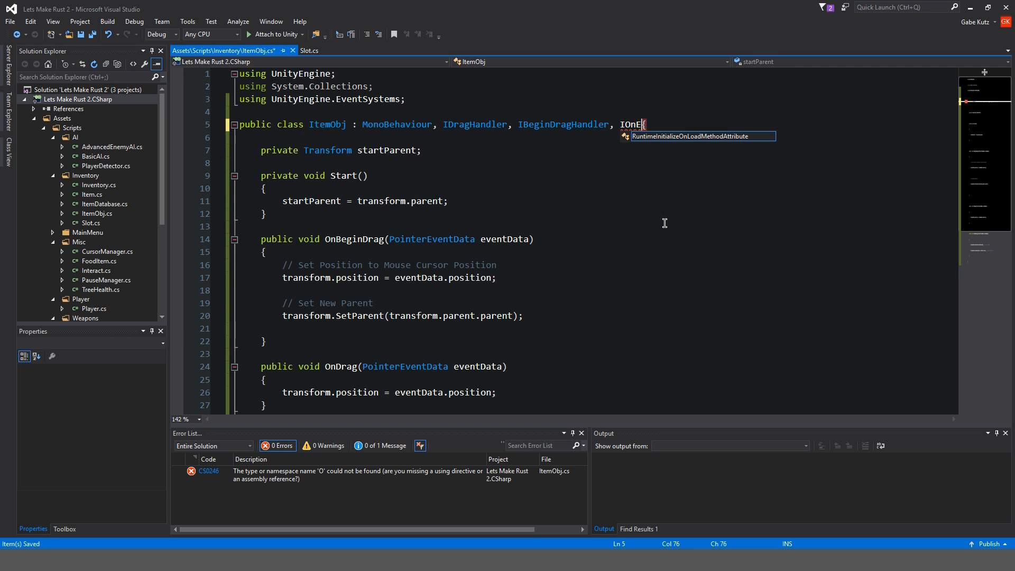
text(EndDragHandler)
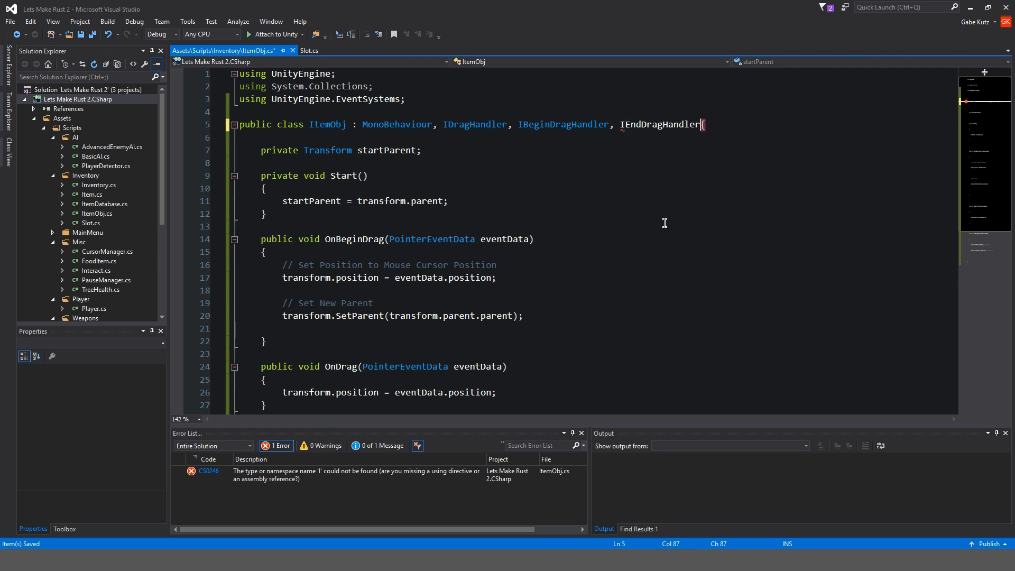
Reparent to transform.parent.parent in OnBeginDrag, save and switch back to Unity
scroll(down, 3)
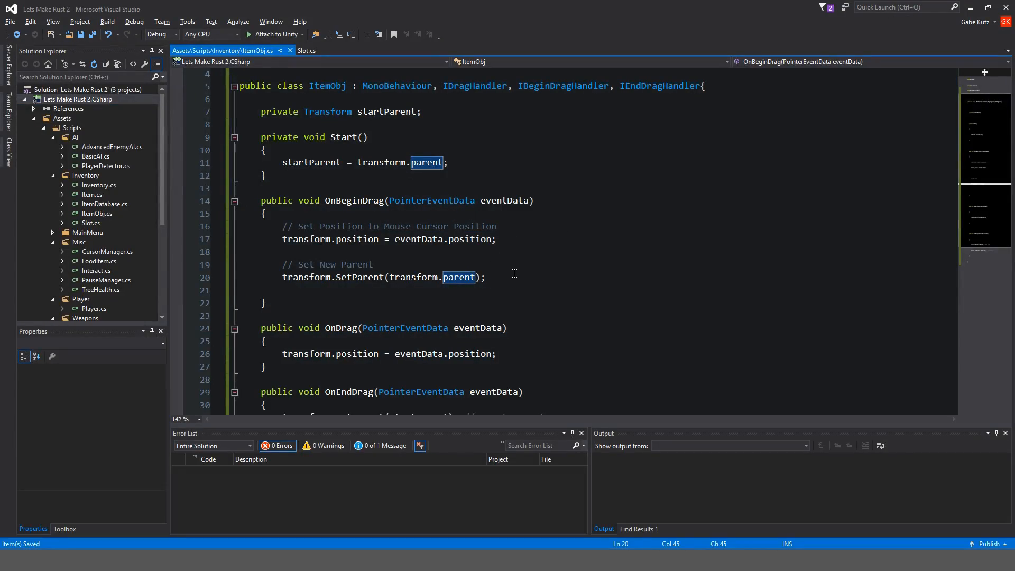
text(.)
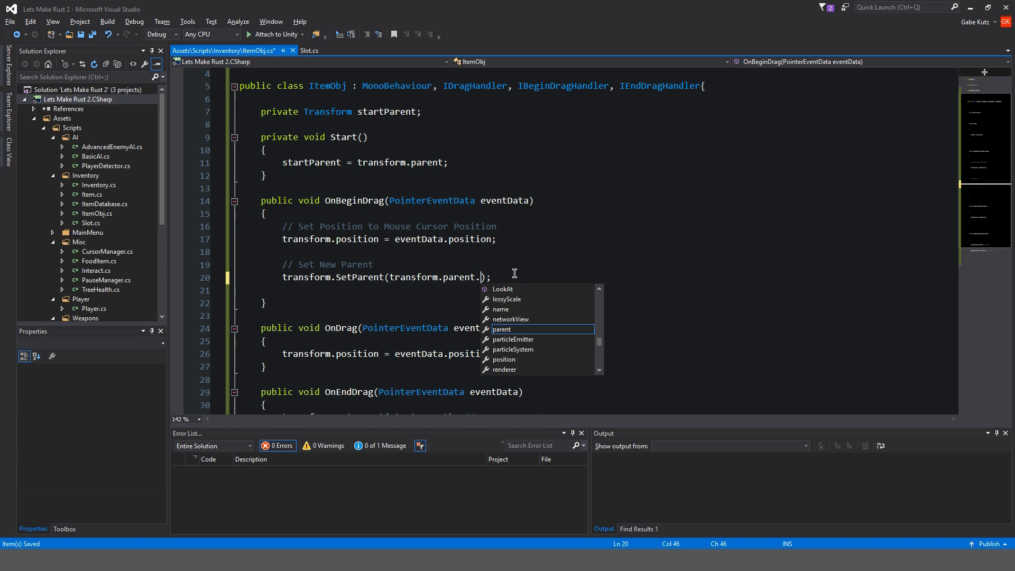
click(489, 31)
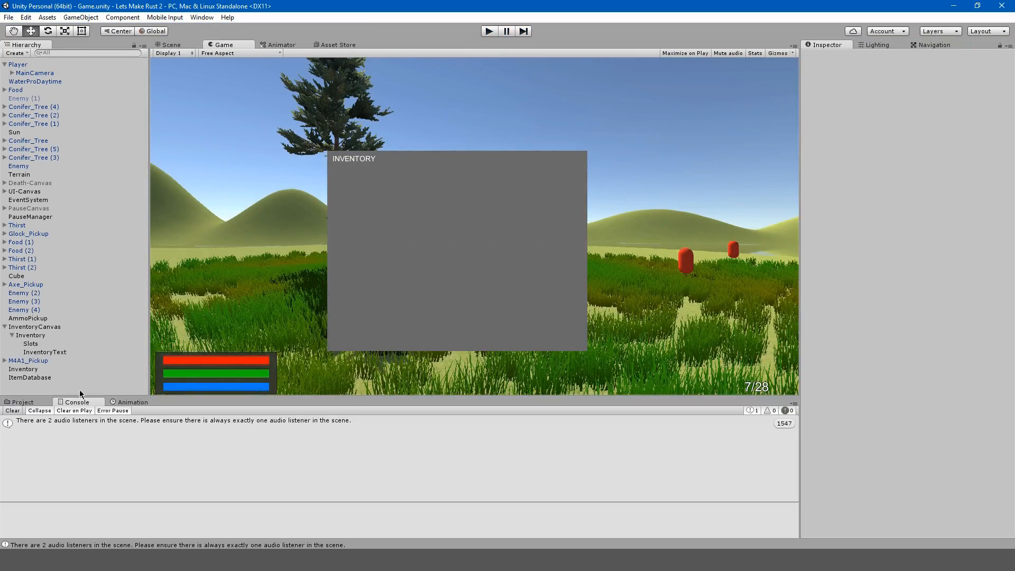
Clear the console and select the Item prefab for editing
click(12, 410)
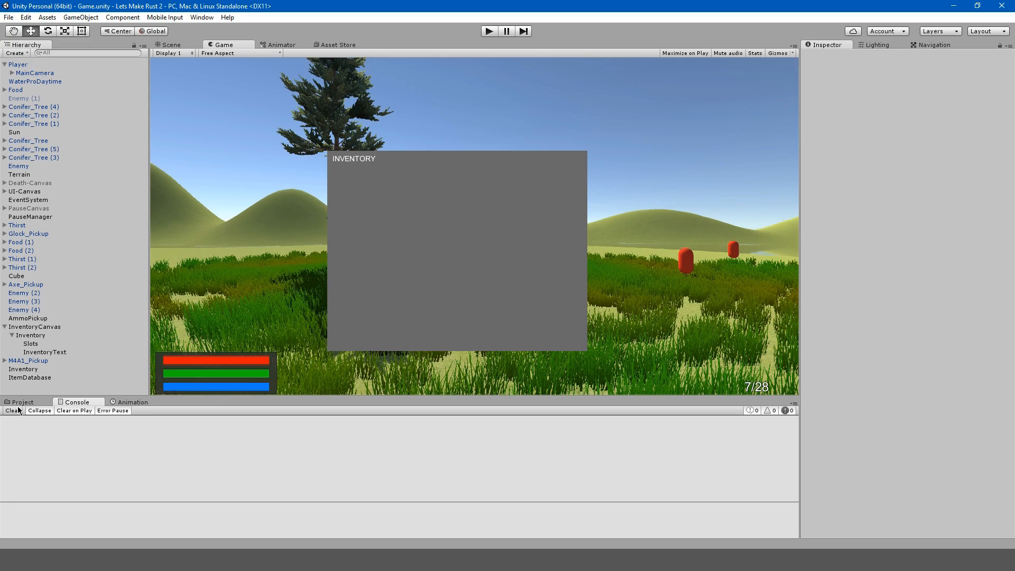
click(128, 451)
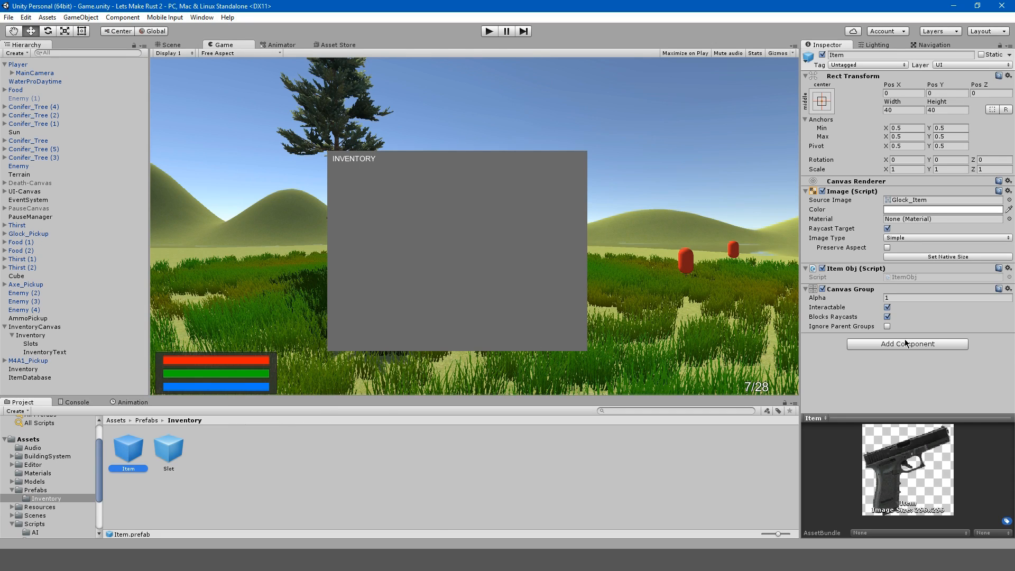
mouse_move(871, 350)
text(item)
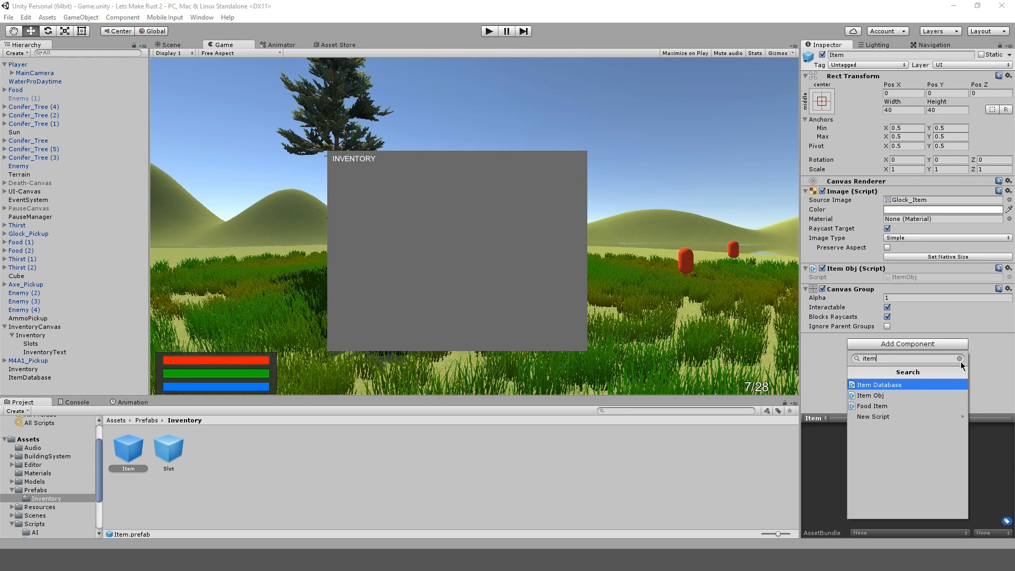
Search 'canvas' in Add Component and add a Canvas Group to the Item prefab
click(959, 358)
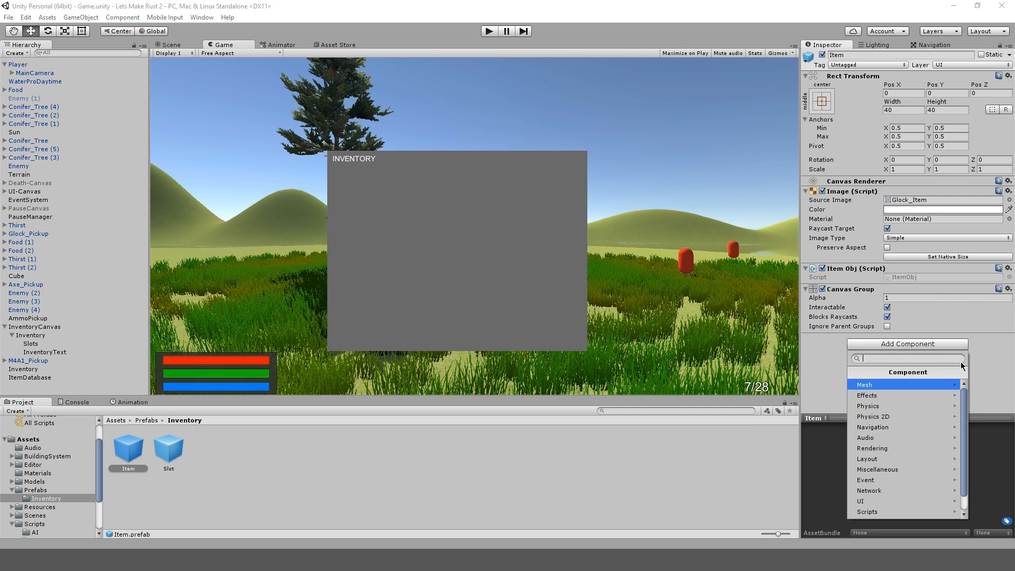
text(canvas)
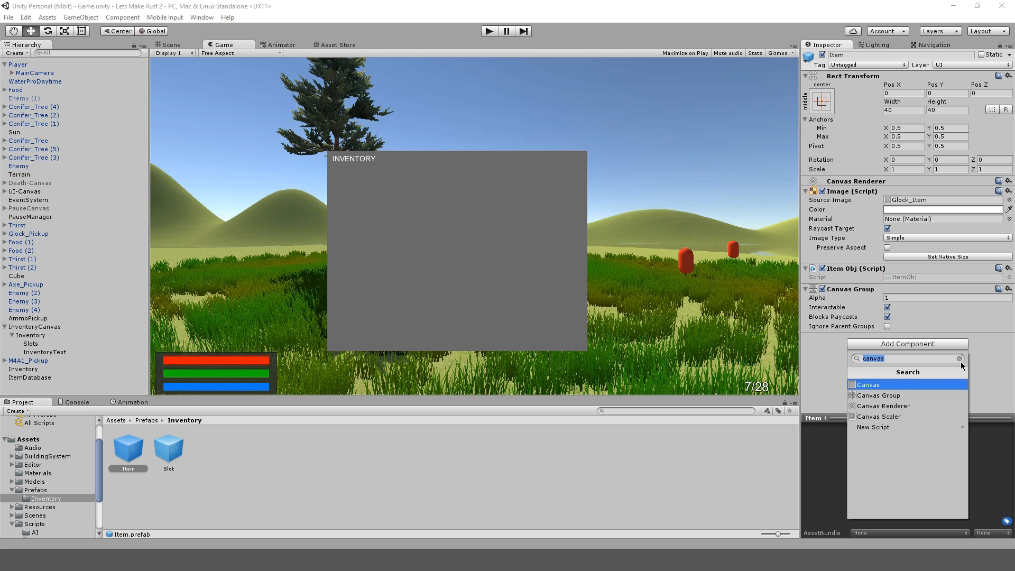
click(867, 384)
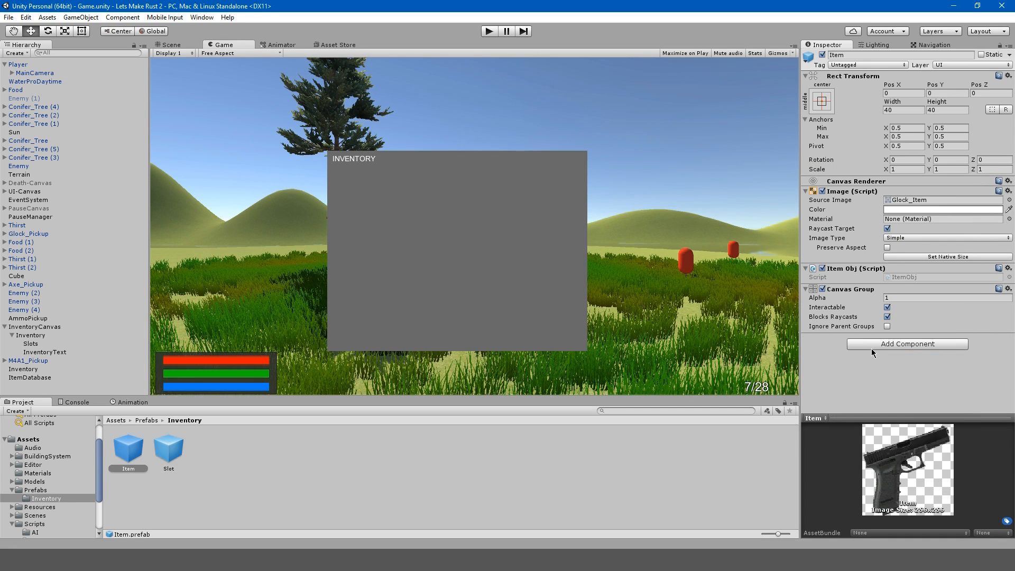
click(907, 344)
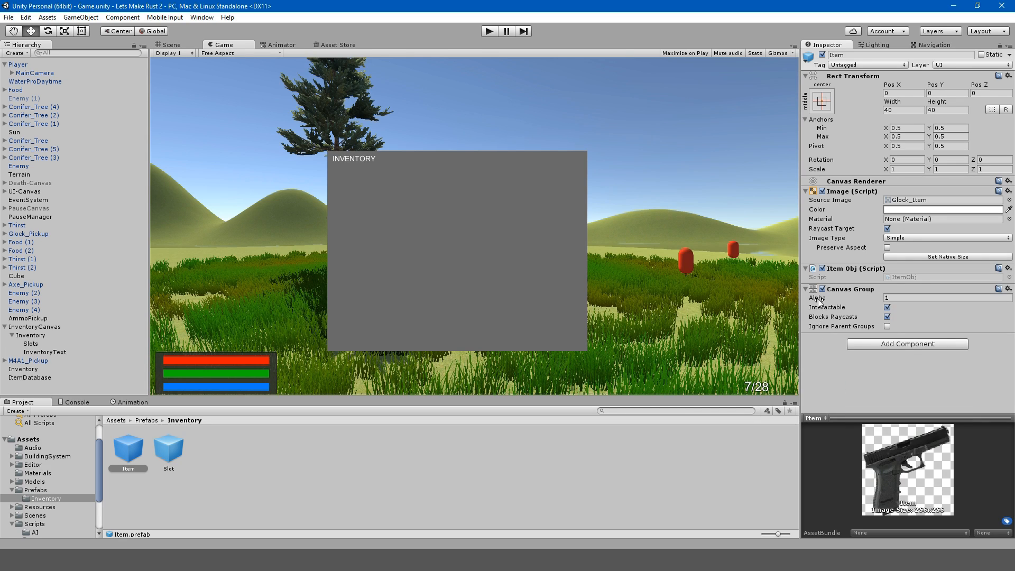
mouse_move(324, 176)
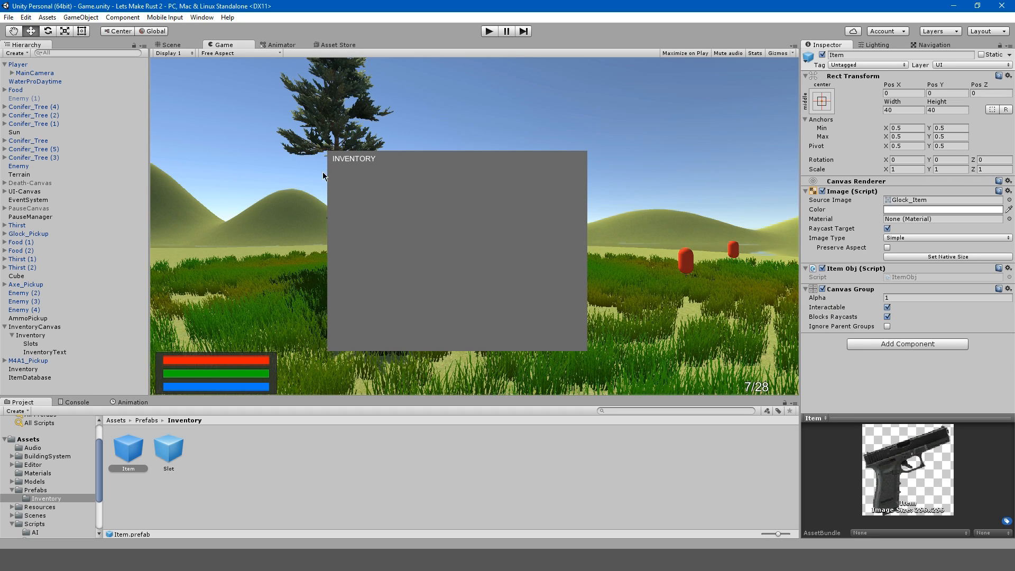
mouse_move(794, 325)
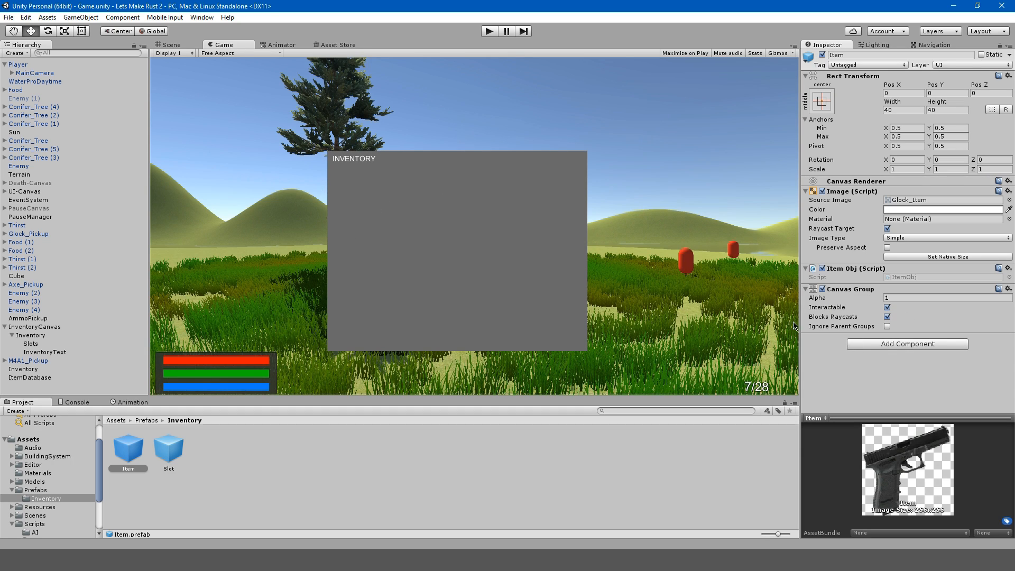
mouse_move(761, 272)
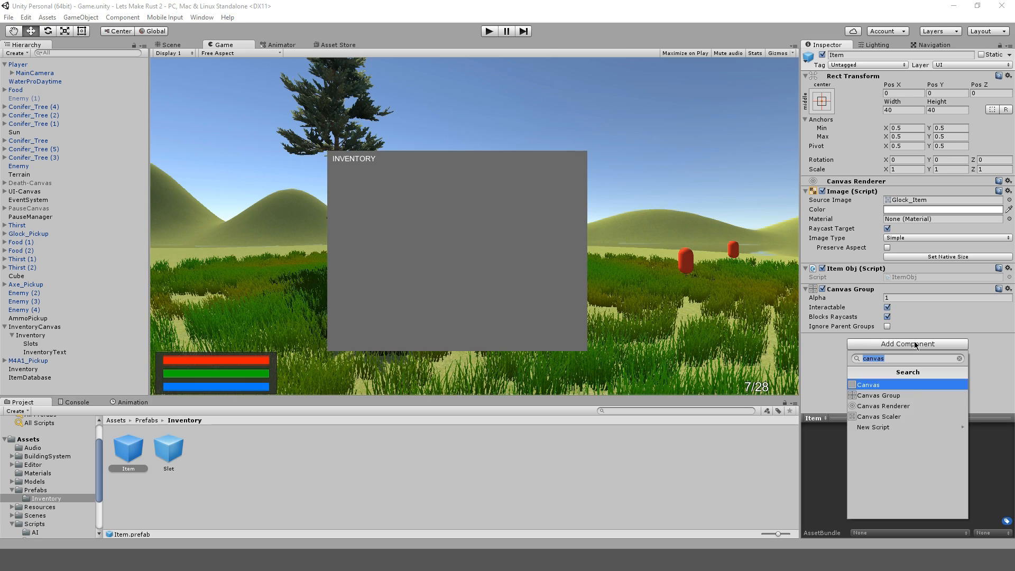
Search 'layou' and add a Layout Element component to the Item prefab
text(layou)
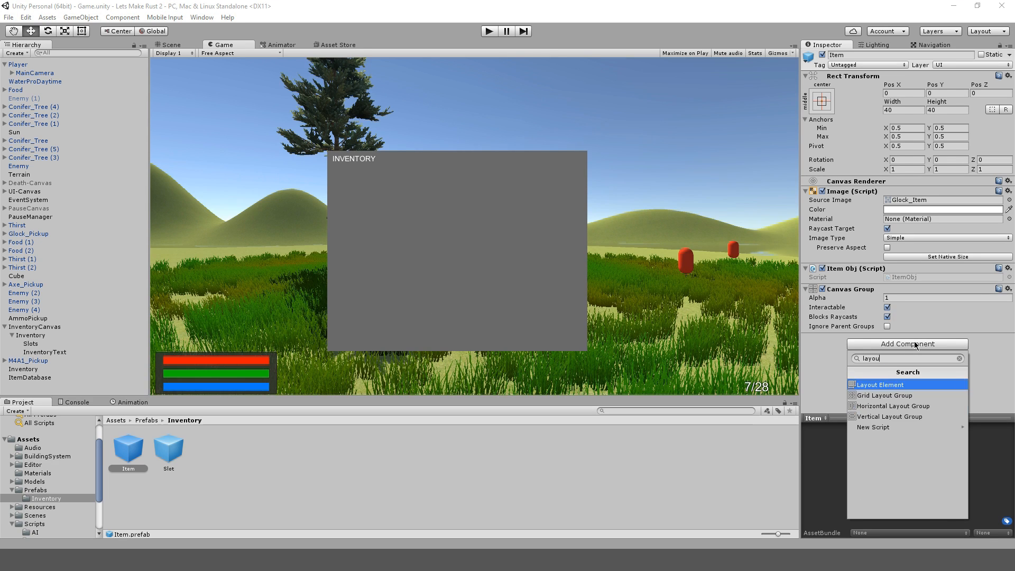
click(880, 384)
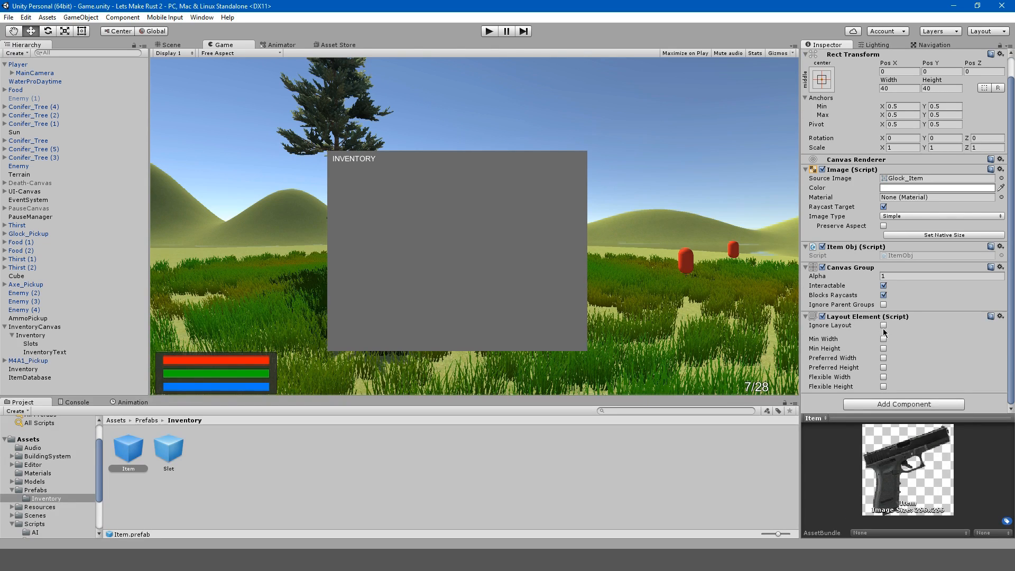
Tick Ignore Layout on the Layout Element and play-test the inventory grid
click(488, 31)
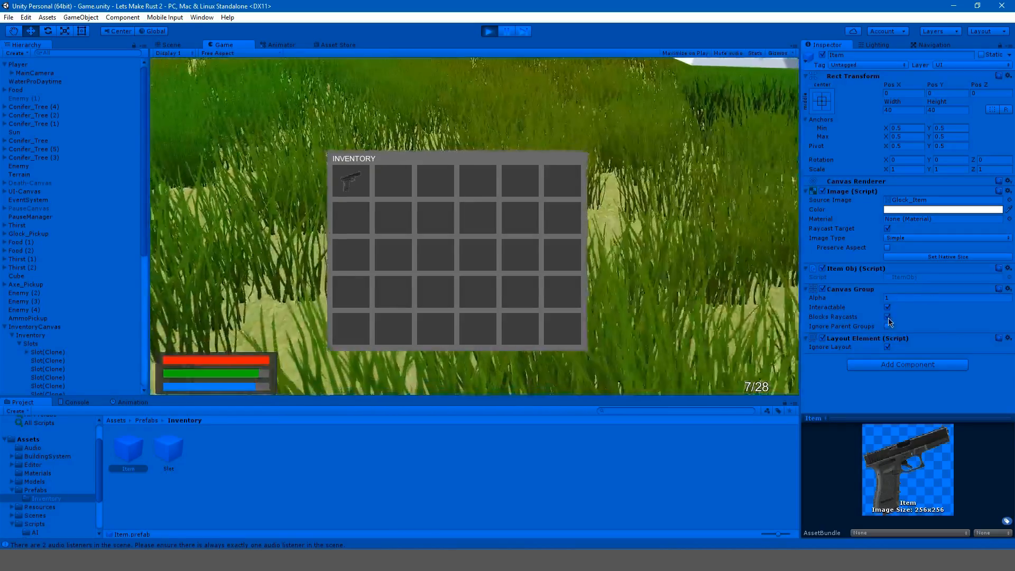
click(506, 31)
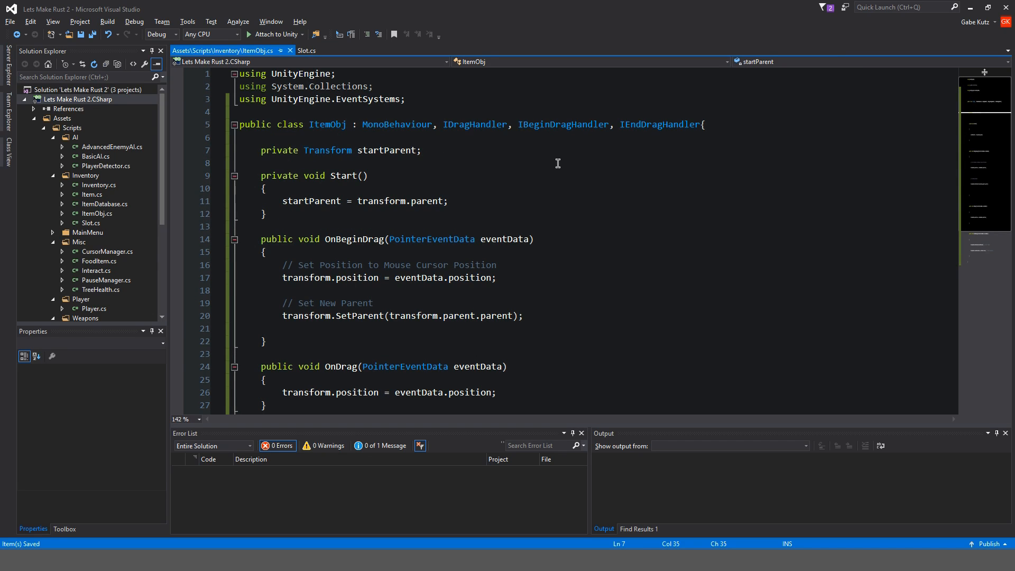
Add 'using UnityEngine.UI;' and a private CanvasGroup canvasGroup field to ItemObj
text(priv)
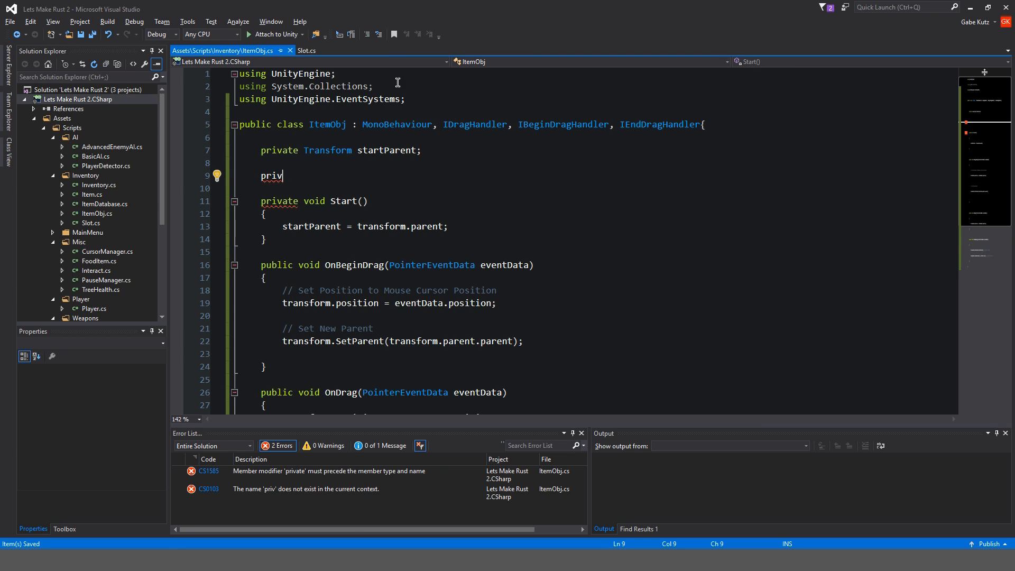
text(us)
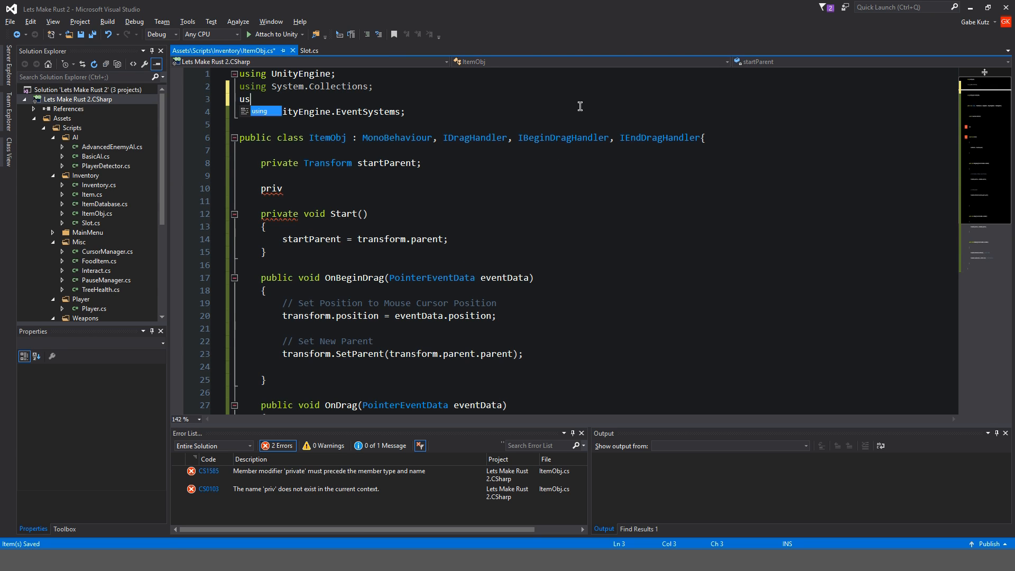
text(ing UnityEngine.UI)
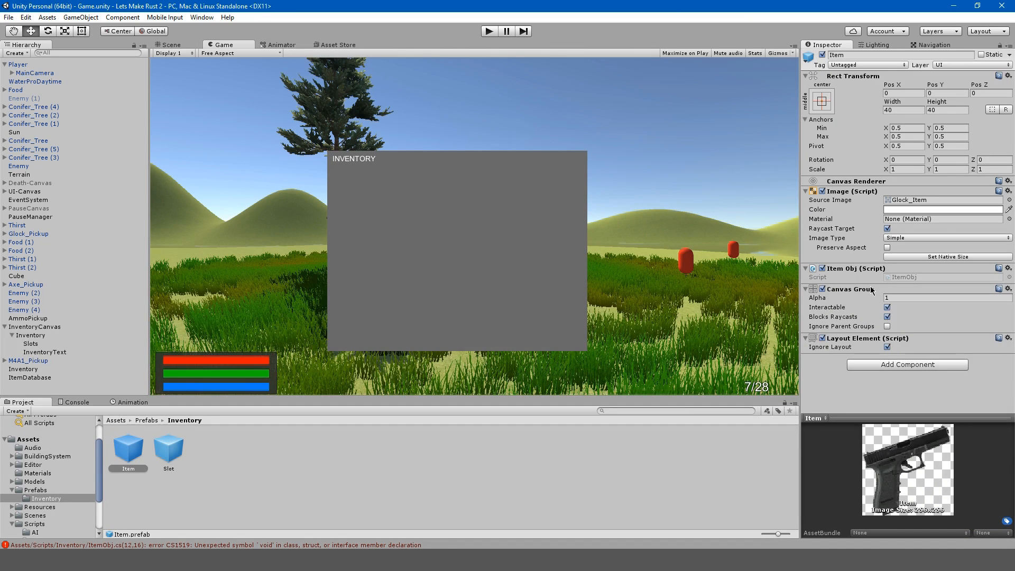
mouse_move(924, 312)
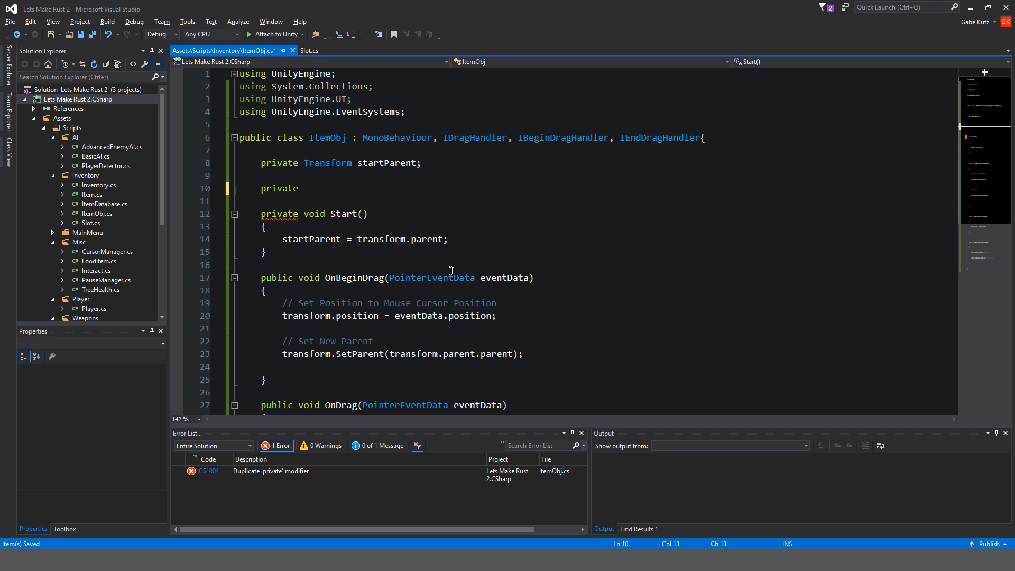
text(CanvasGroup canv)
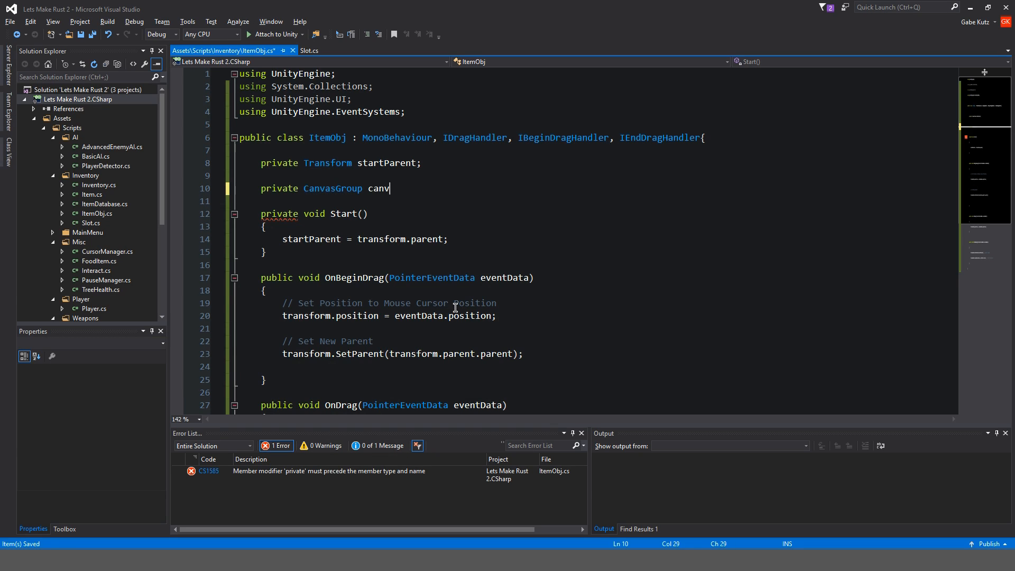
text(asGroup;)
text(//)
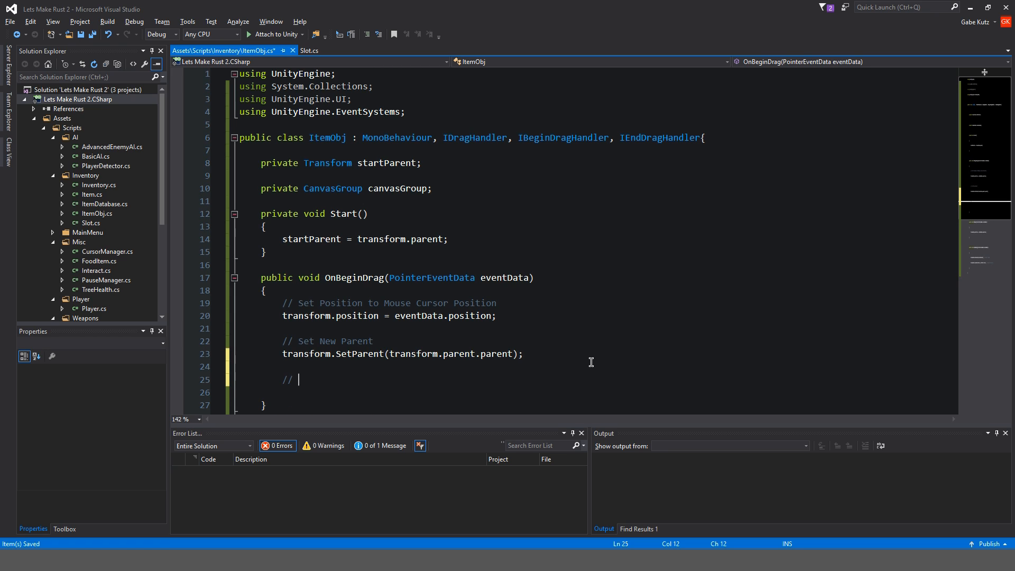
Set canvasGroup.blocksRaycasts false in OnBeginDrag and true in OnEndDrag, with comments
text(Disable)
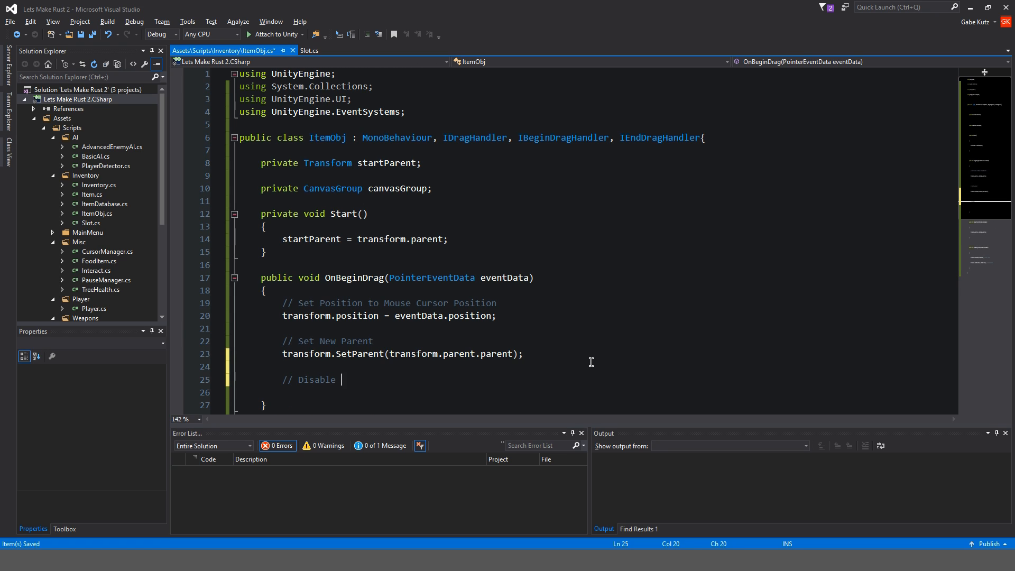
text(Blcok)
text(canvasGroup.)
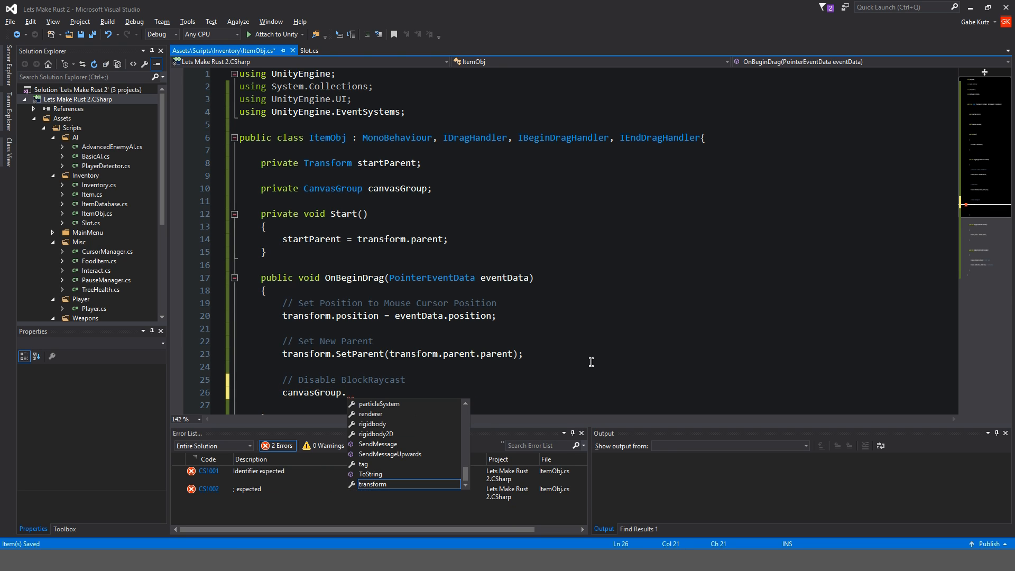
text(ray)
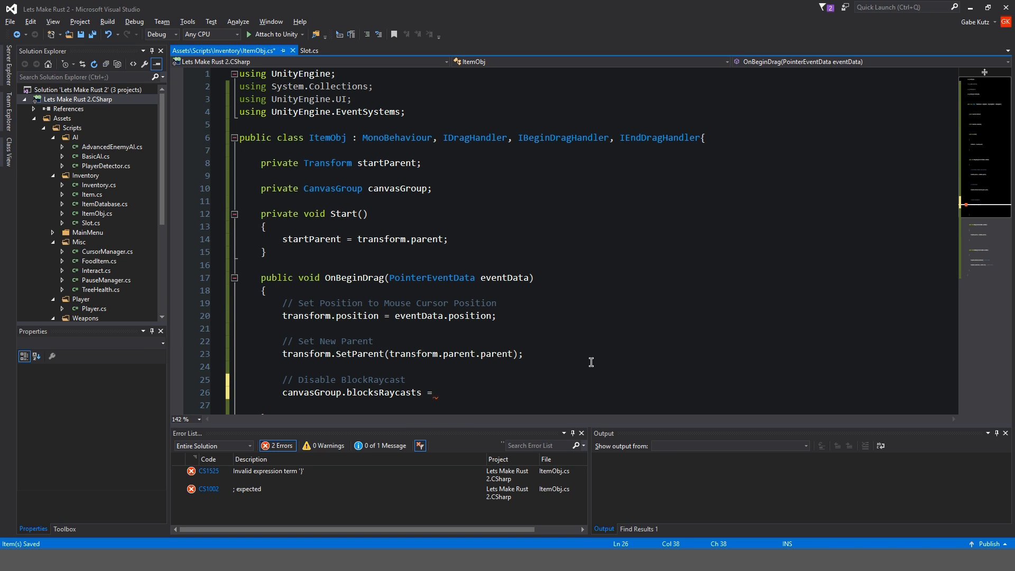
text(false;)
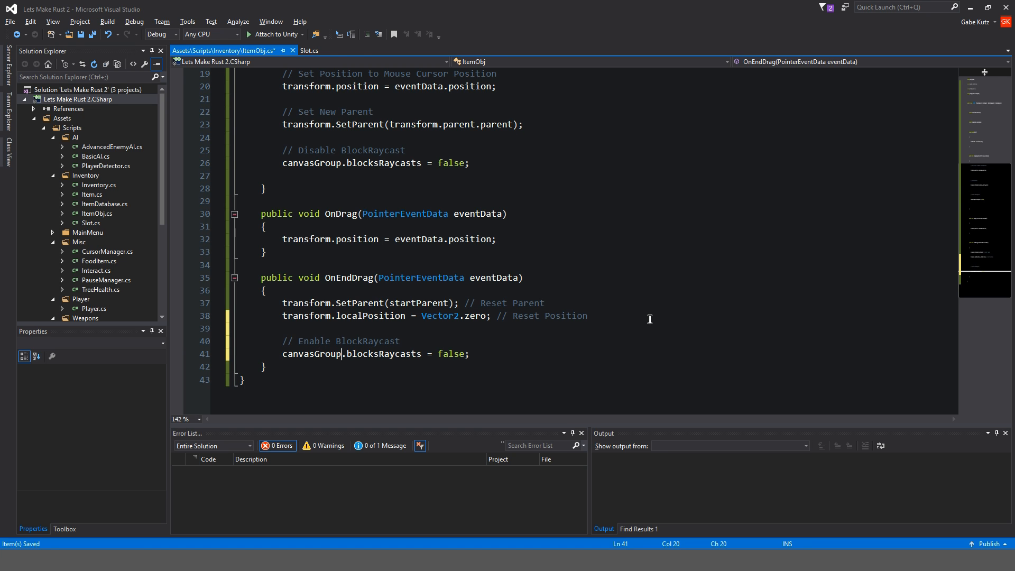
text(true)
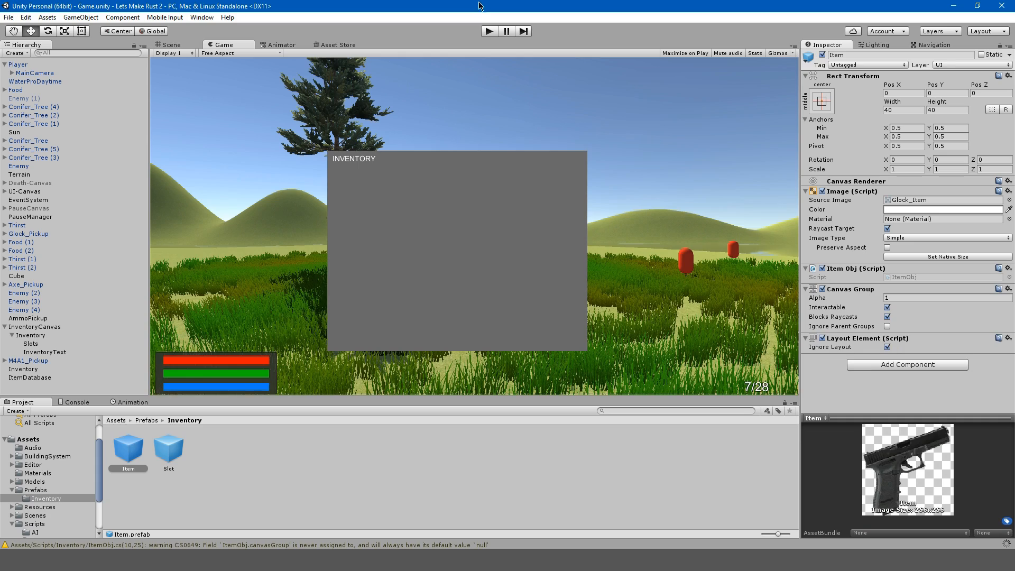
Play-test grabbing the pistol in the first inventory slot, then return to ItemObj.cs
click(489, 30)
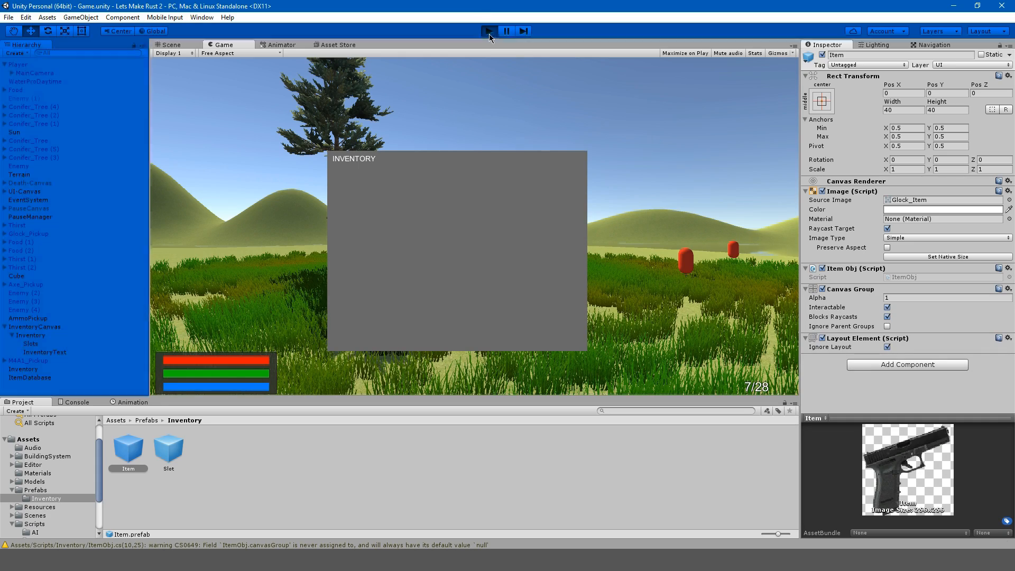
click(489, 31)
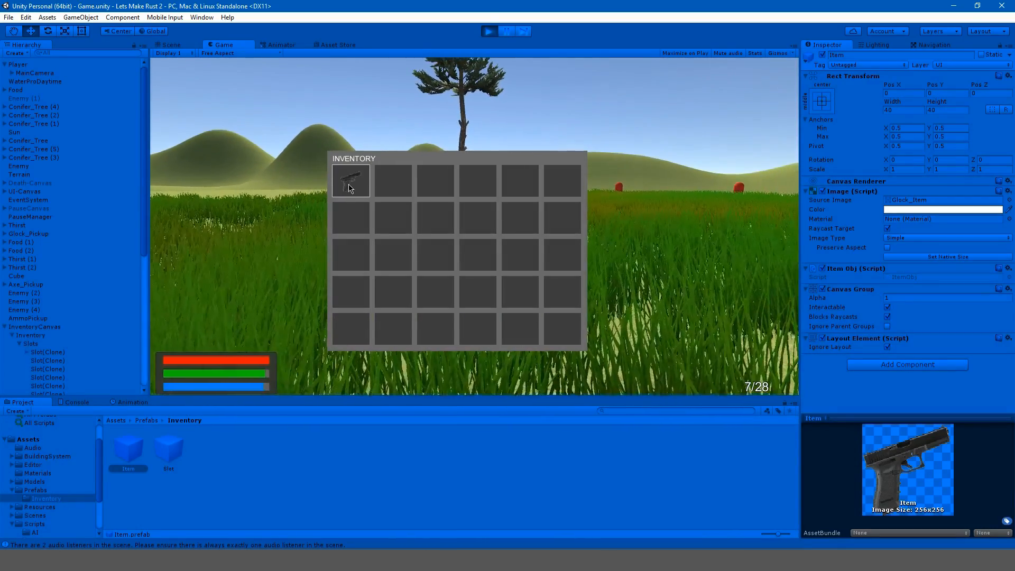
click(507, 30)
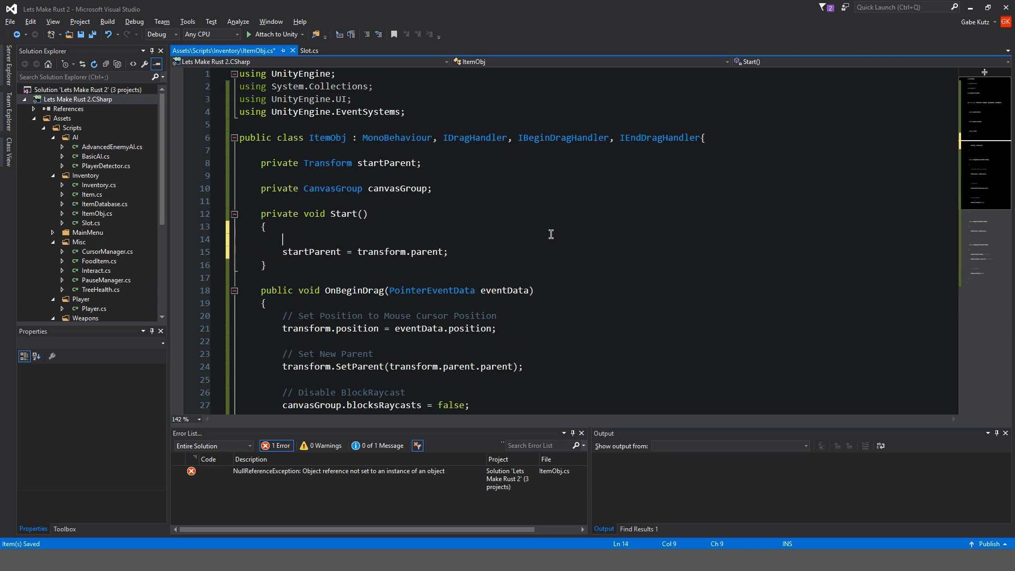
In Start, assign canvasGroup = GetComponent<CanvasGroup>() under a '// Find Canvas Group' comment
text(canvasGroup\)
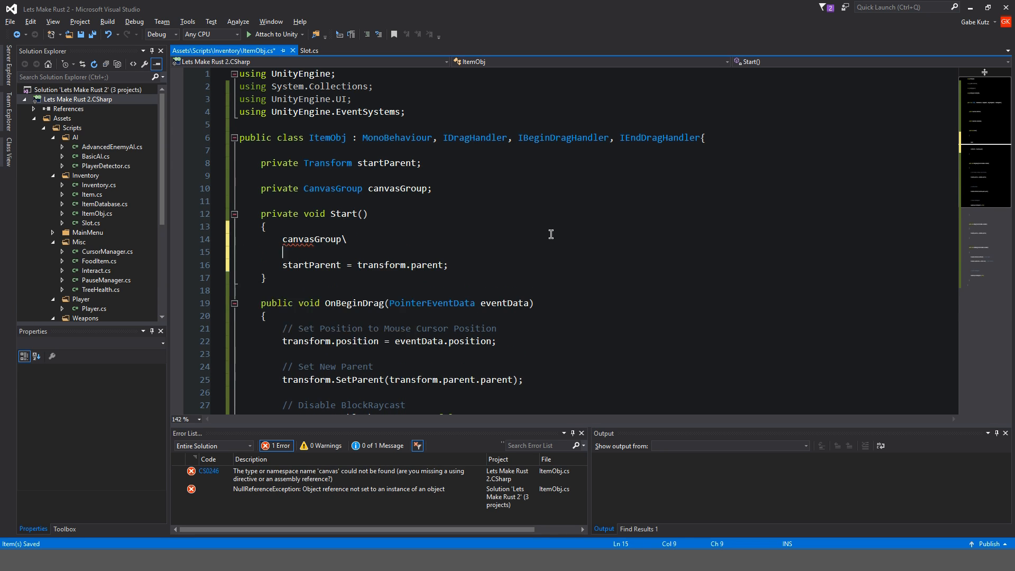
text(=)
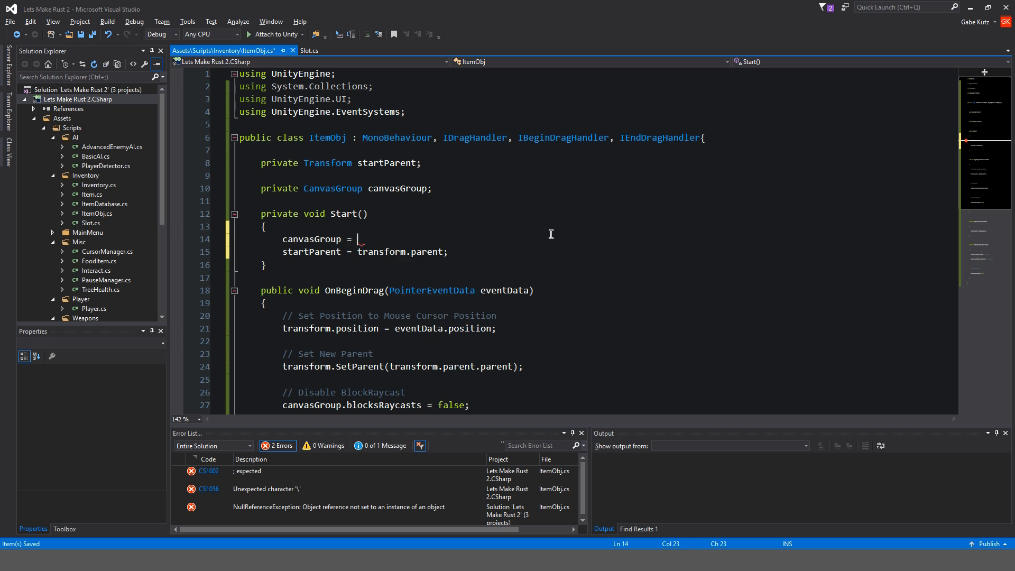
text(GetComponent<CanvasG)
text(// Find Canvas G)
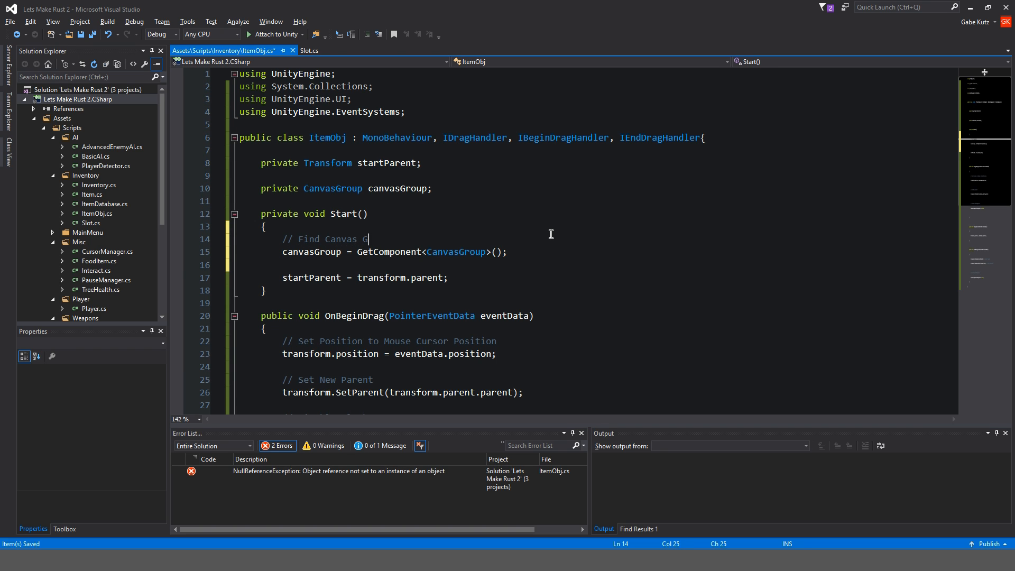
text(roup)
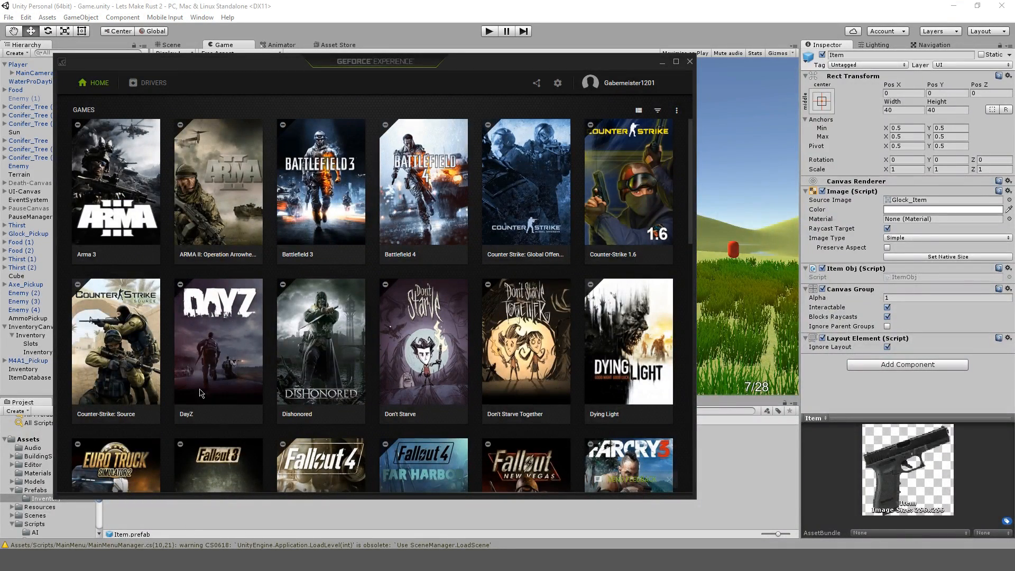
Play-test again and drag the pistol into the second inventory slot
click(689, 61)
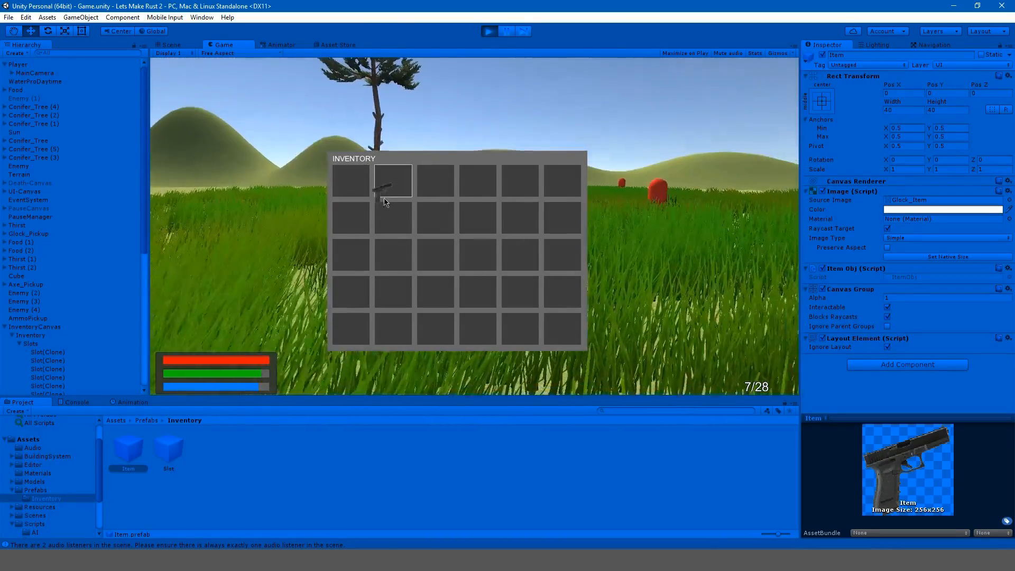
drag(393, 180, 435, 217)
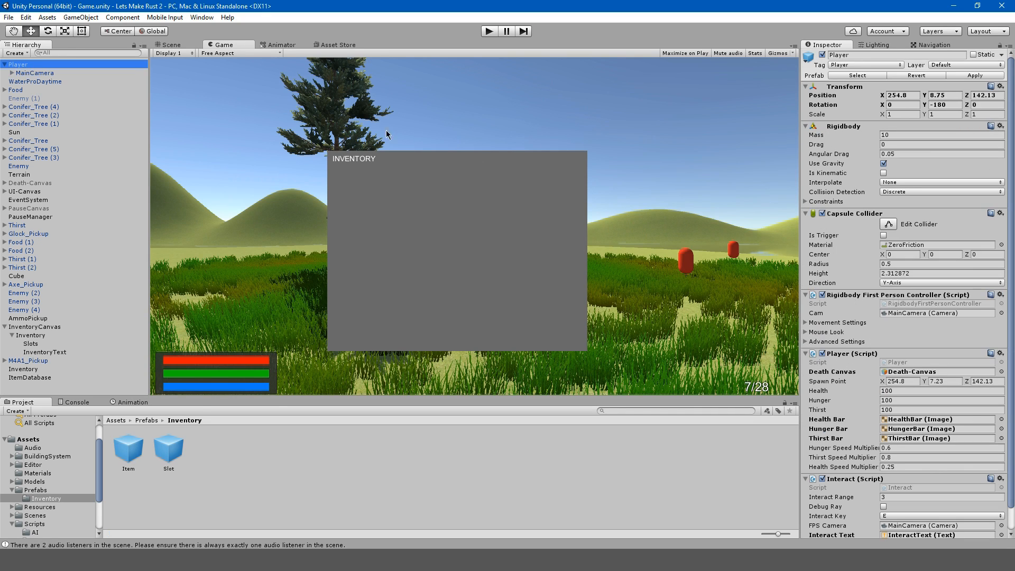
Inspect the Rigidbody First Person Controller's Mouse Look X/Y sensitivity on Player and its MainCamera
click(806, 354)
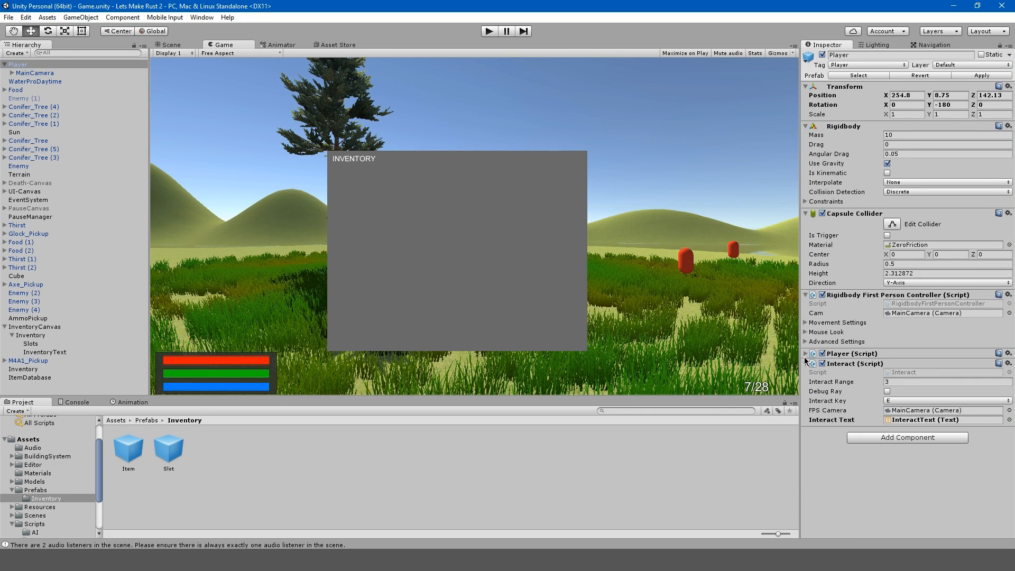
click(806, 354)
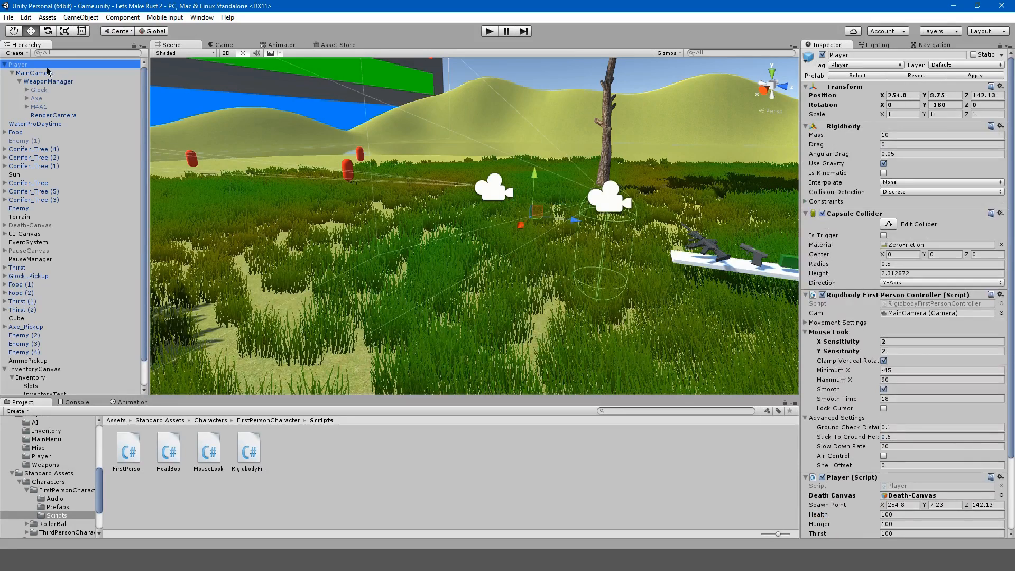
click(35, 73)
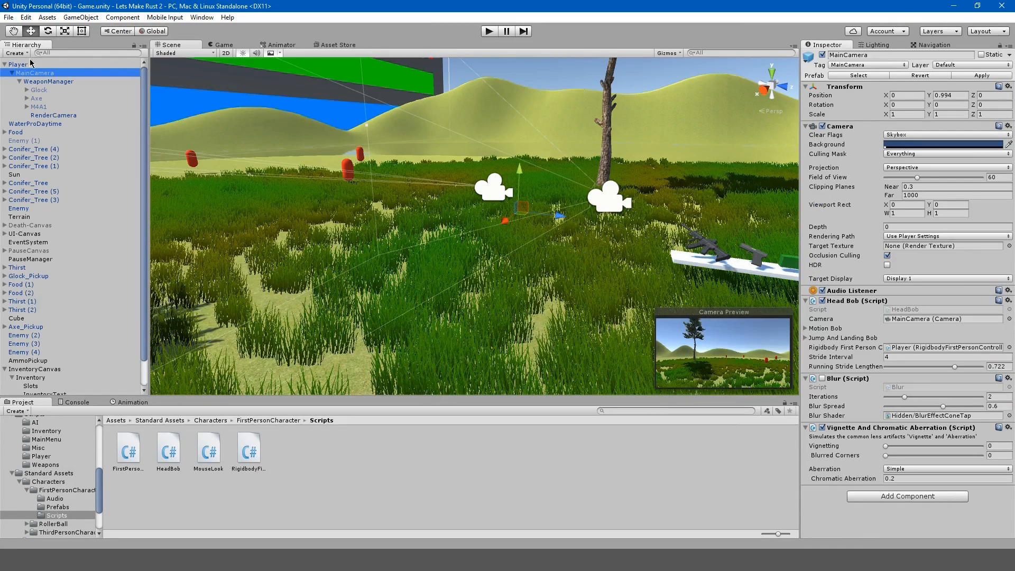
click(18, 65)
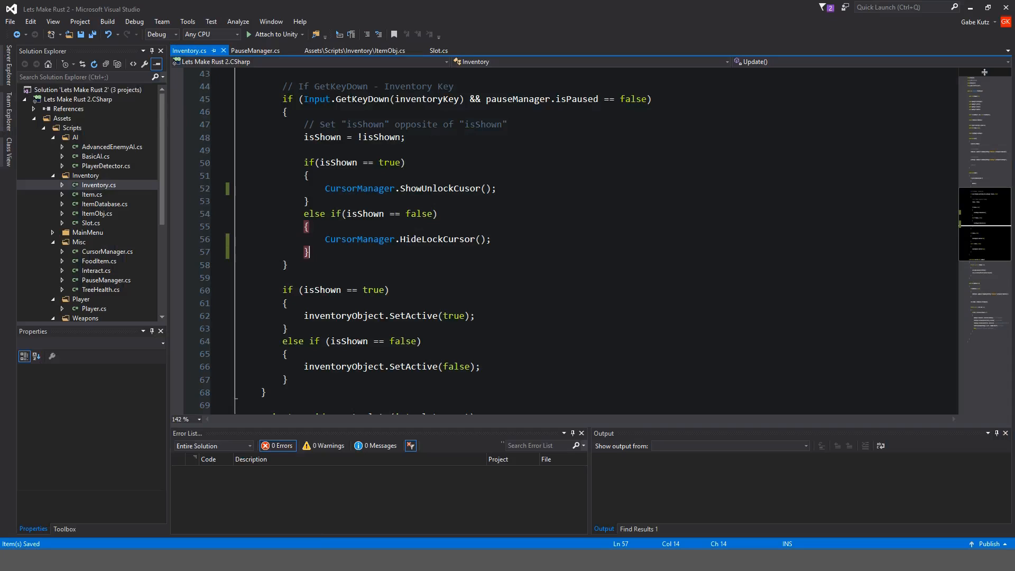
mouse_move(131, 186)
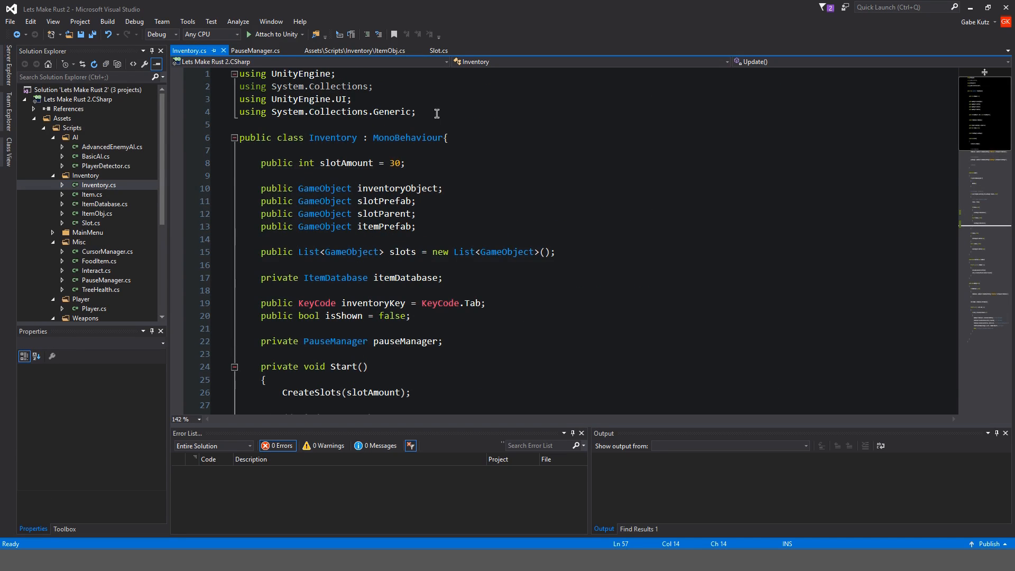
Import UnityStandardAssets.Characters.FirstPerson and declare a private fpsController field
text(using)
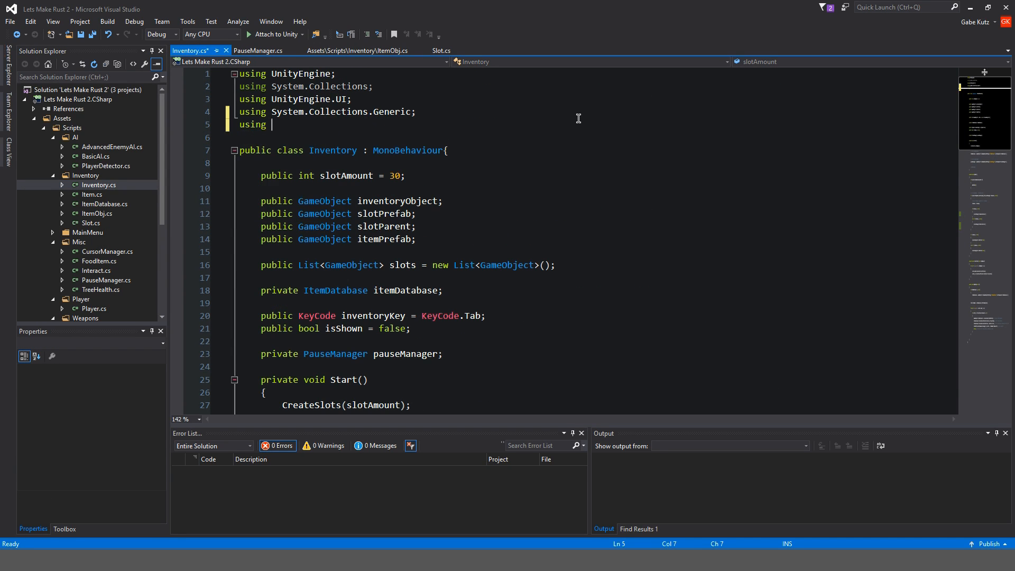
text(UnityStandardAssets.Characters.FirstPerson;)
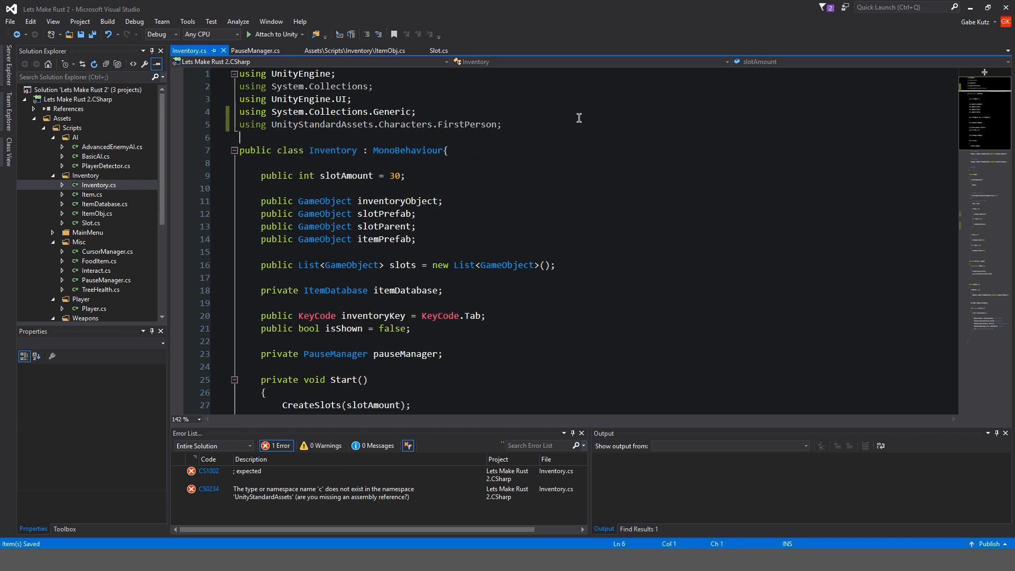
text(private FirstPersonController)
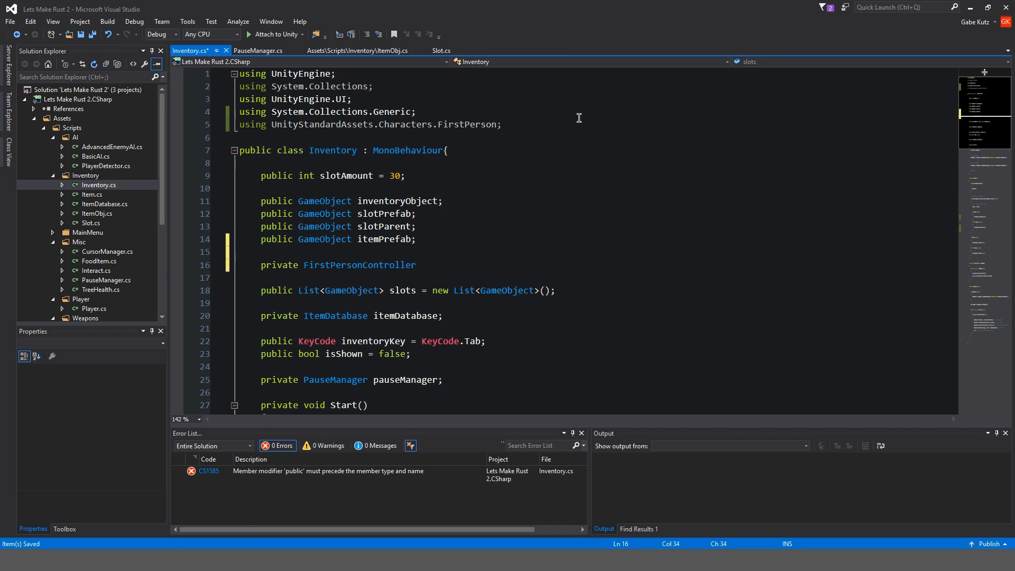
text(fpsController;)
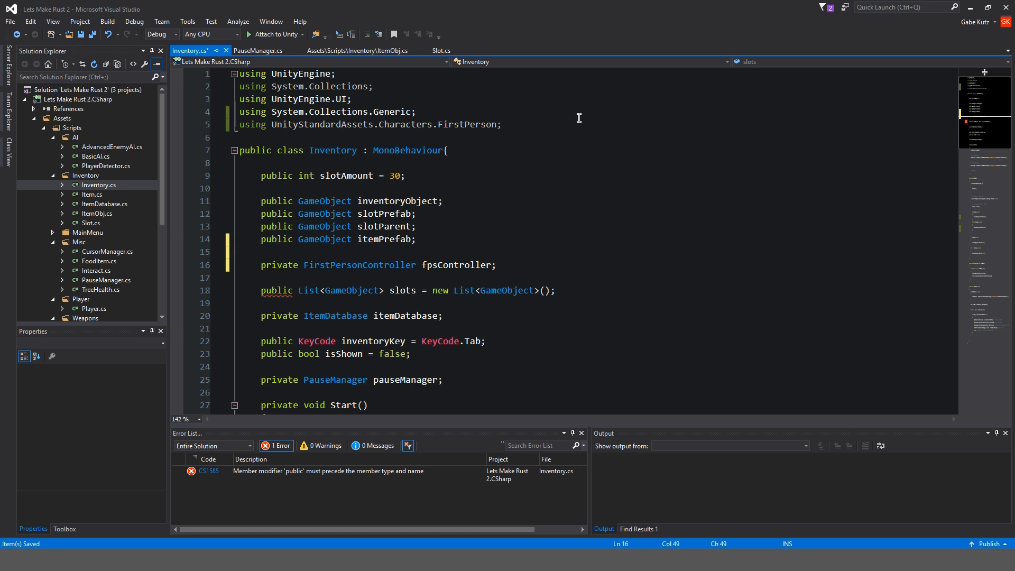
In Start, assign fpsController from FindGameObjectWithTag("Player").GetComponent<RigidbodyFirstPersonController>()
scroll(down, 3)
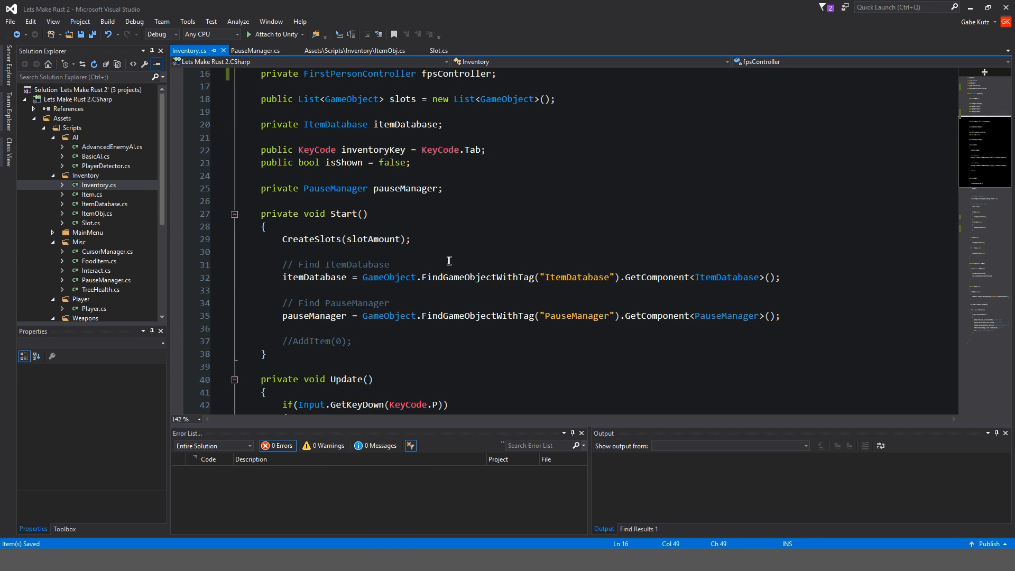
text(// P)
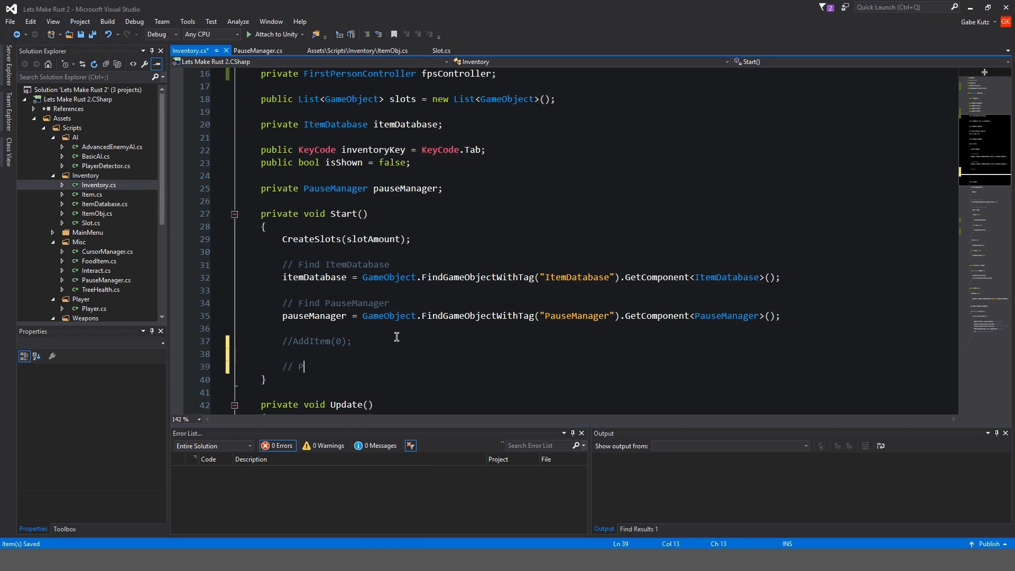
text(layer Controller)
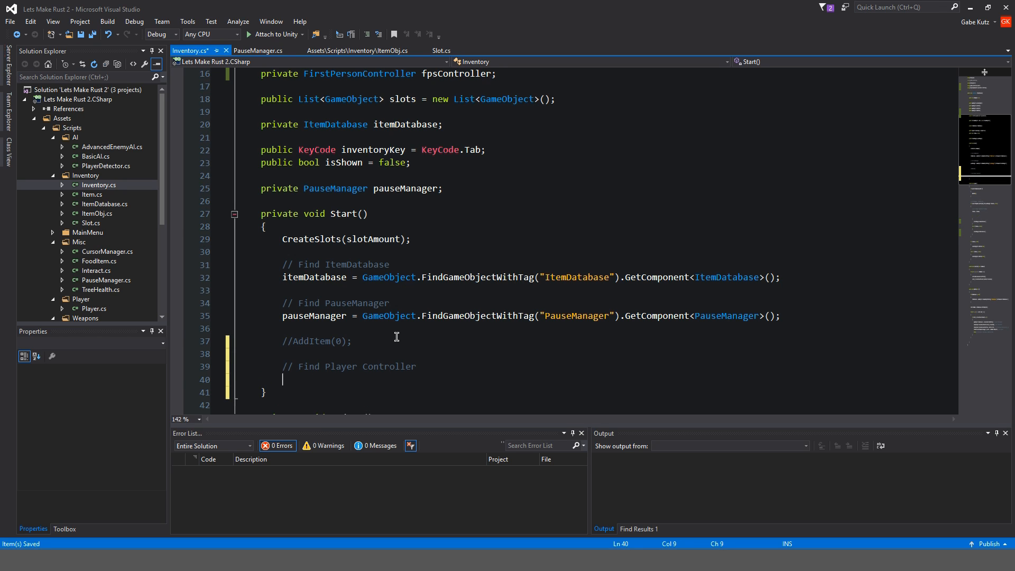
text(fipsc)
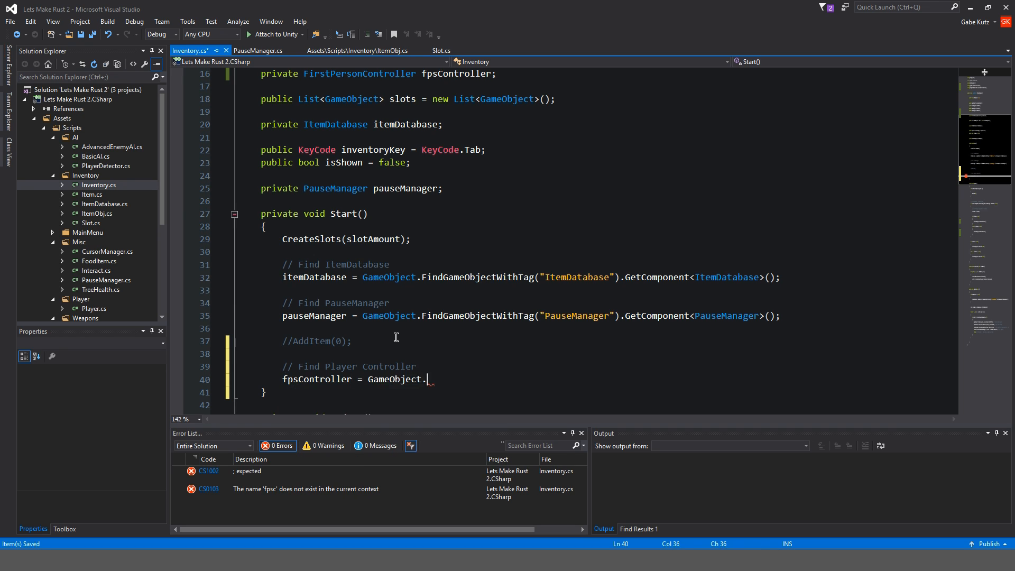
text(FindGameObjectWithTag)
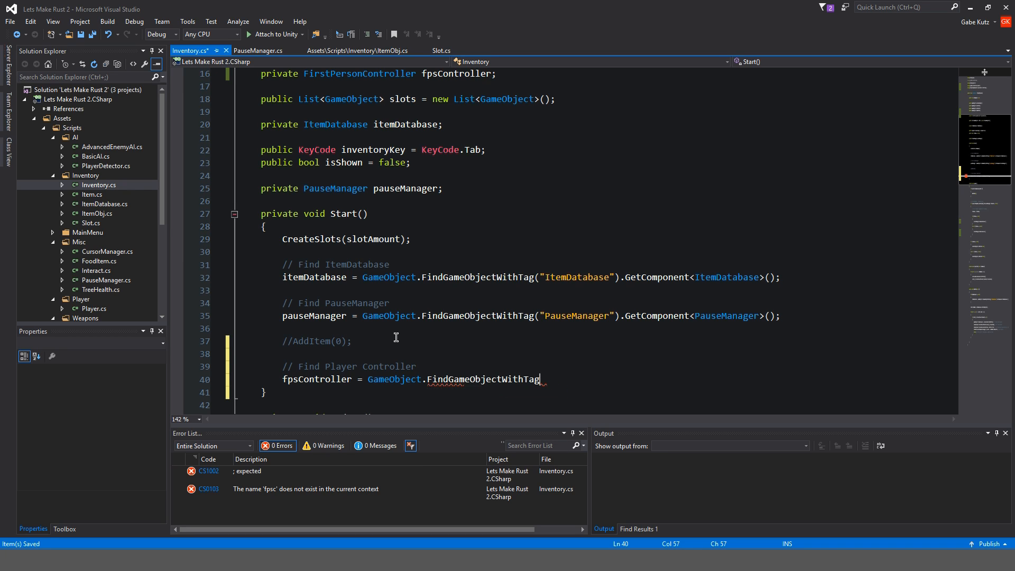
text(("Player"))
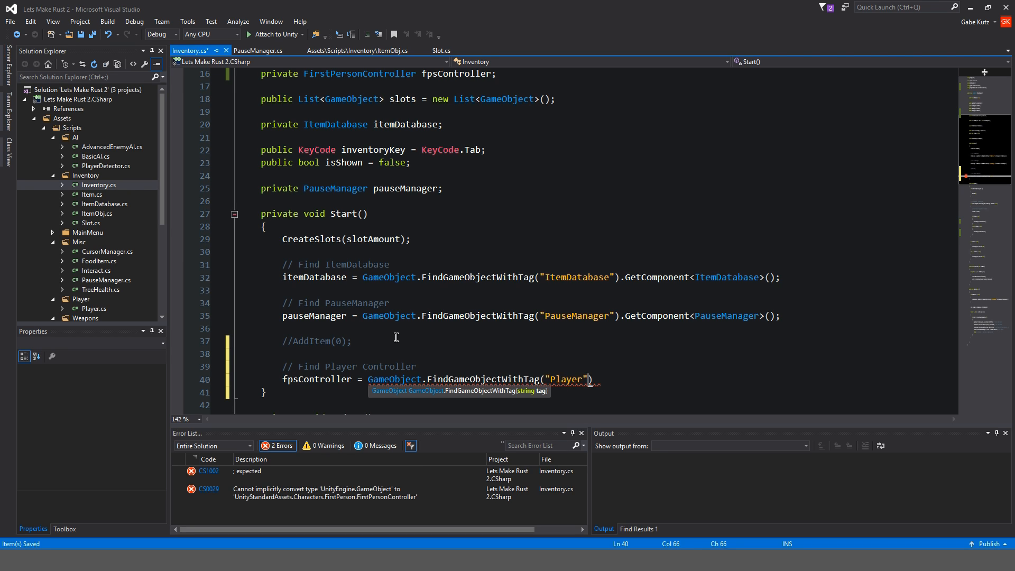
text(.GetComponent<RigidbodyFirstPersonController>();)
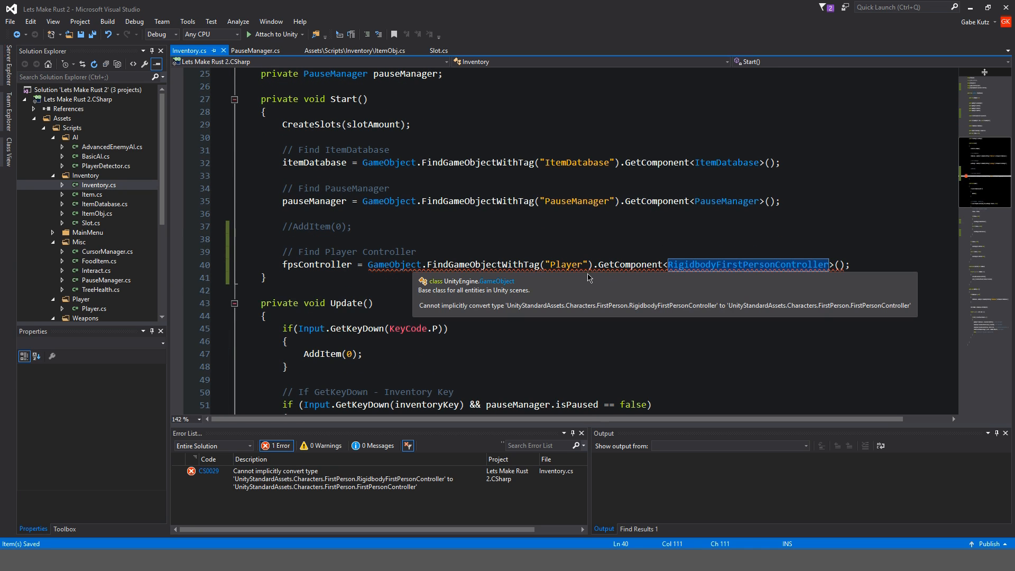
mouse_move(263, 488)
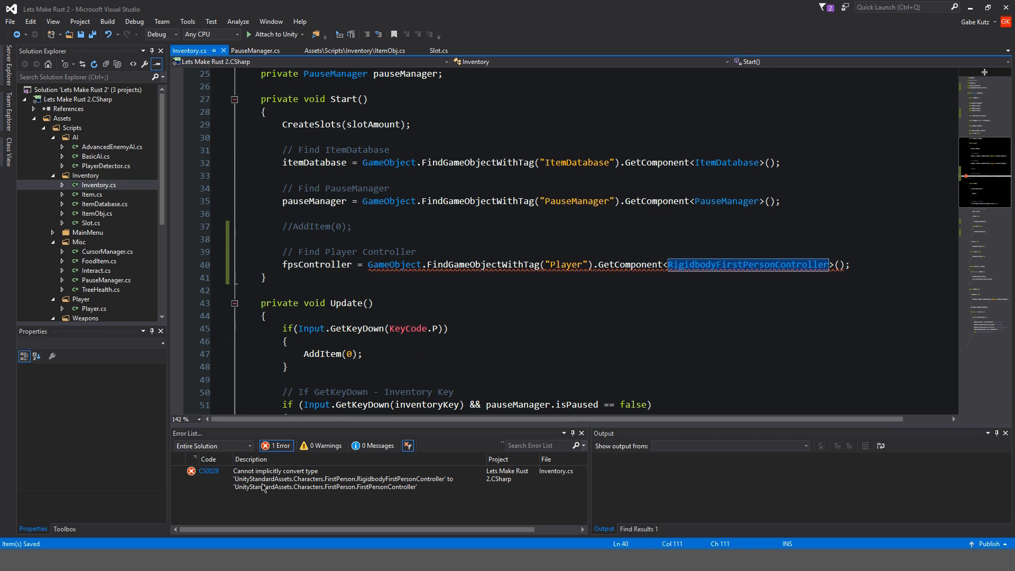
scroll(up, 3)
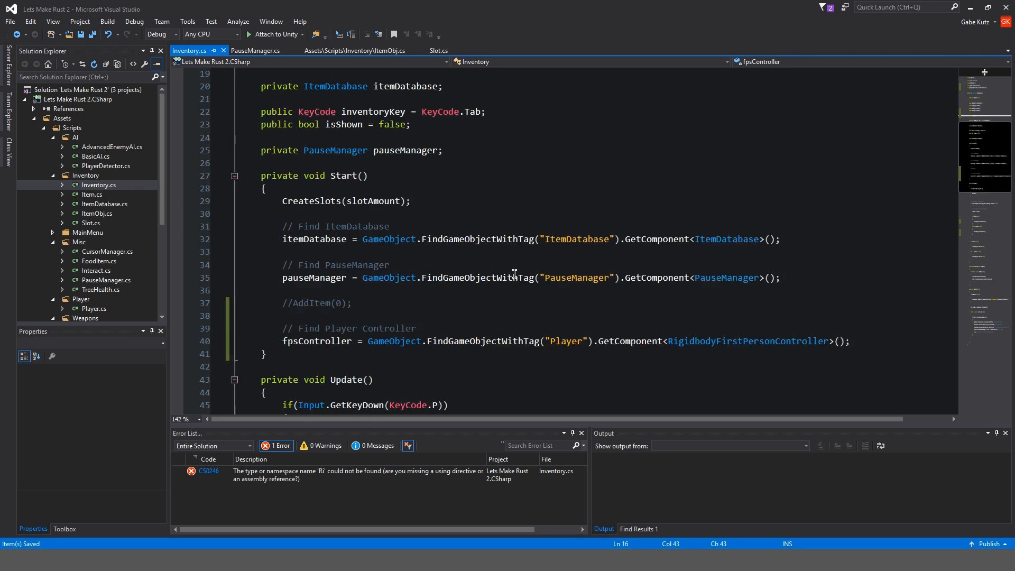
scroll(down, 3)
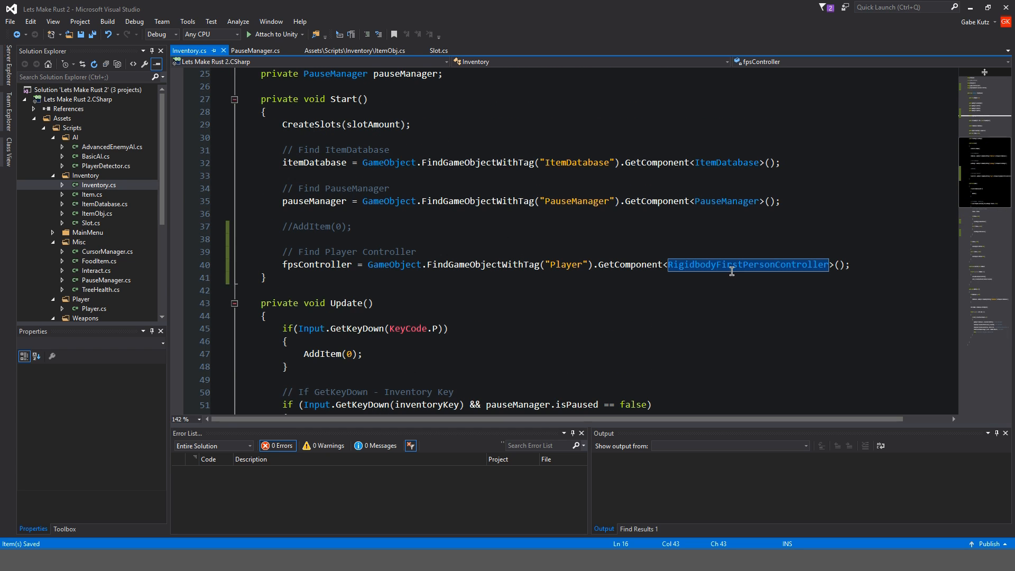
Fix the fpsController field's type and write an fpsController.mouseLook sensitivity line in Start
scroll(up, 3)
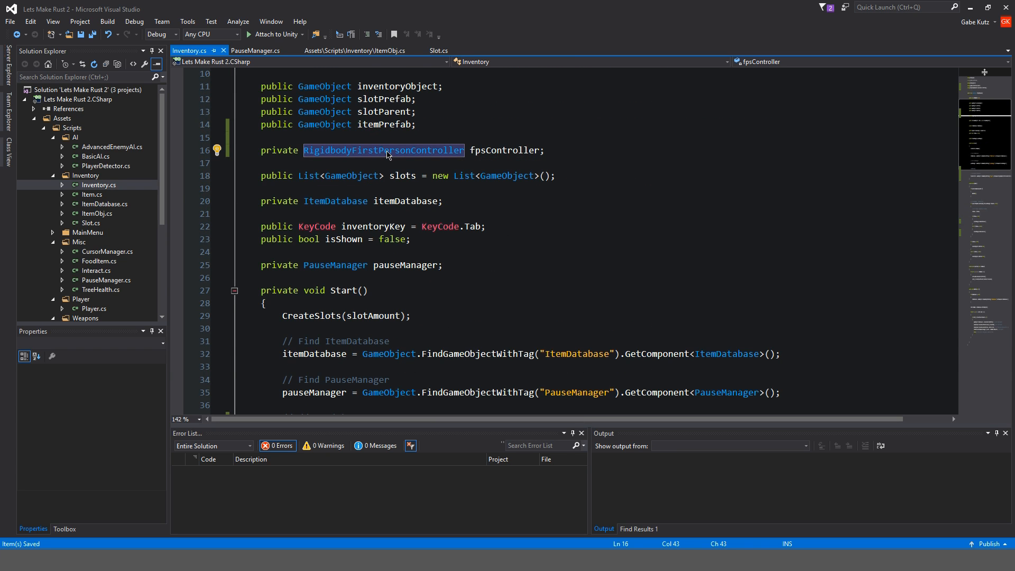
click(546, 150)
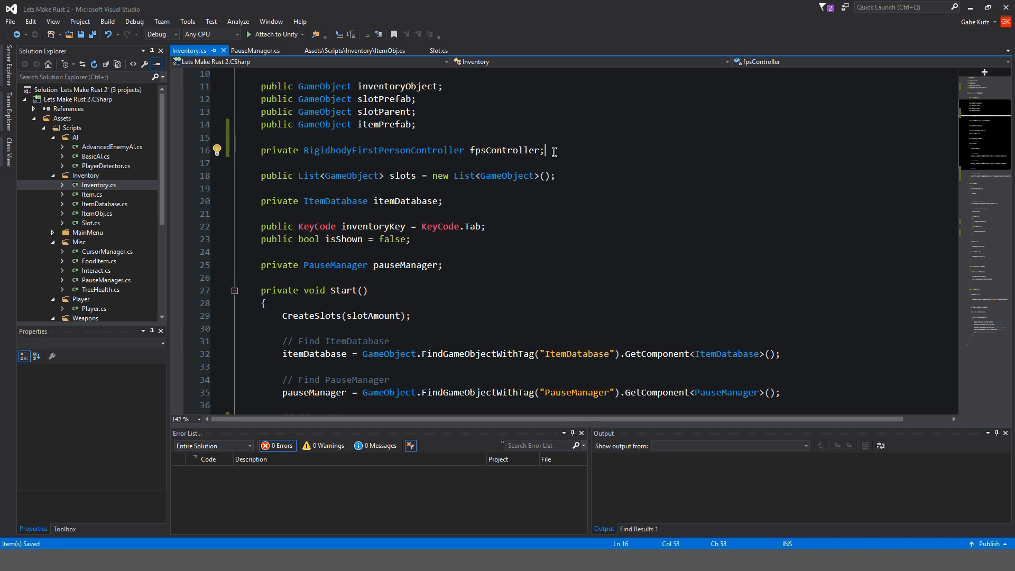
scroll(down, 3)
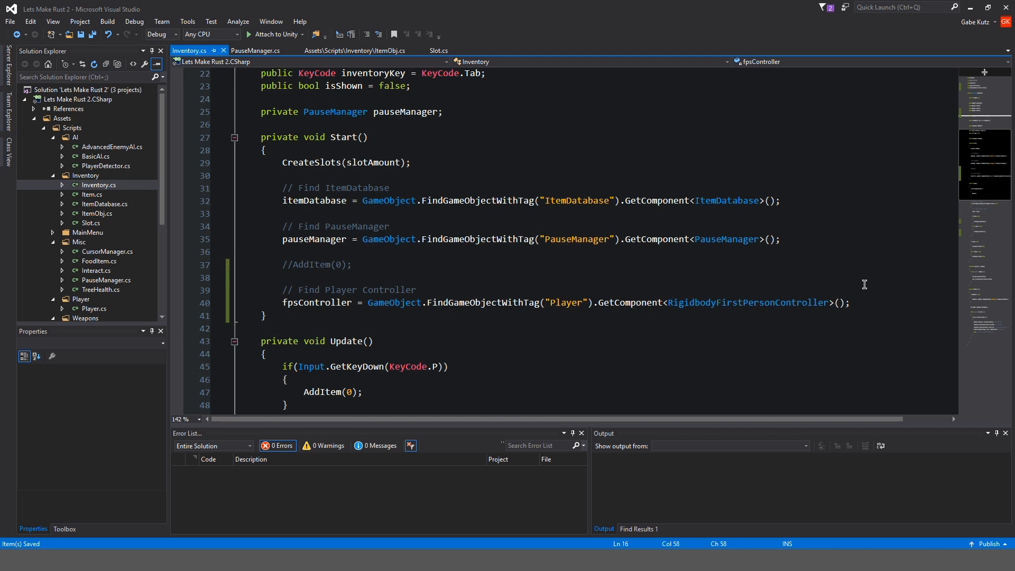
text(fpsController.)
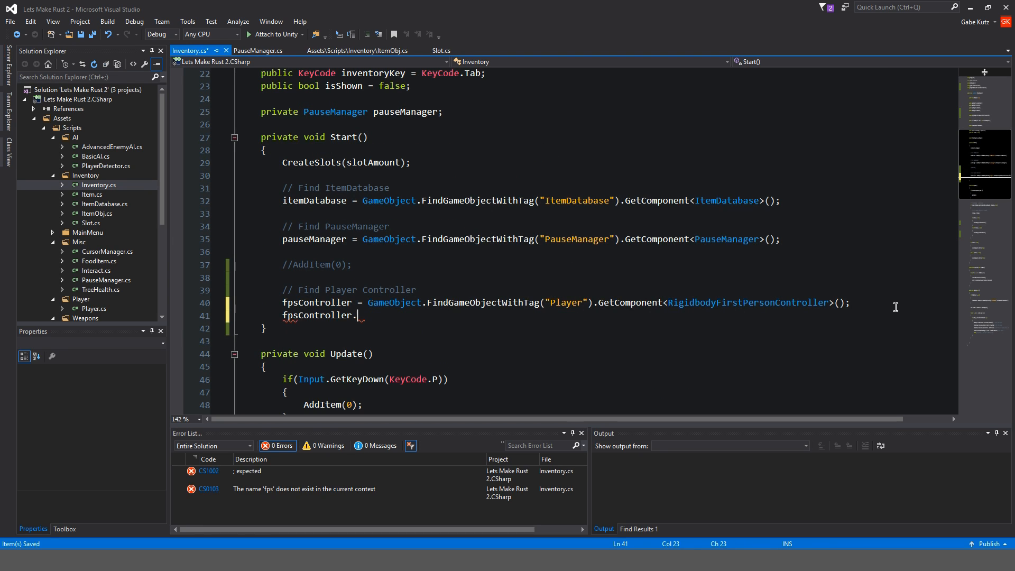
text(sen)
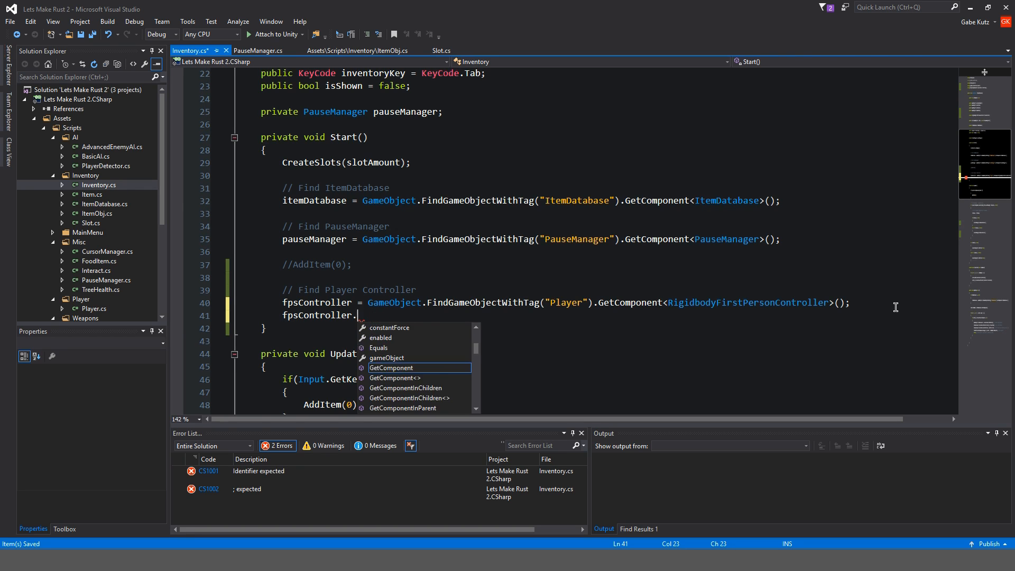
text(mouseLook.)
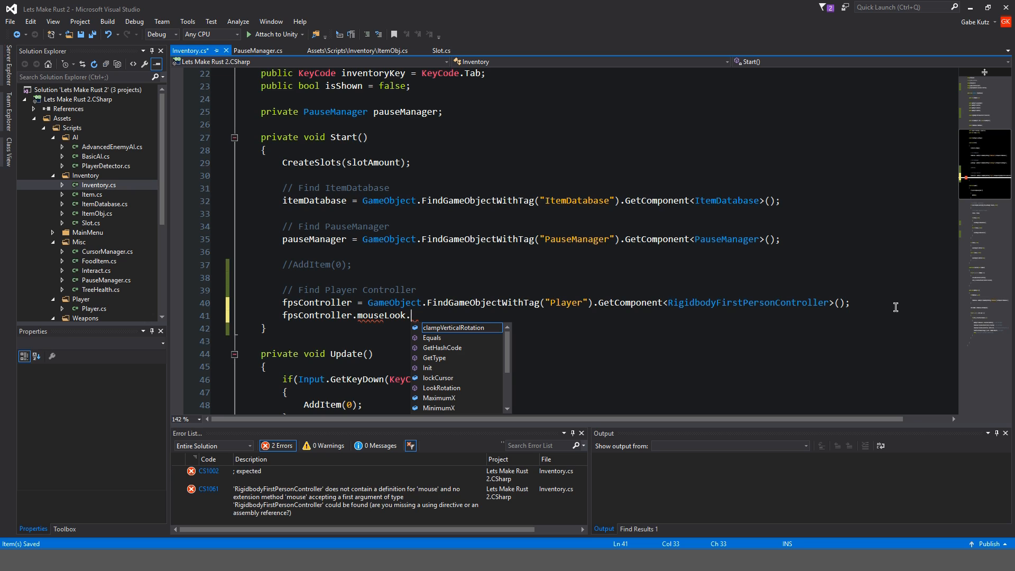
text(sen)
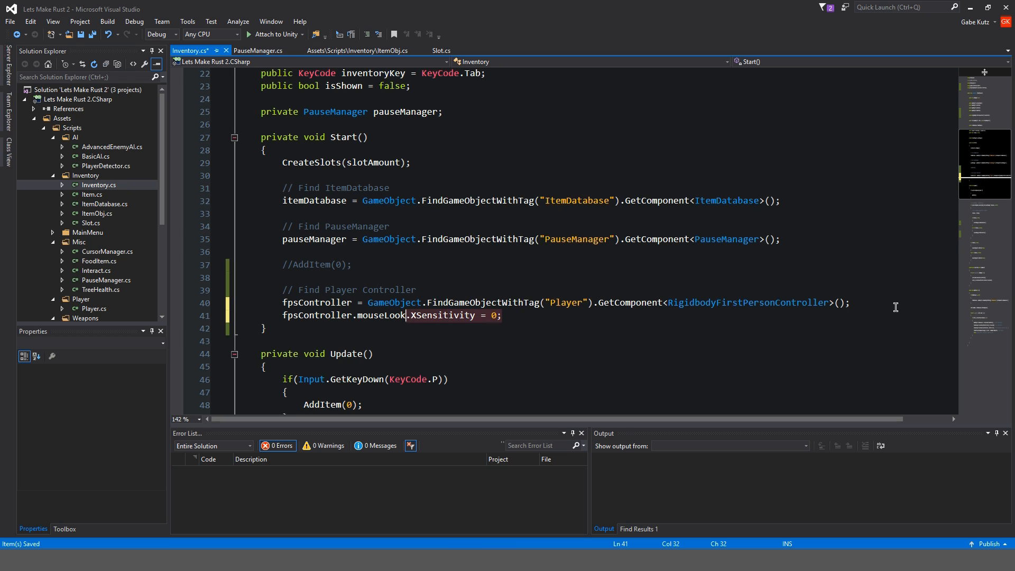
Move it under ShowUnlockCusor() as XSensitivity = 0 and YSensitivity = 0 in the isShown == true branch
double_click(316, 302)
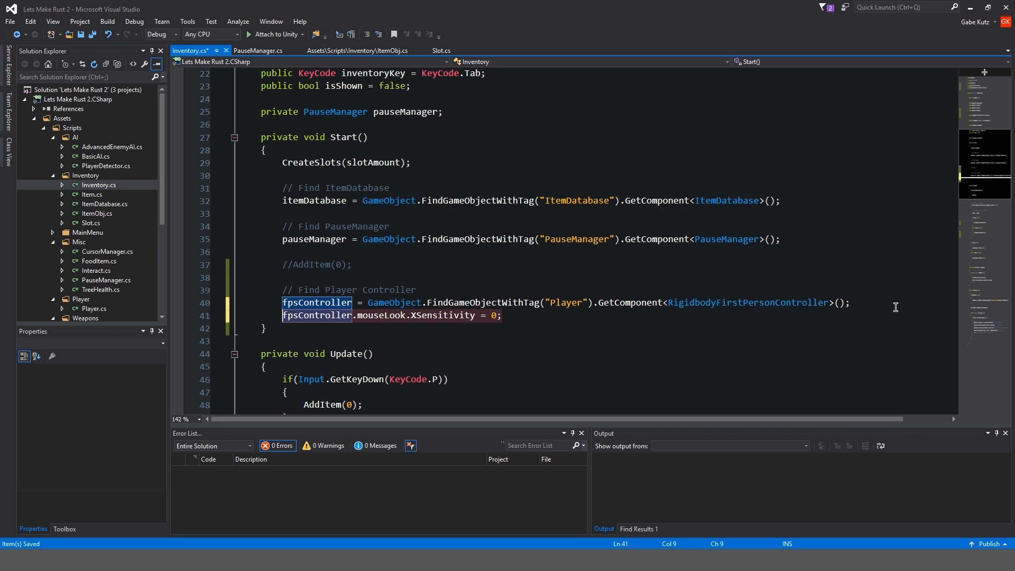
scroll(down, 3)
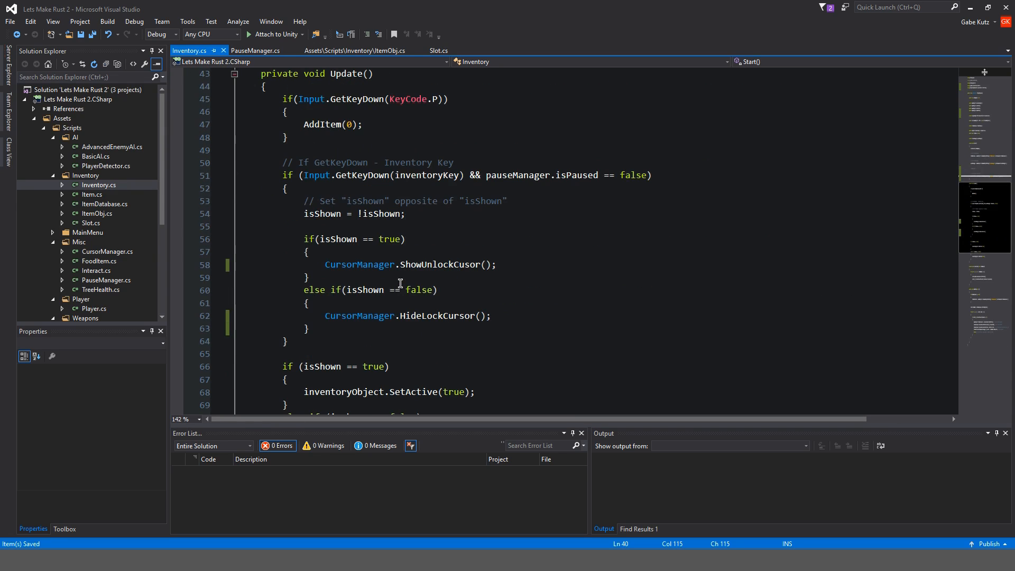
click(498, 265)
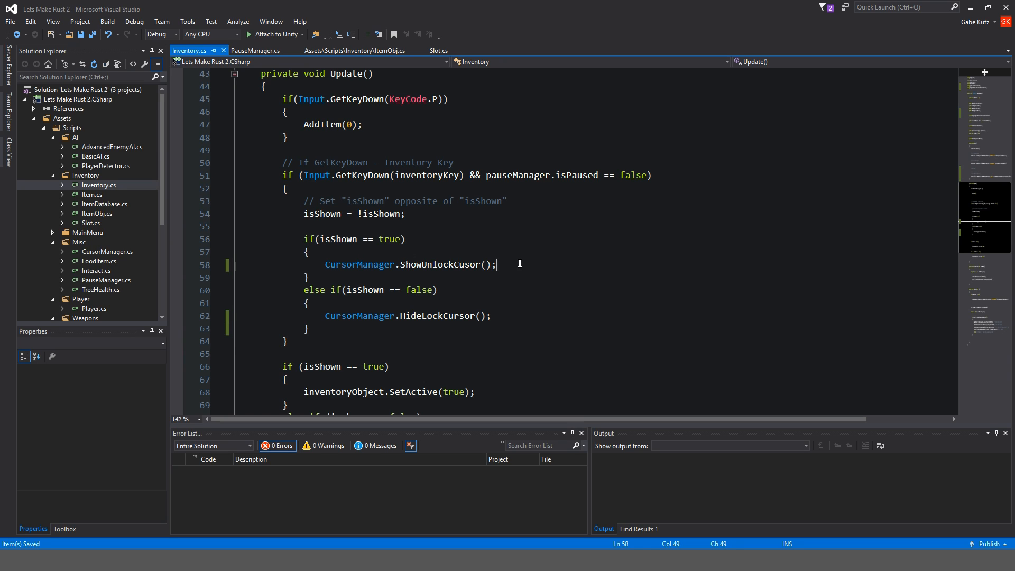
text(fpsController.mouseLook.XSensitivity = 0;)
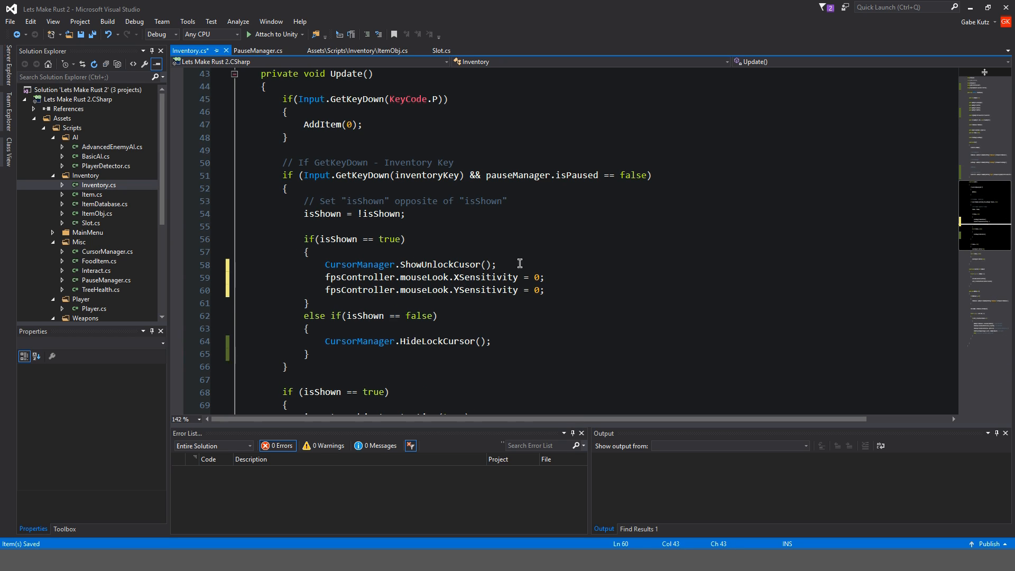
click(536, 290)
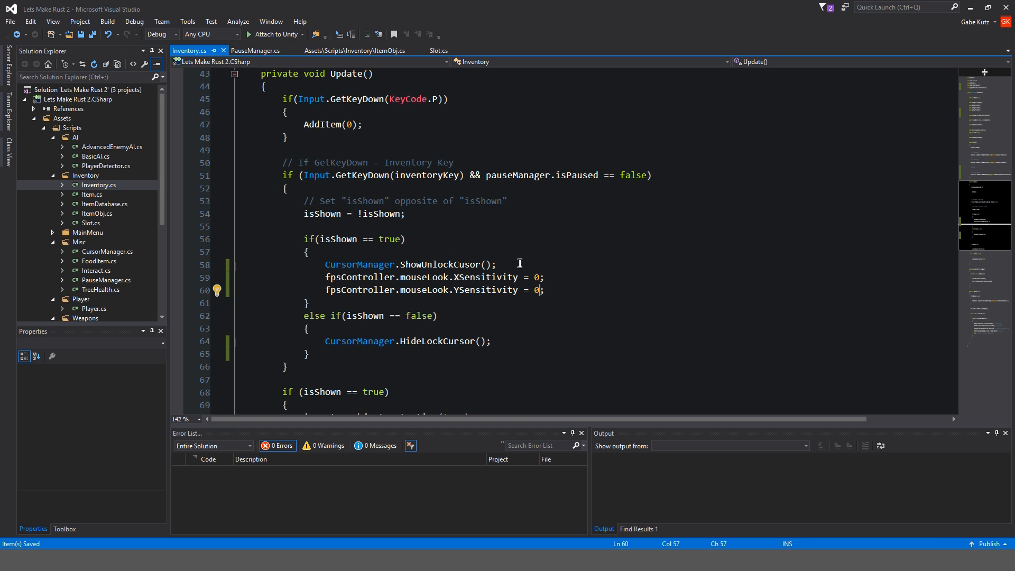
scroll(up, 3)
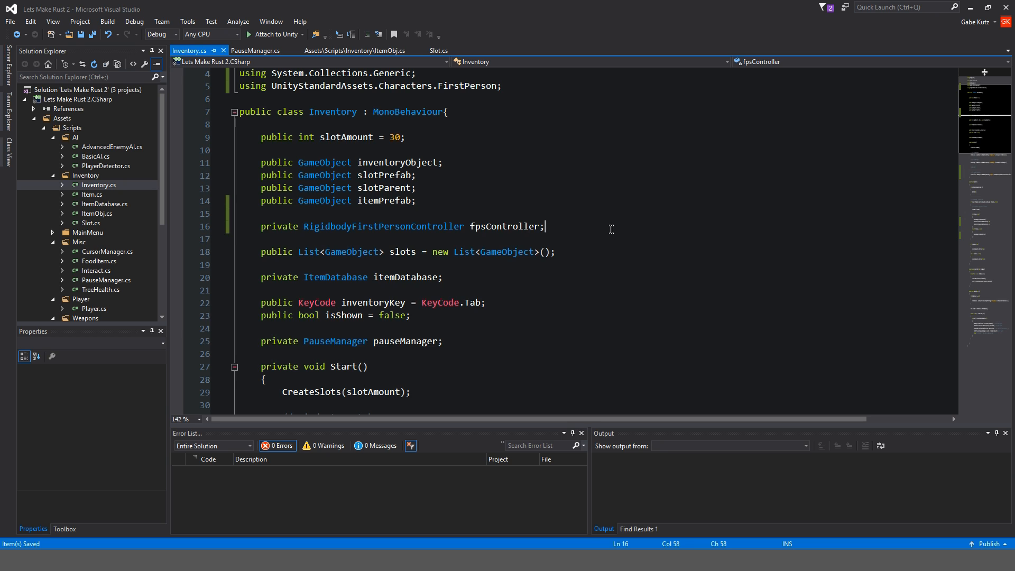
Declare private float defaultSensetivityX and defaultSensetivityY = 2f fields
text(private)
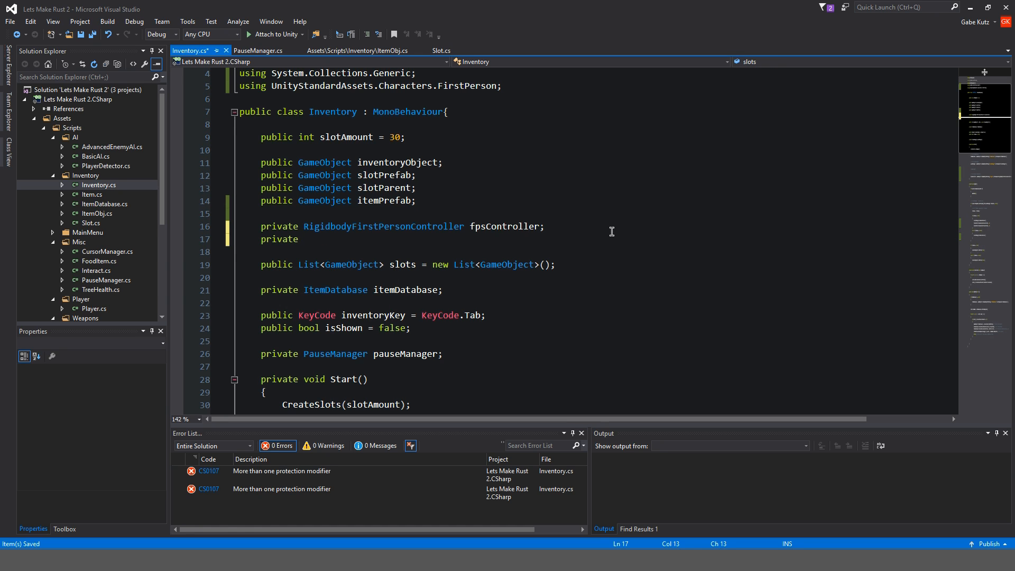
text(float)
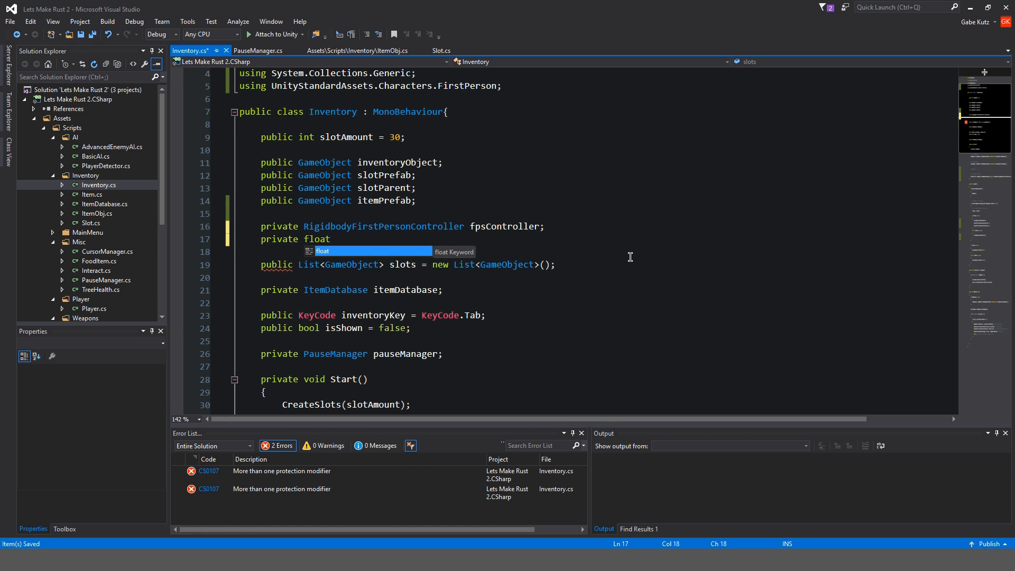
scroll(down, 3)
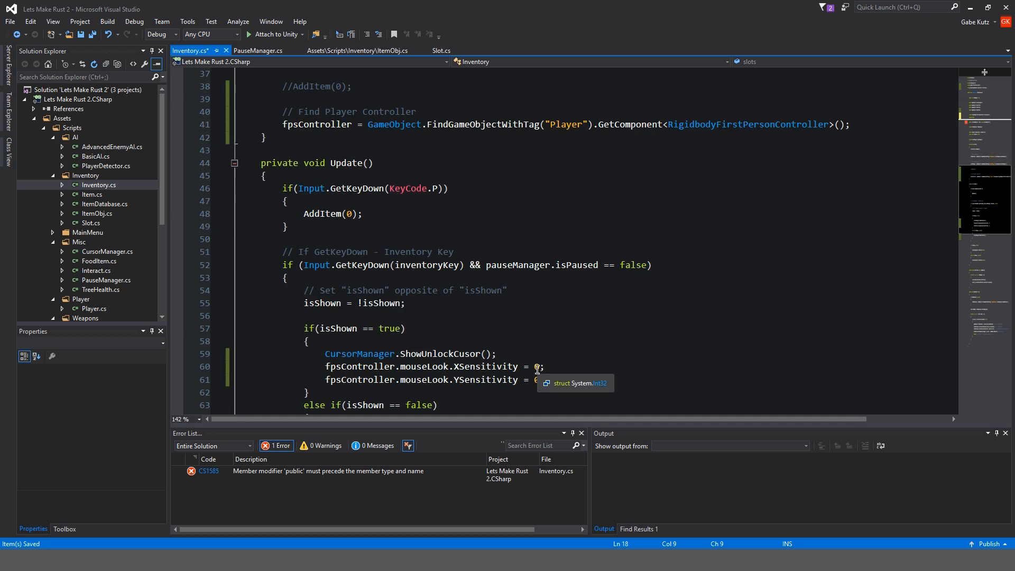
scroll(up, 3)
text(private float)
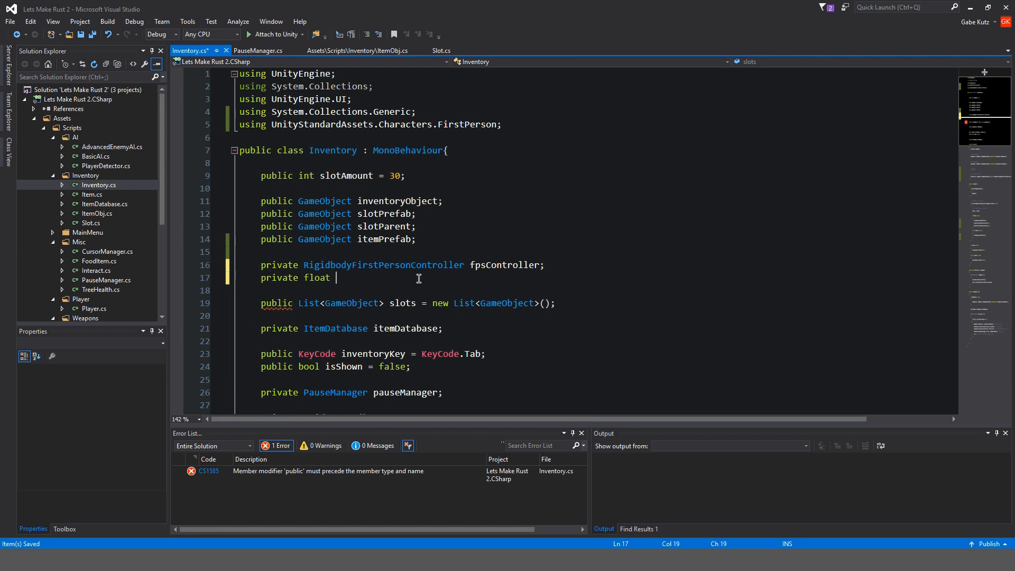
text(defaultX)
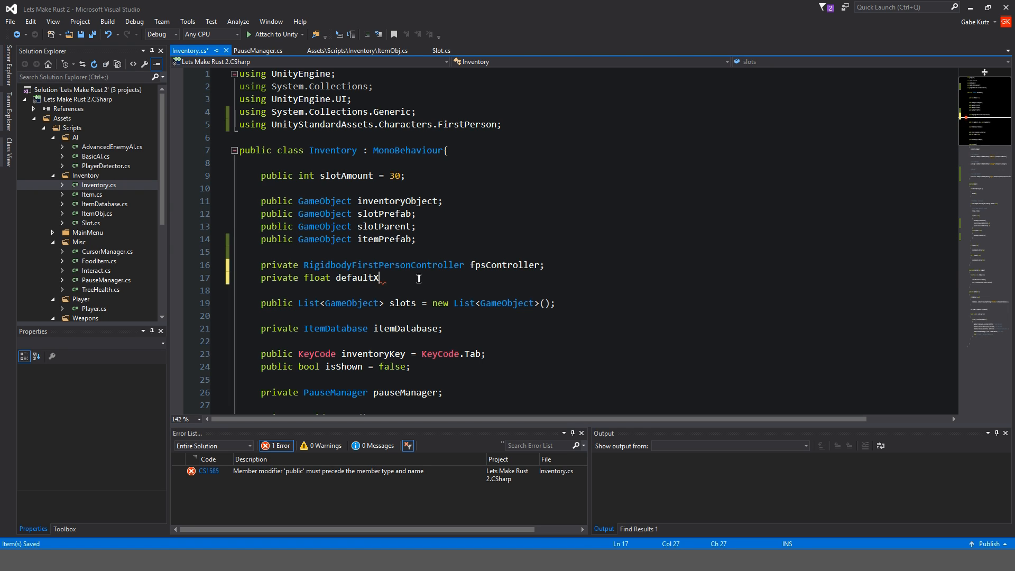
text(Sensetivity)
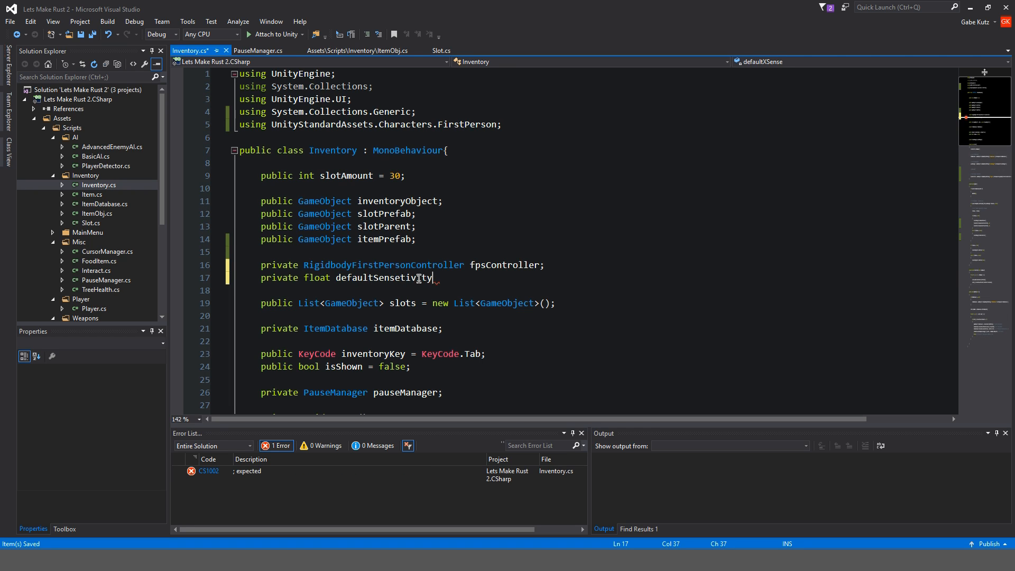
text(X = 2;)
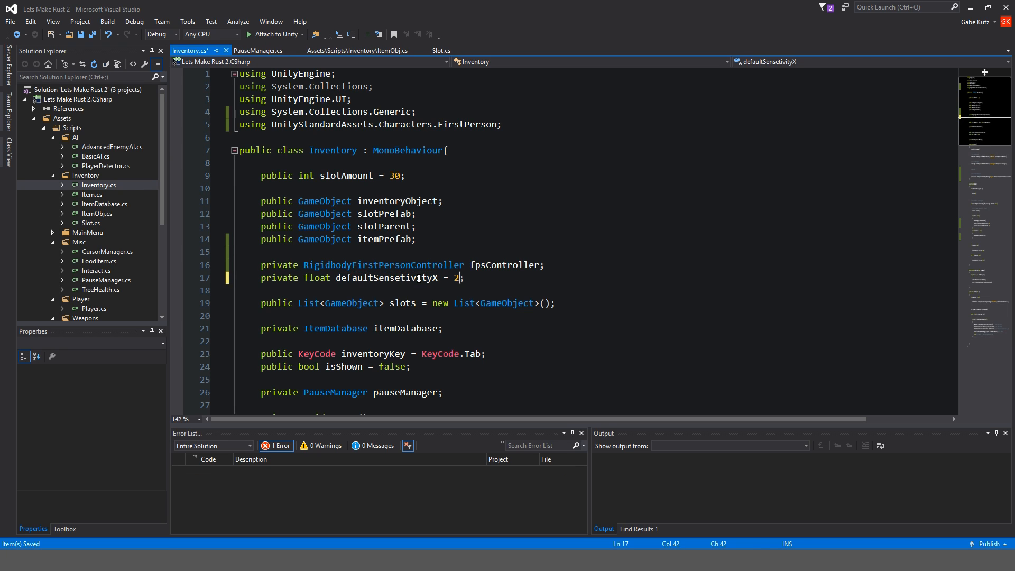
text(f)
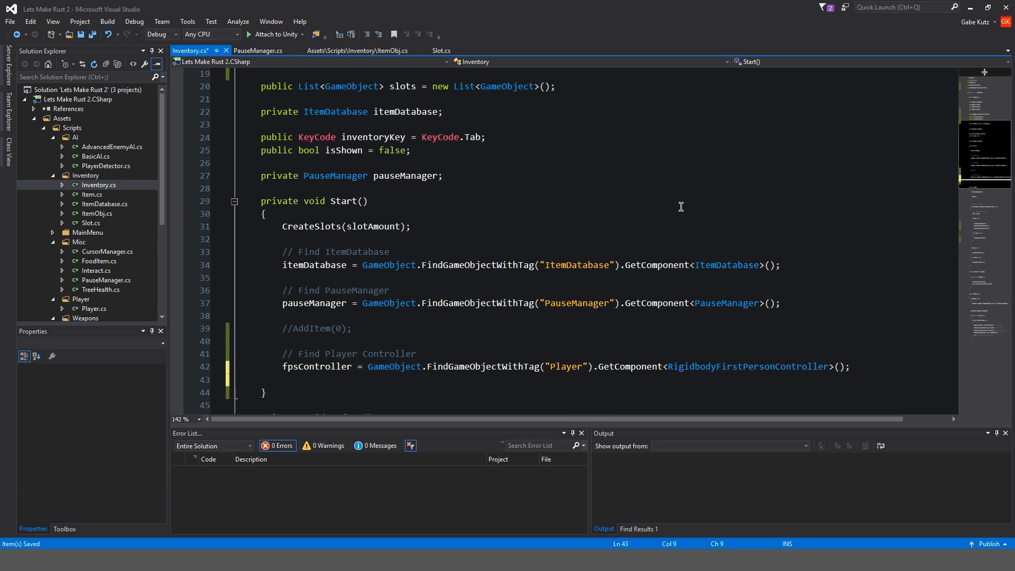
Fill the defaults from fpsController.mouseLook in Start and begin using them in the isShown == false branch
scroll(up, 3)
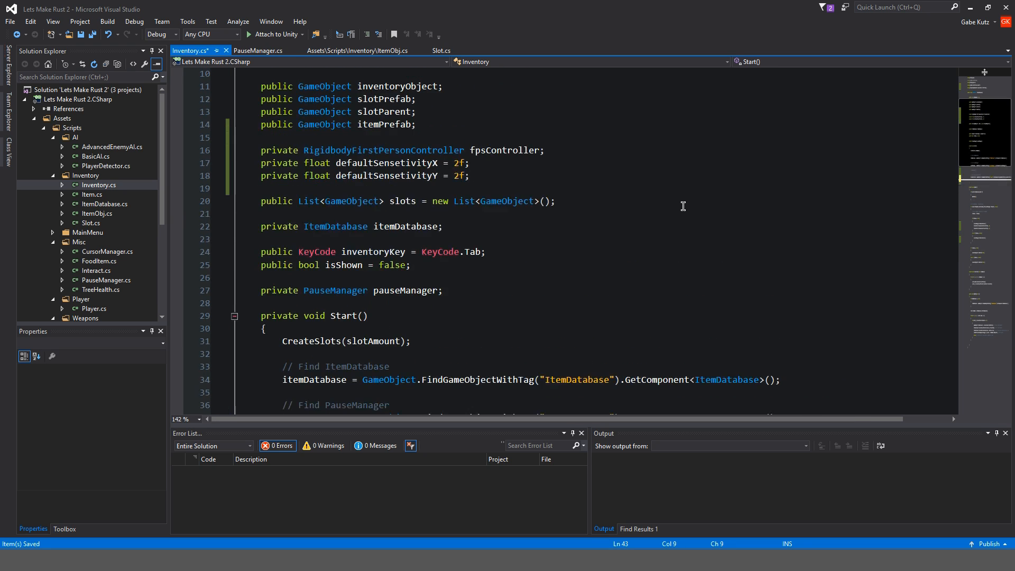
text(defaultSensetivityX = fps)
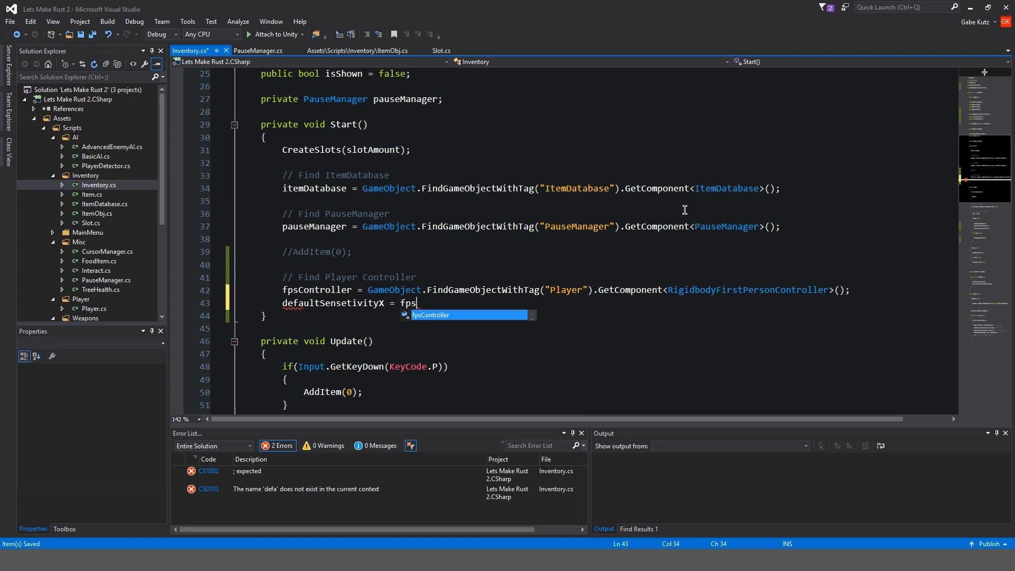
text(Controller.mouseLook.XSensitivity;)
text(defaultSensetivityY)
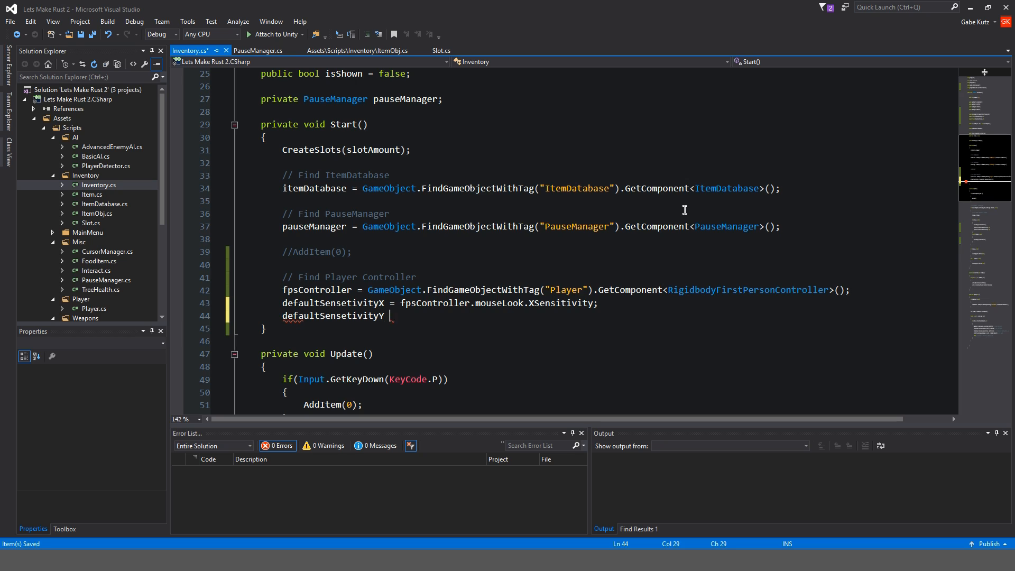
text(= fpsController.mouseLook.YSensitivity;)
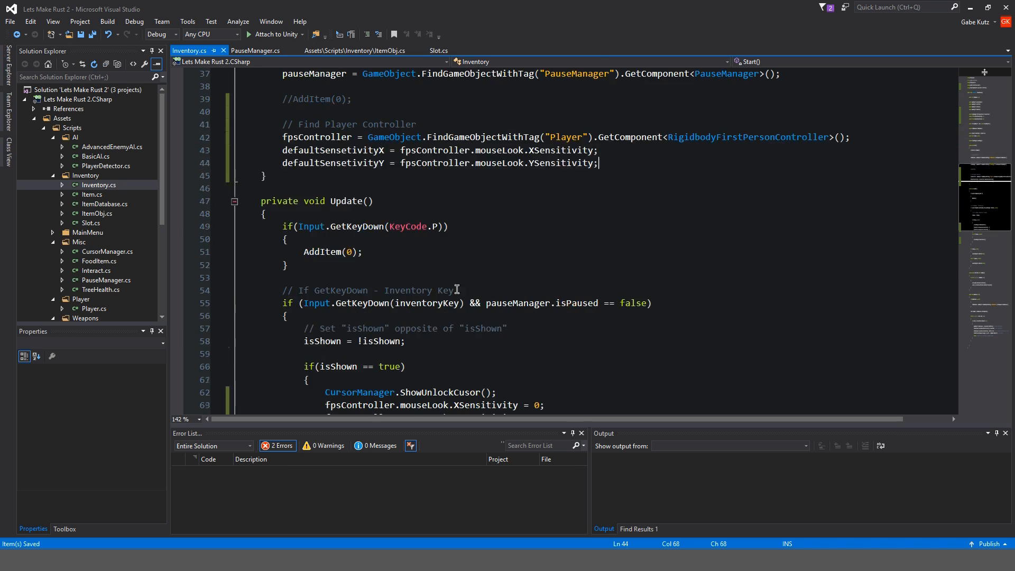
scroll(down, 3)
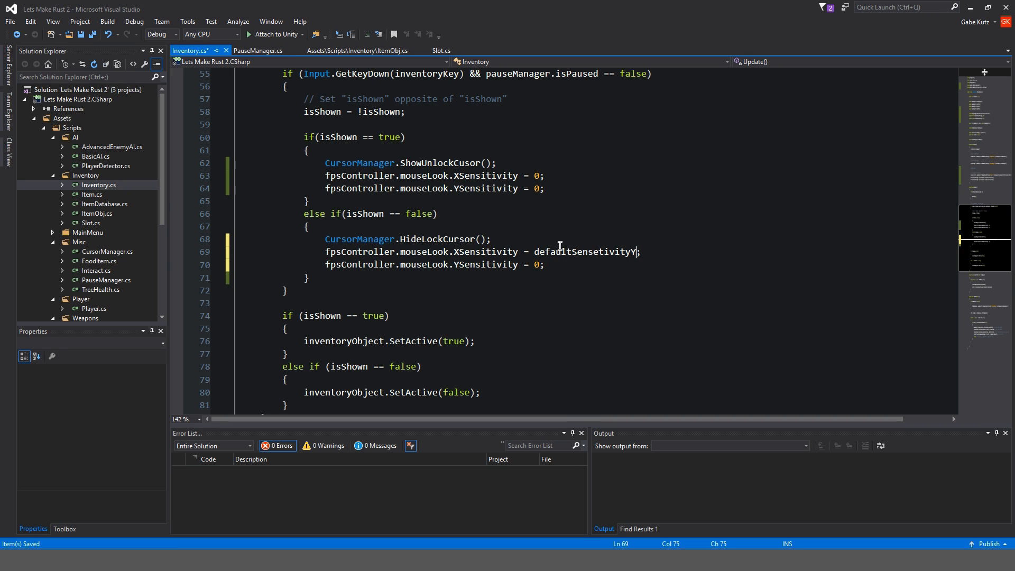
double_click(586, 252)
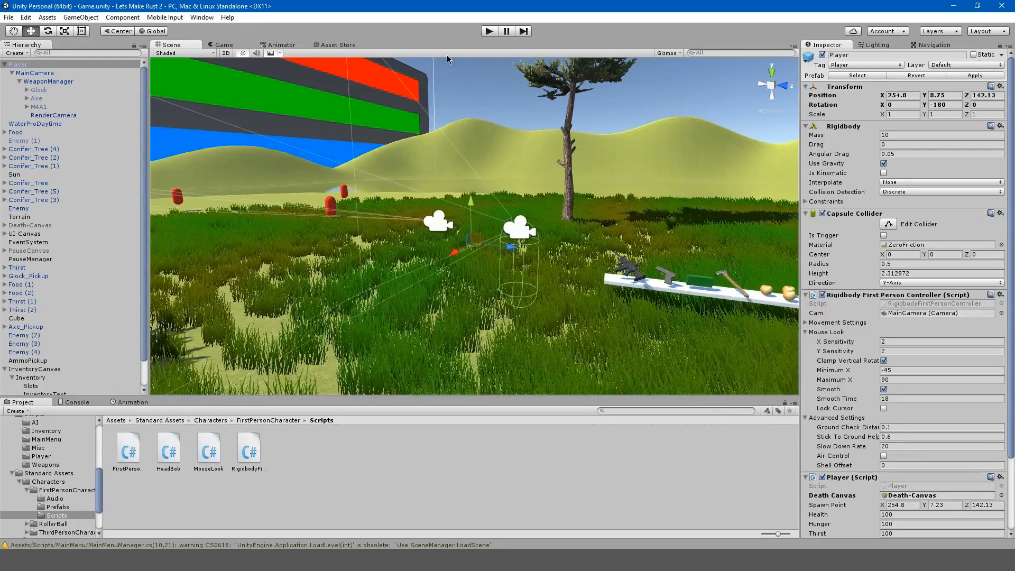
click(488, 30)
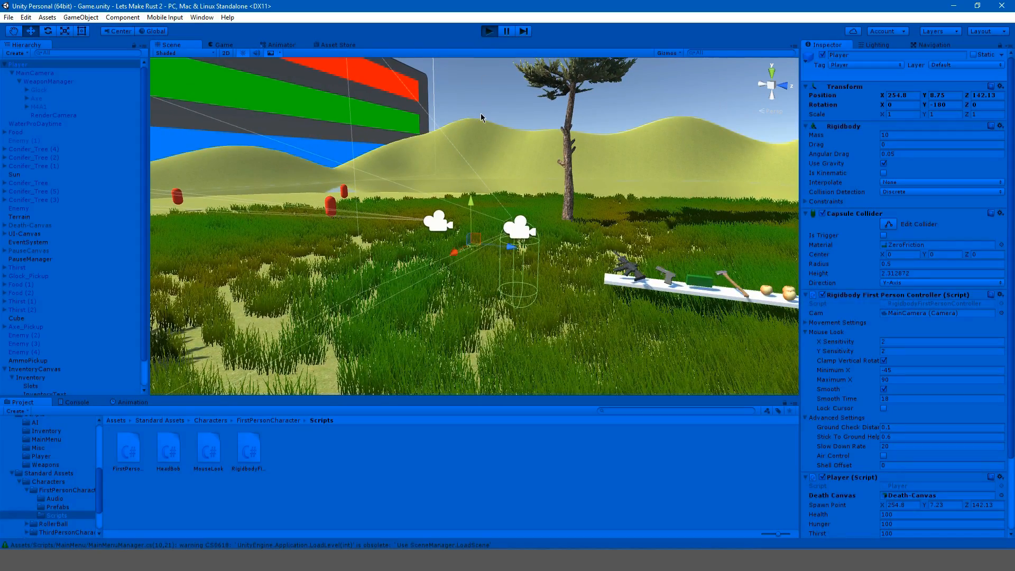
click(489, 31)
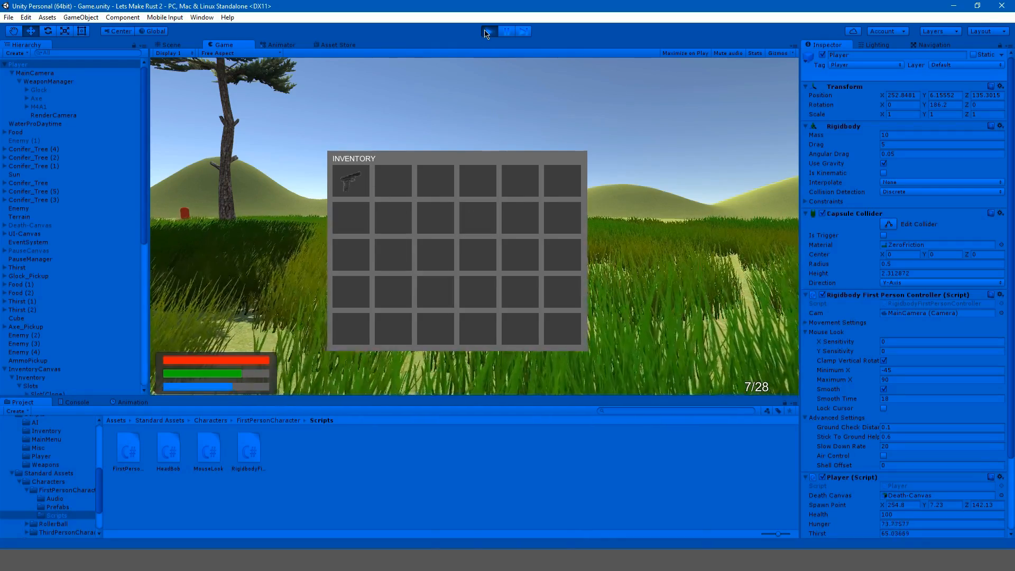
click(505, 31)
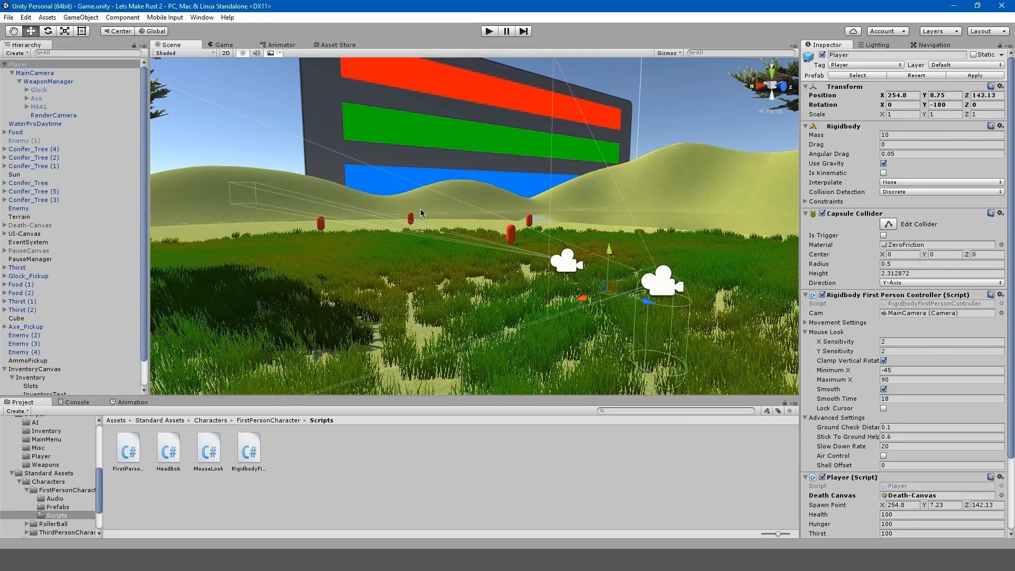
mouse_move(421, 214)
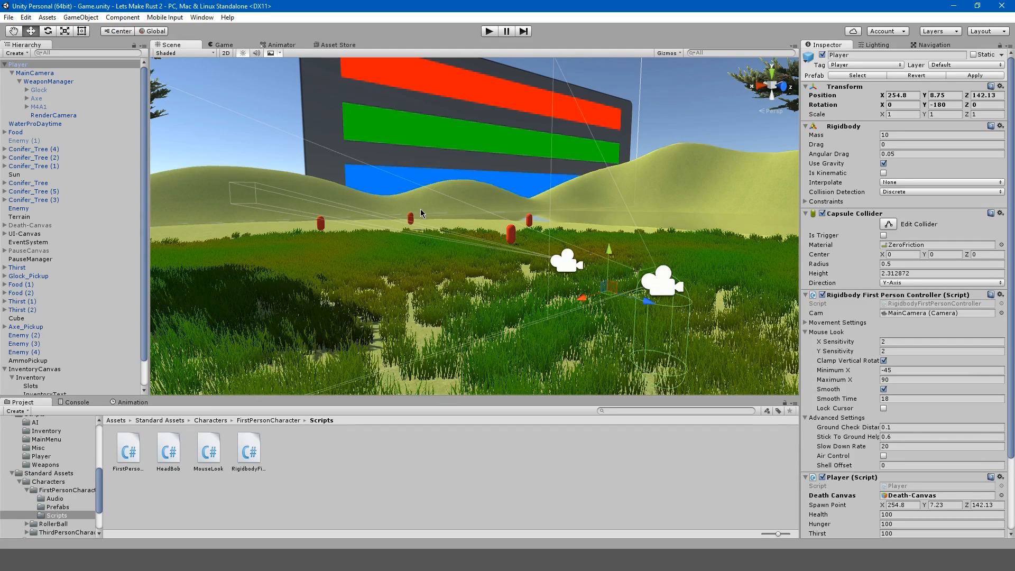